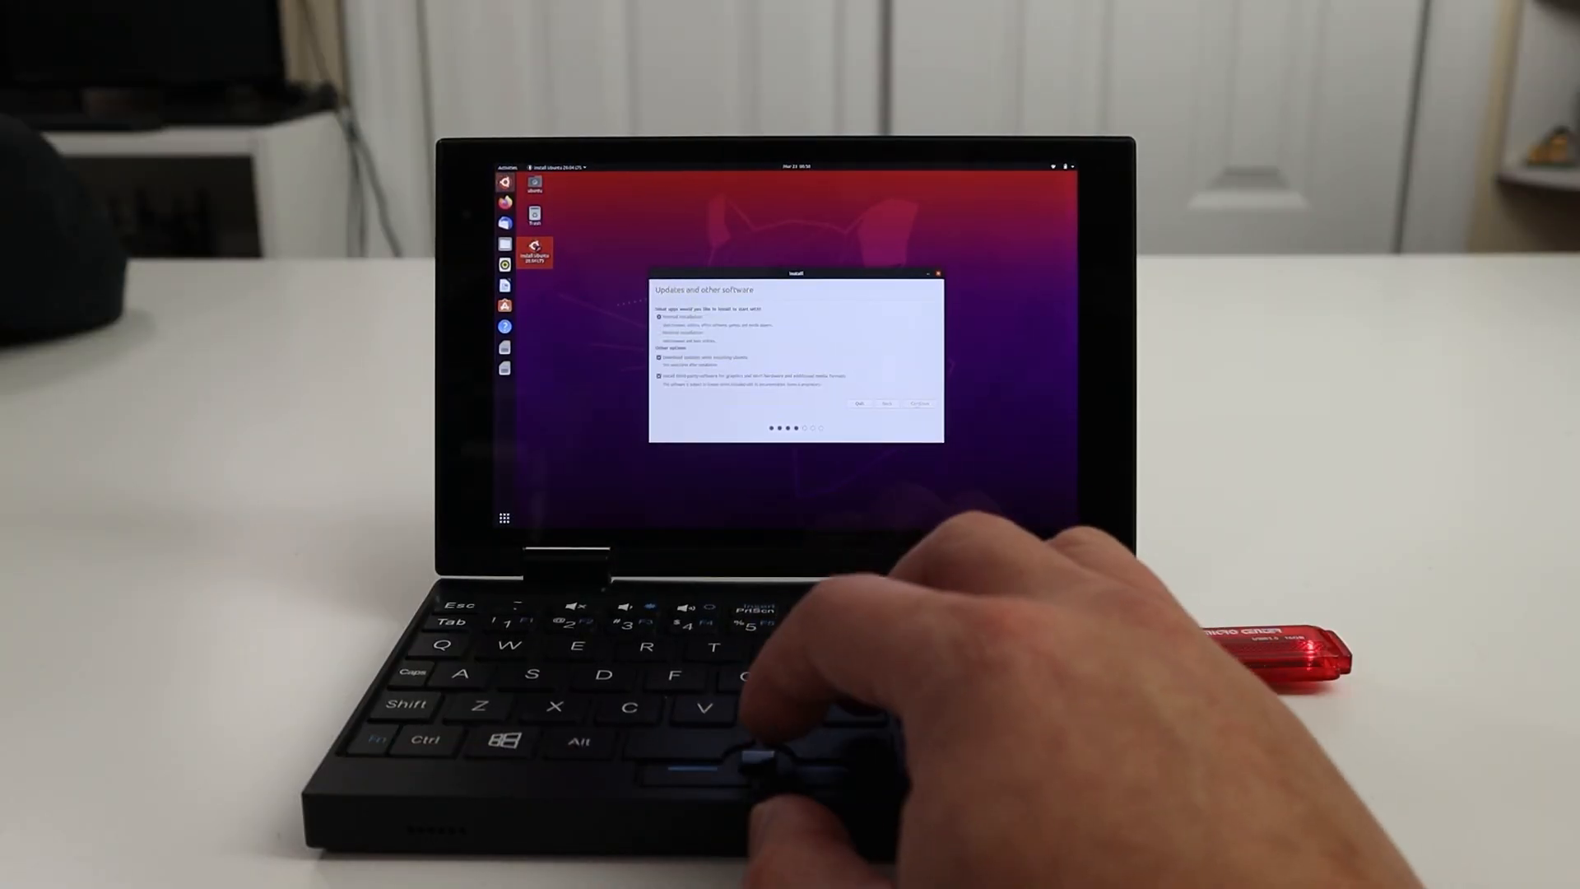
Choose Normal installation on the Updates and other software page and continue.
left_click(917, 403)
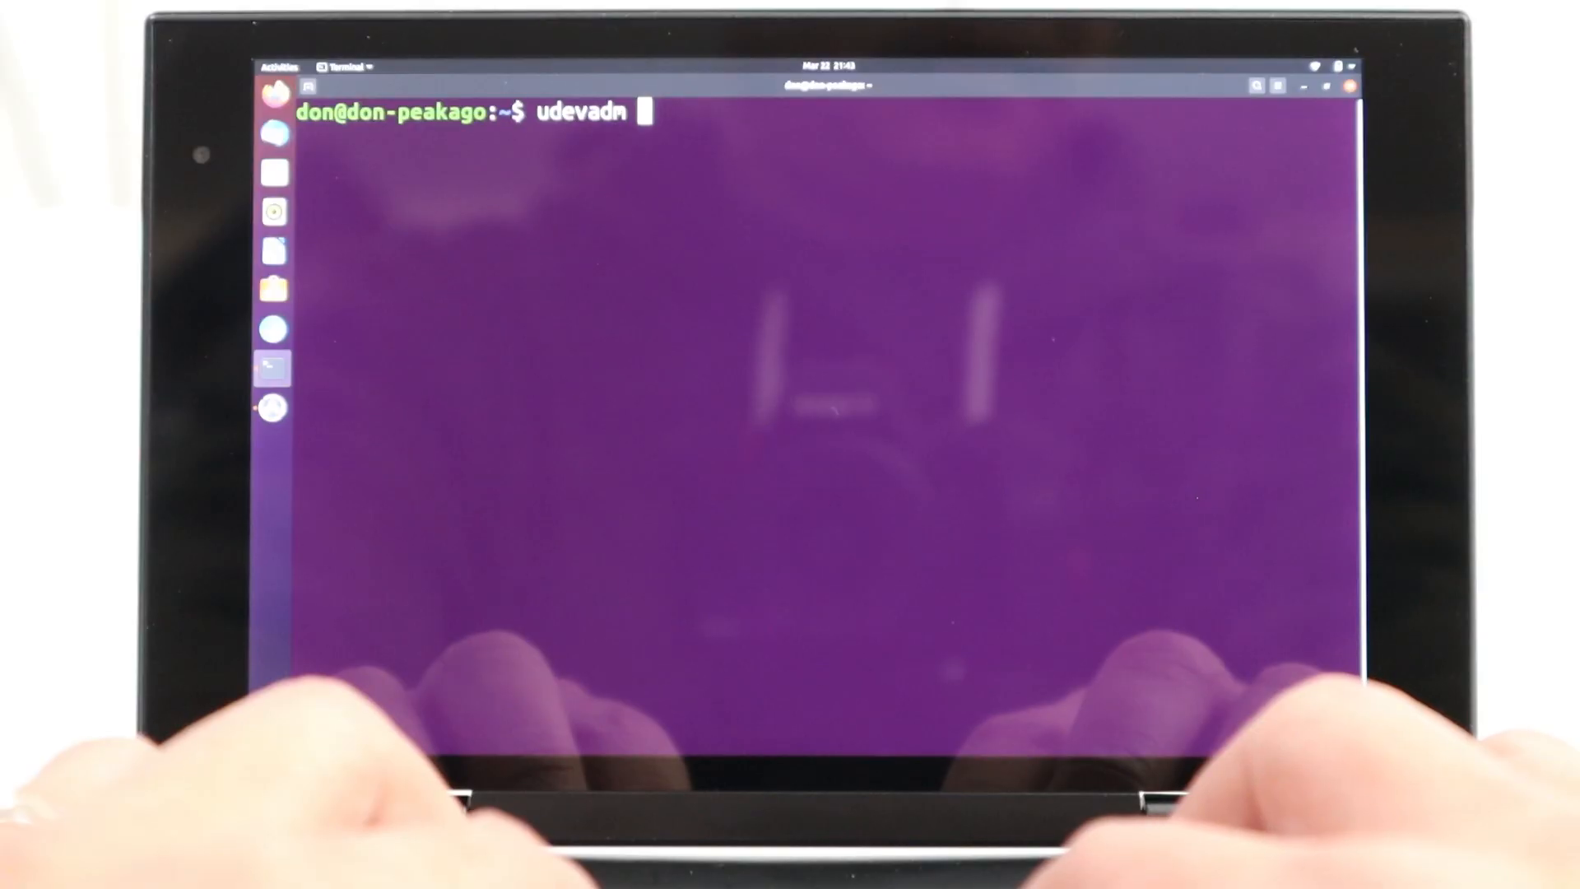
Run 'udevadm info -n /dev/iio:device0' to reveal the BOSC0200 accelerometer.
type("info")
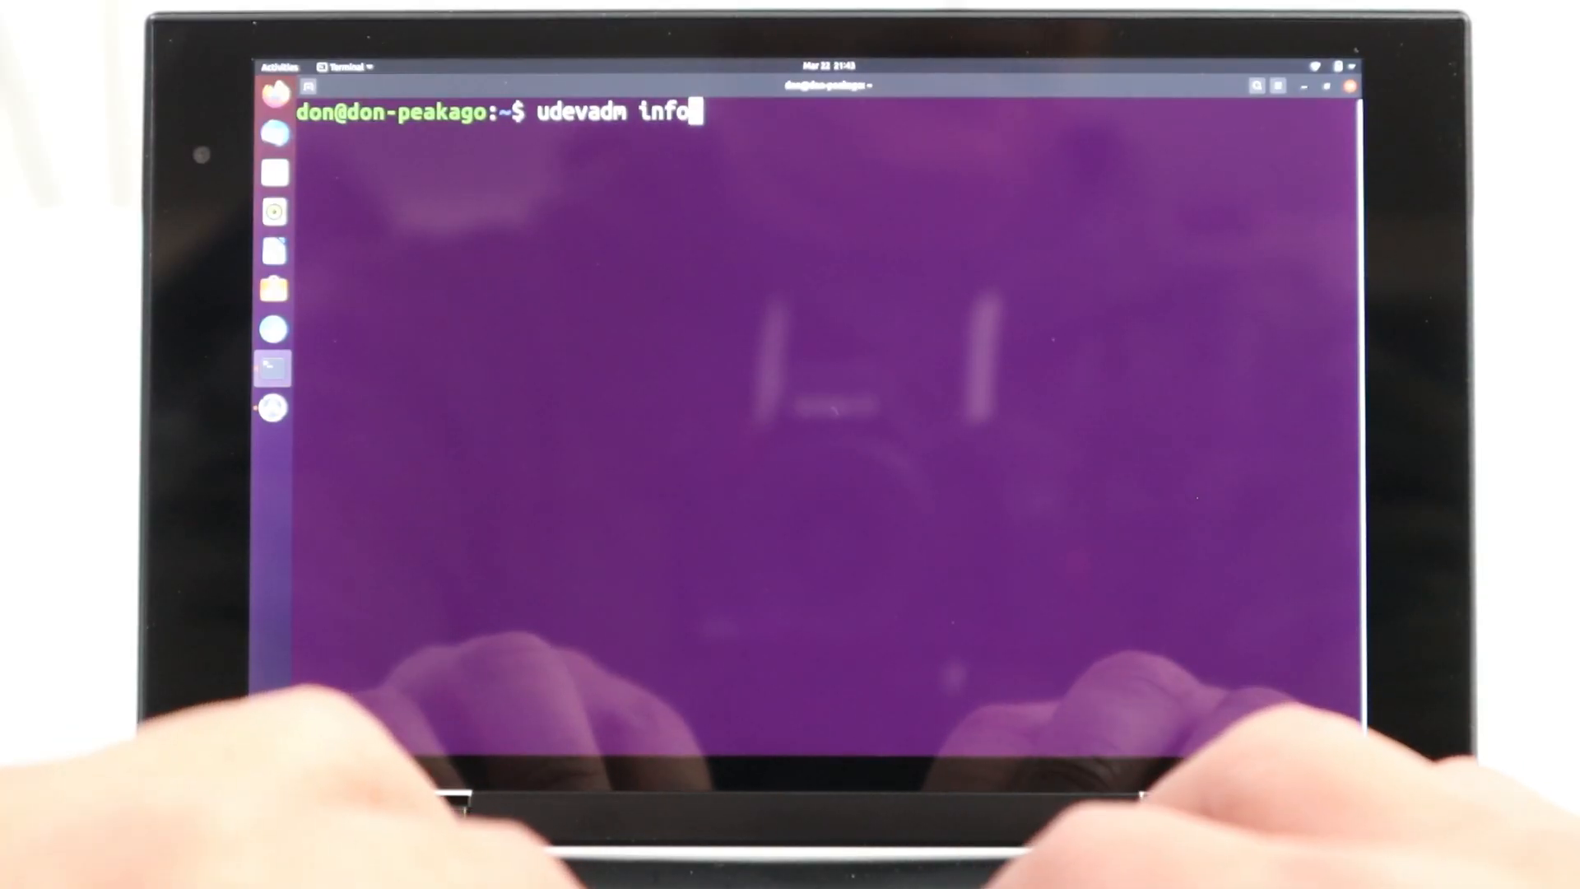
type("-")
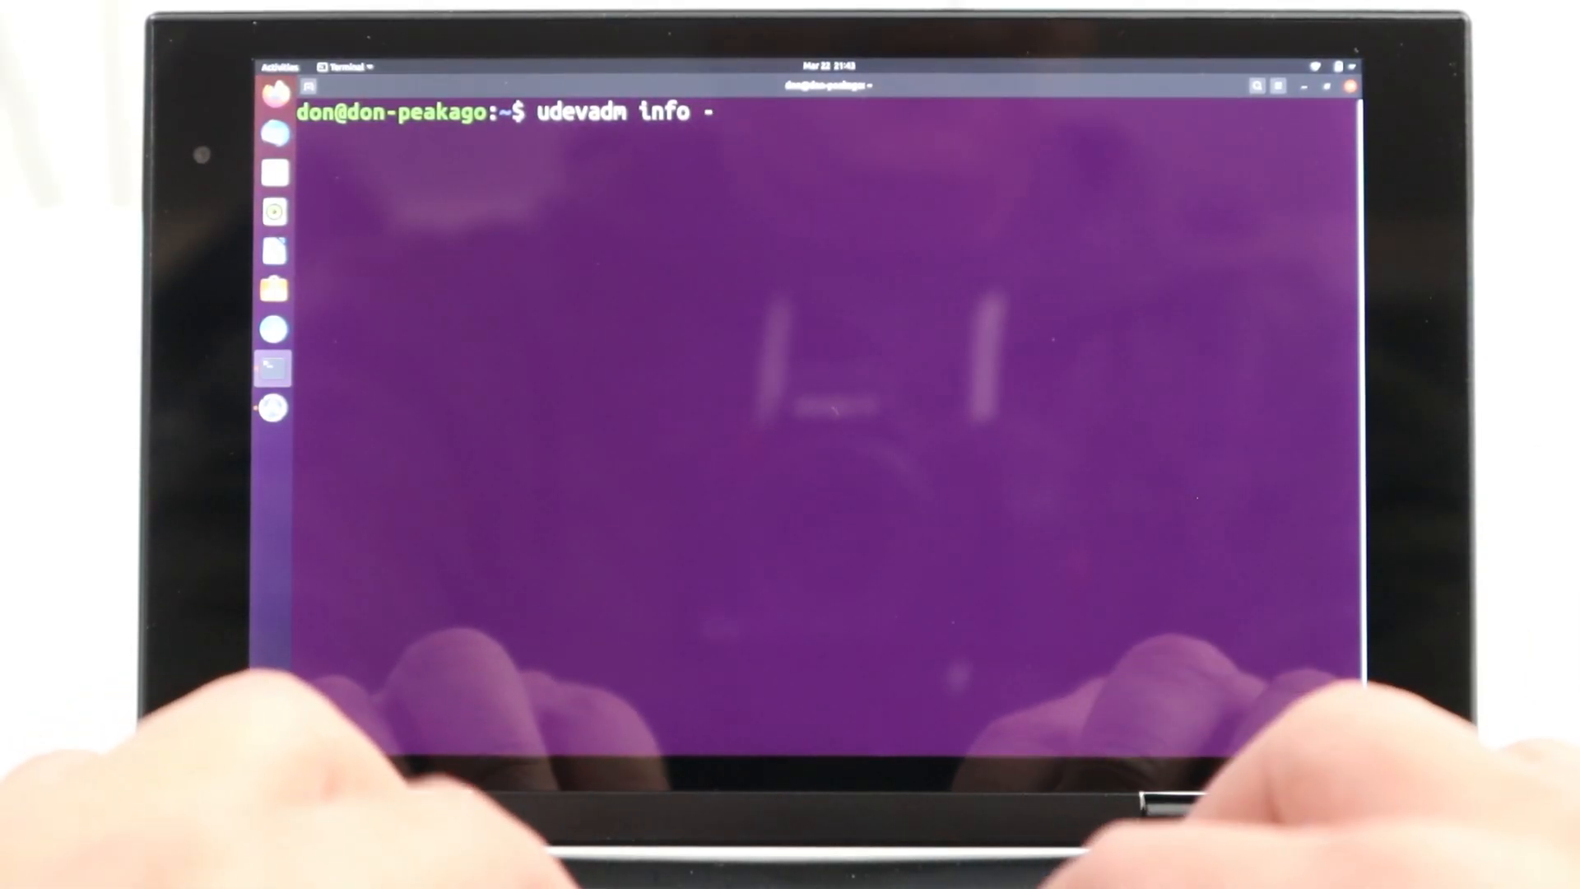
type("n /de")
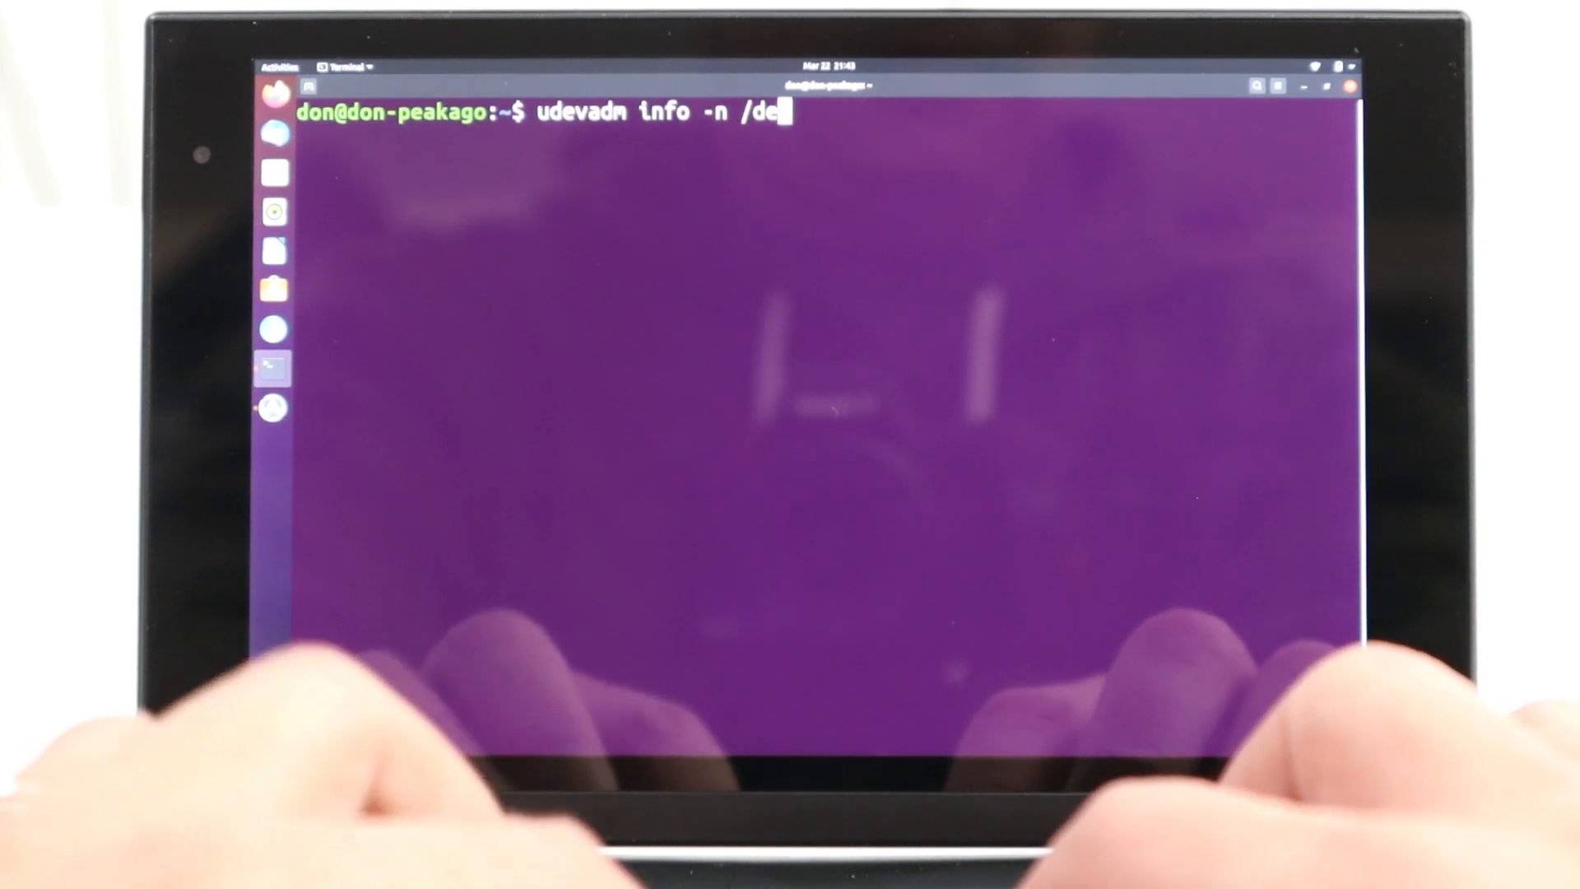
type("v/li")
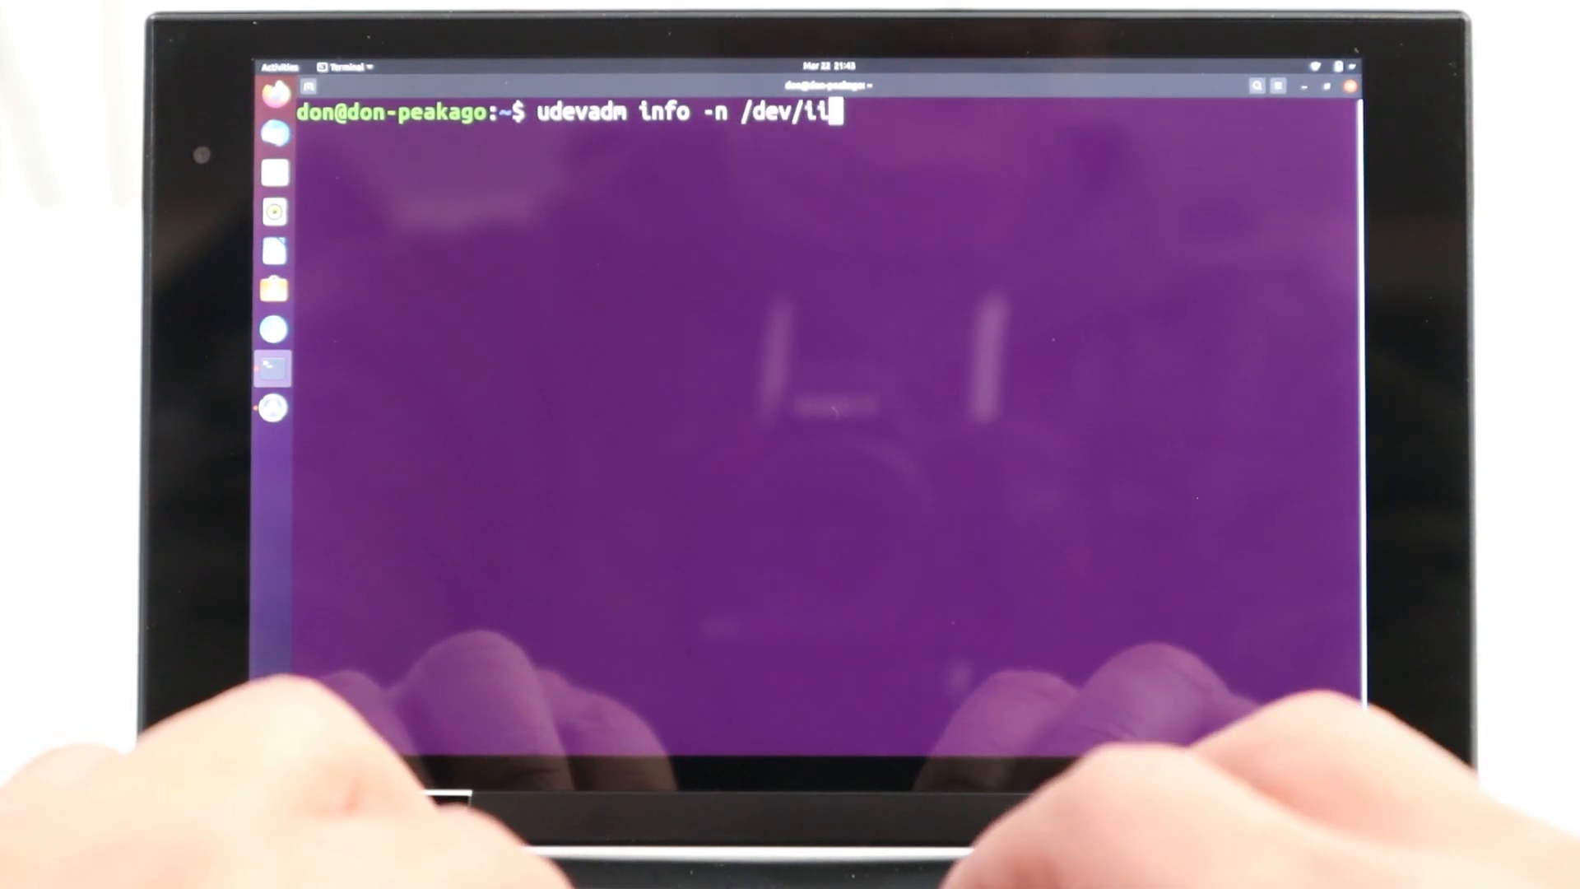
type("o")
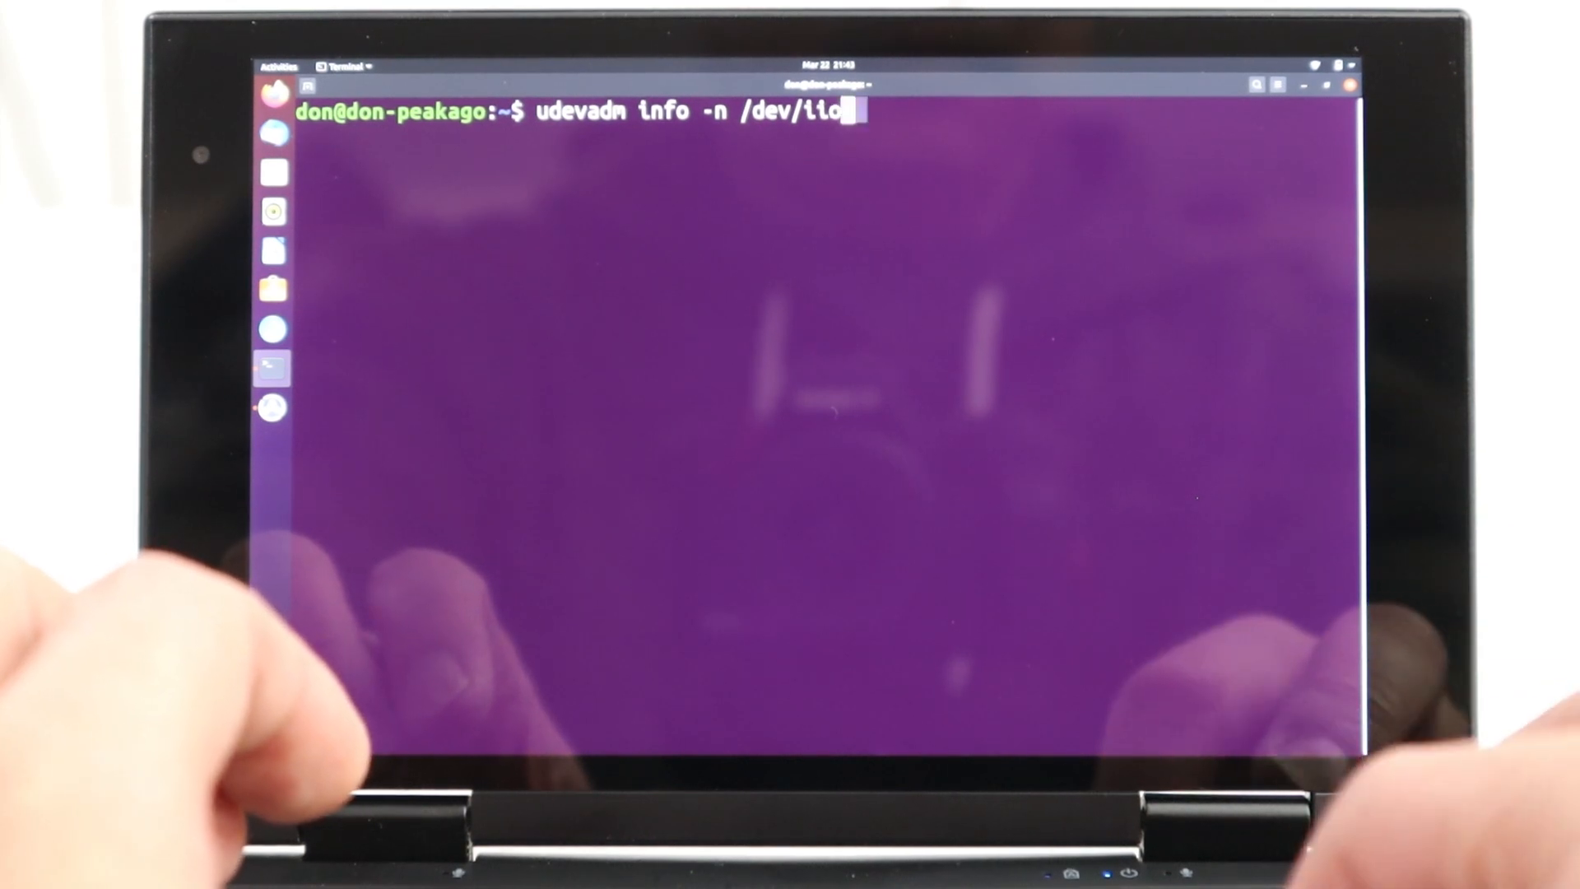
type(":dev")
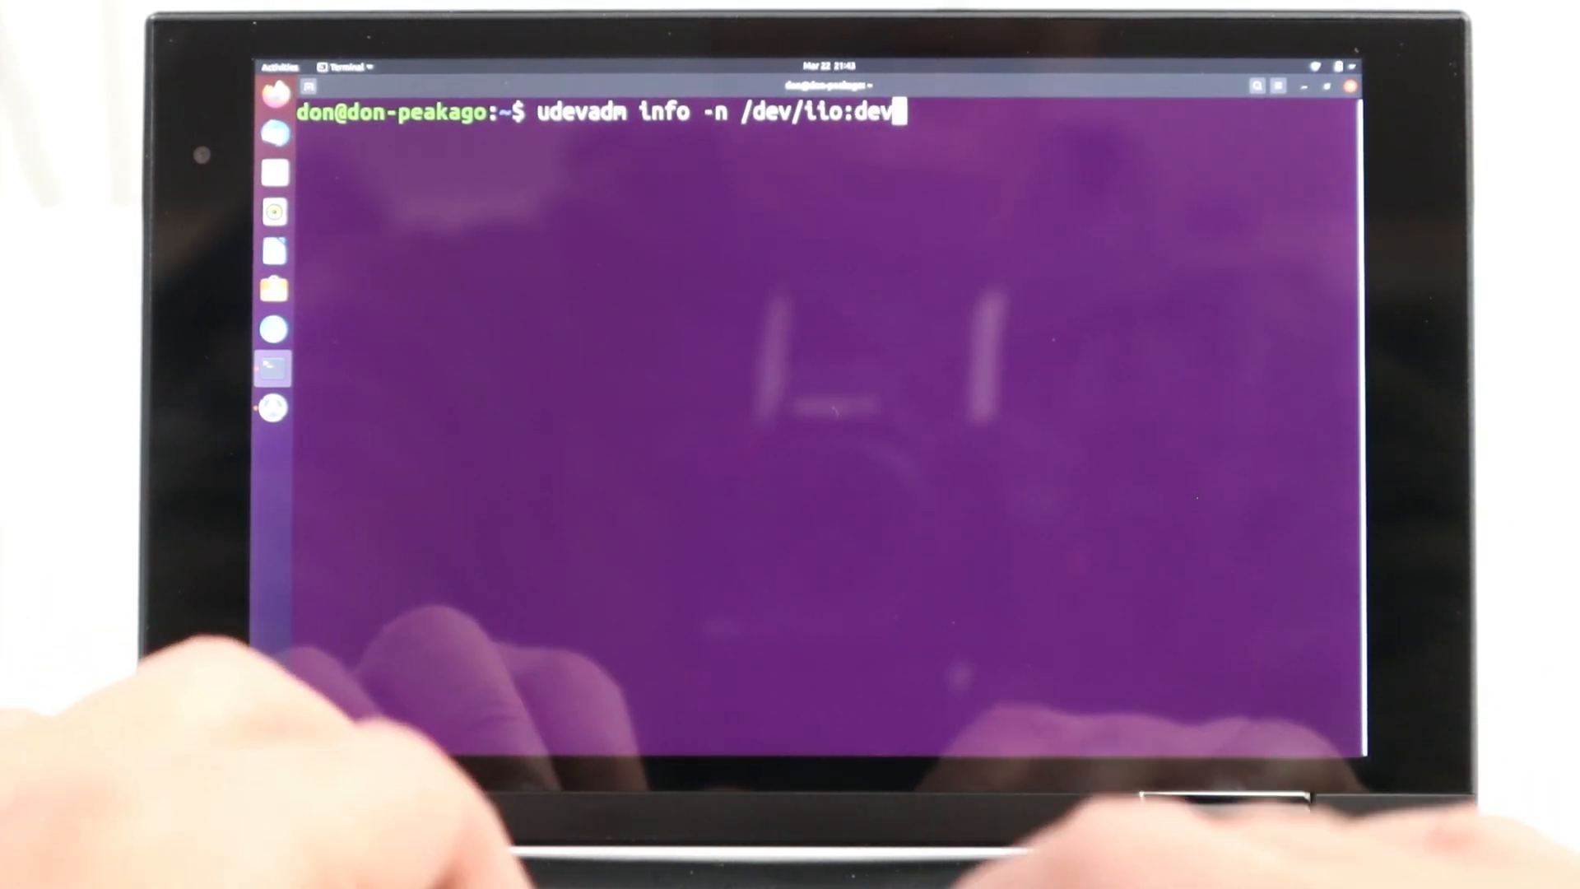
type("ice0")
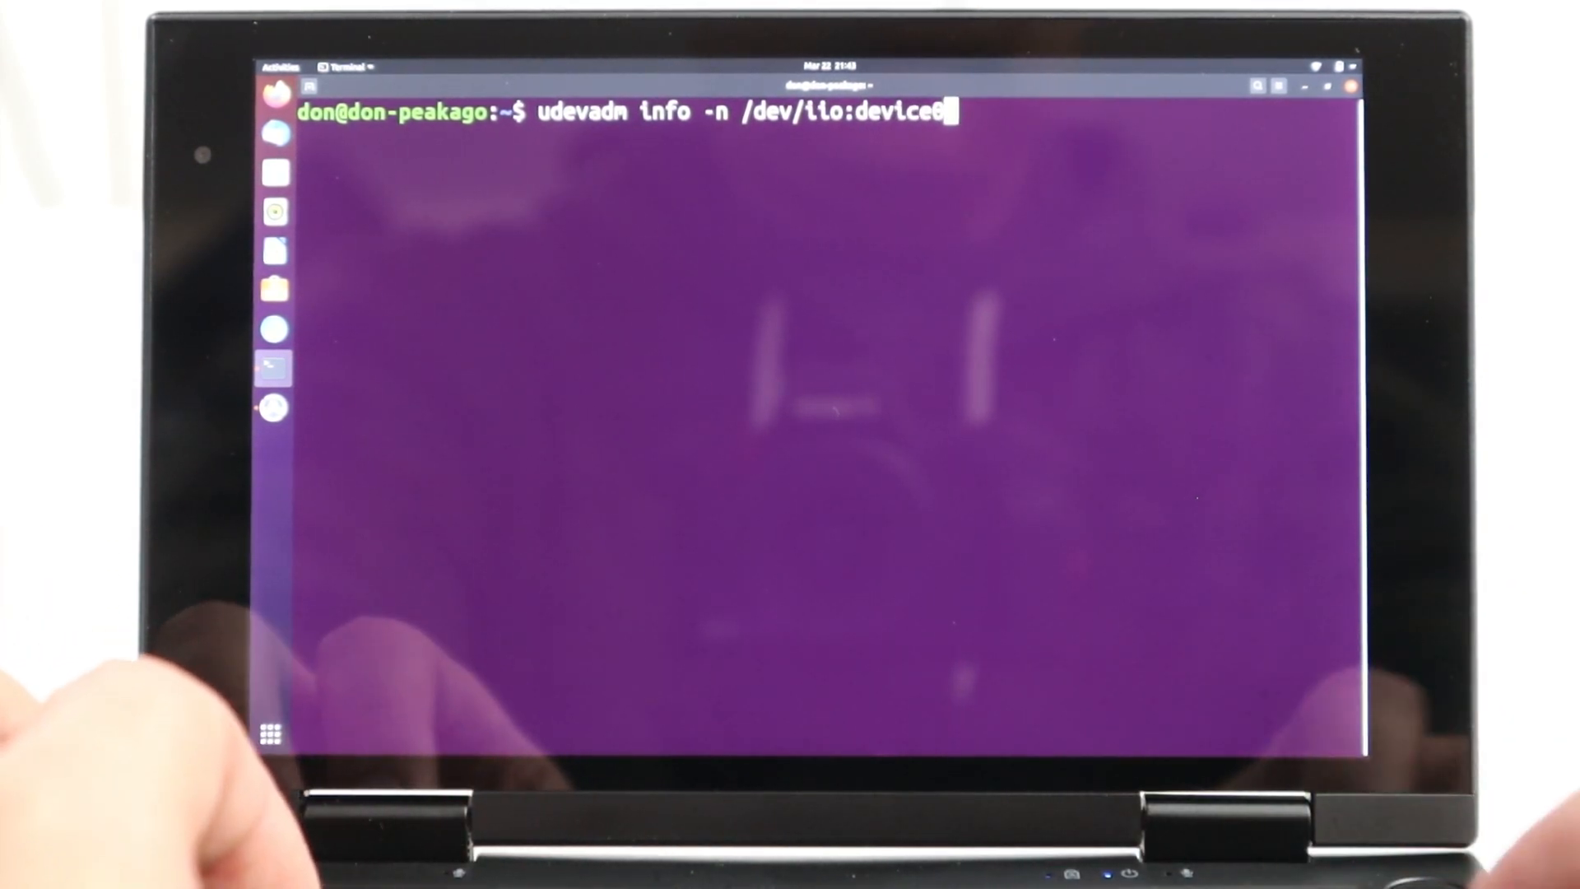
key("Return")
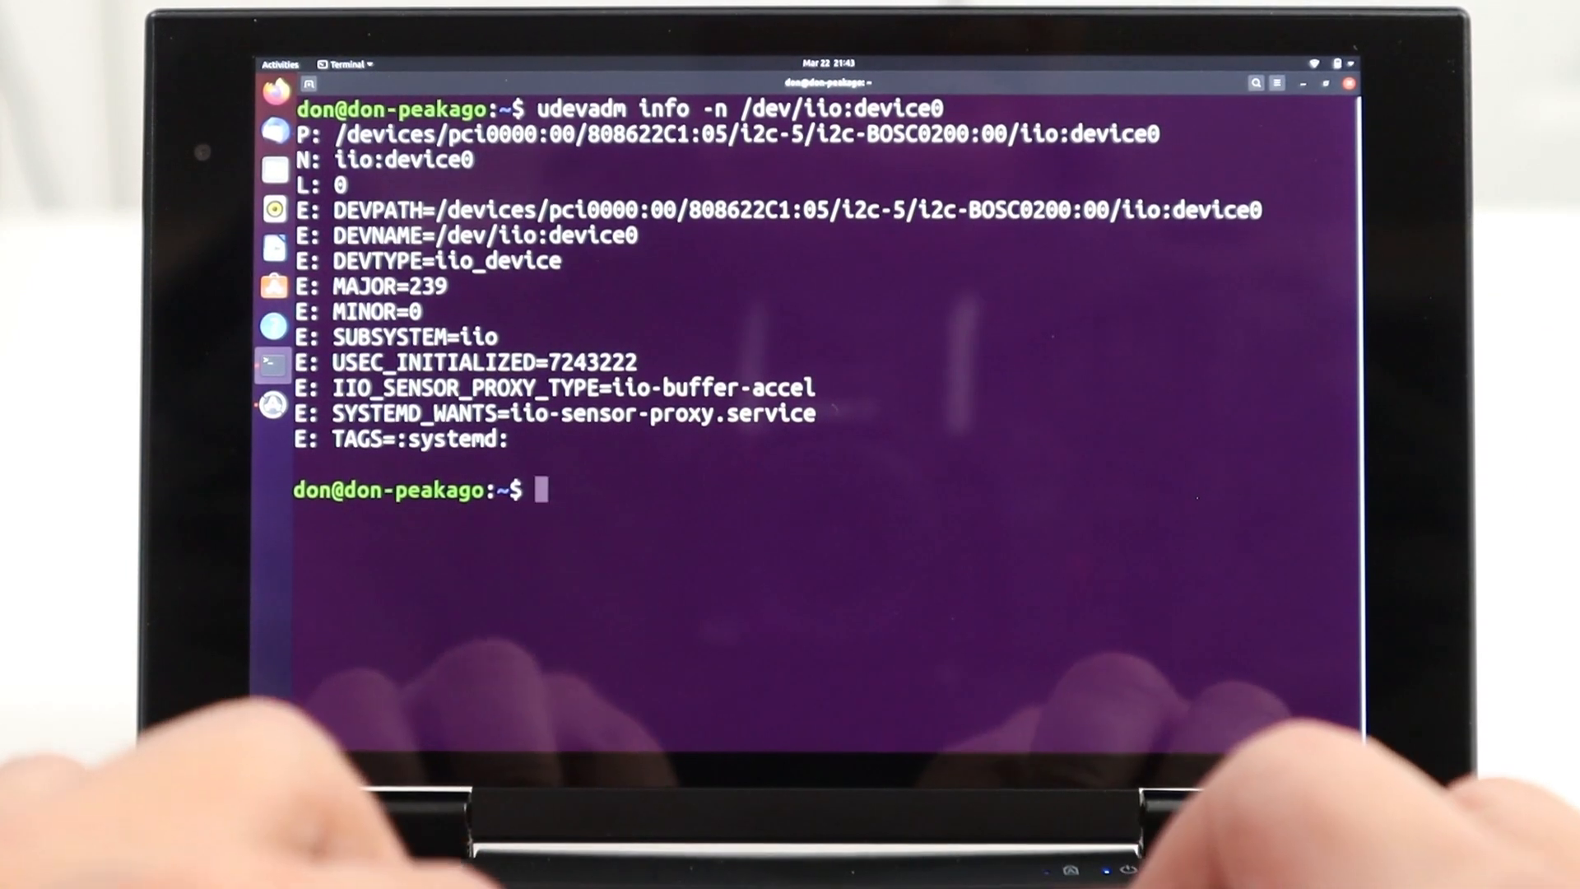
Look up manufacturer Peakago and product CY07Q with sudo dmidecode piped through grep.
type("dmide")
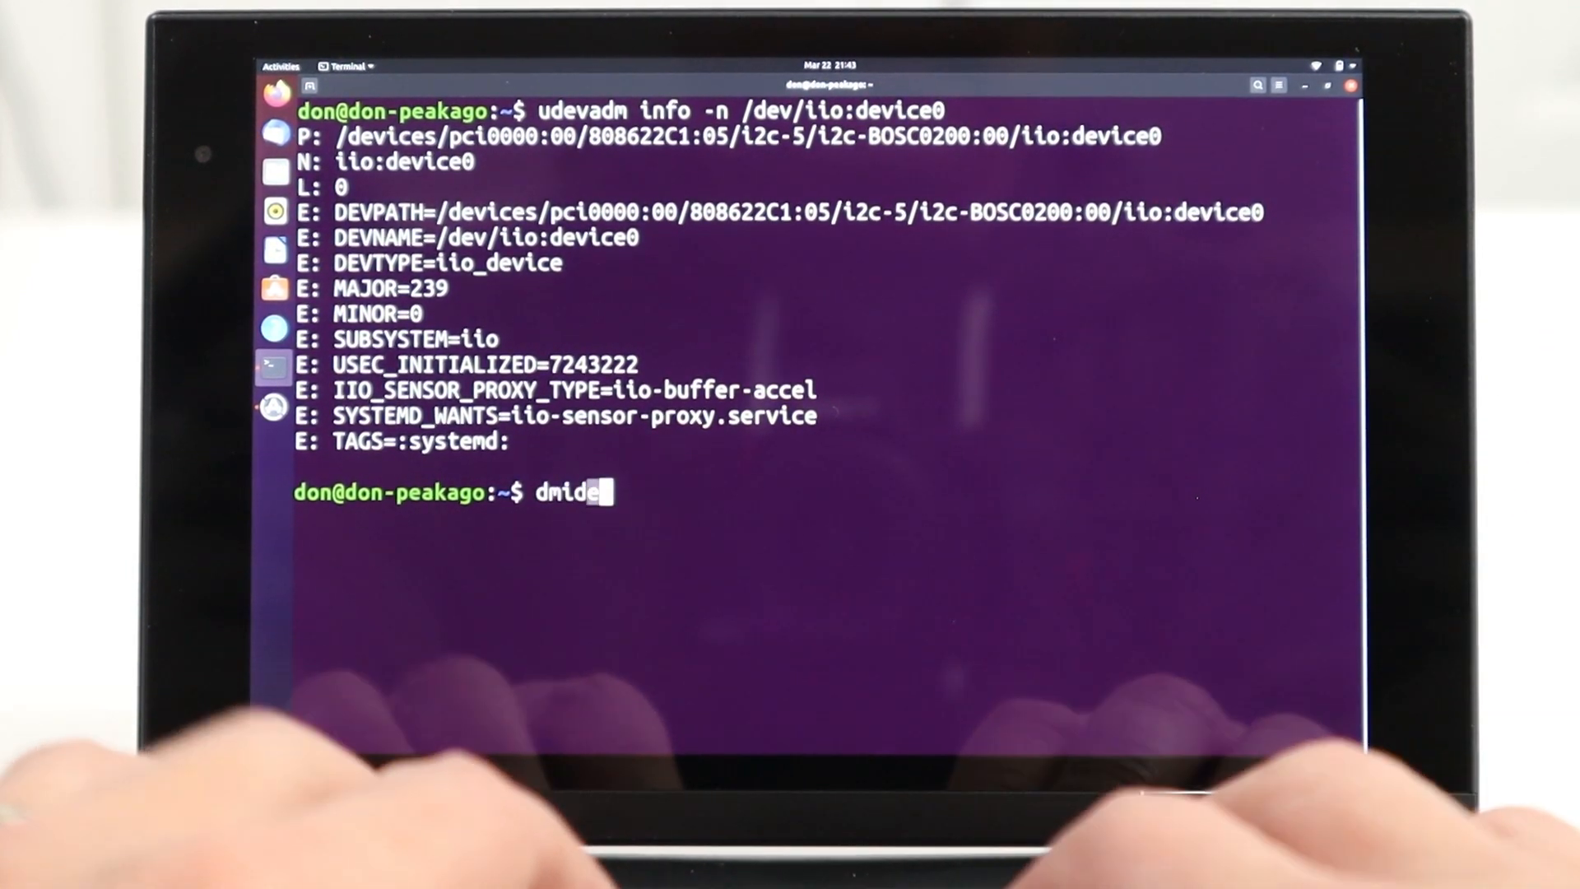
type("code | grep")
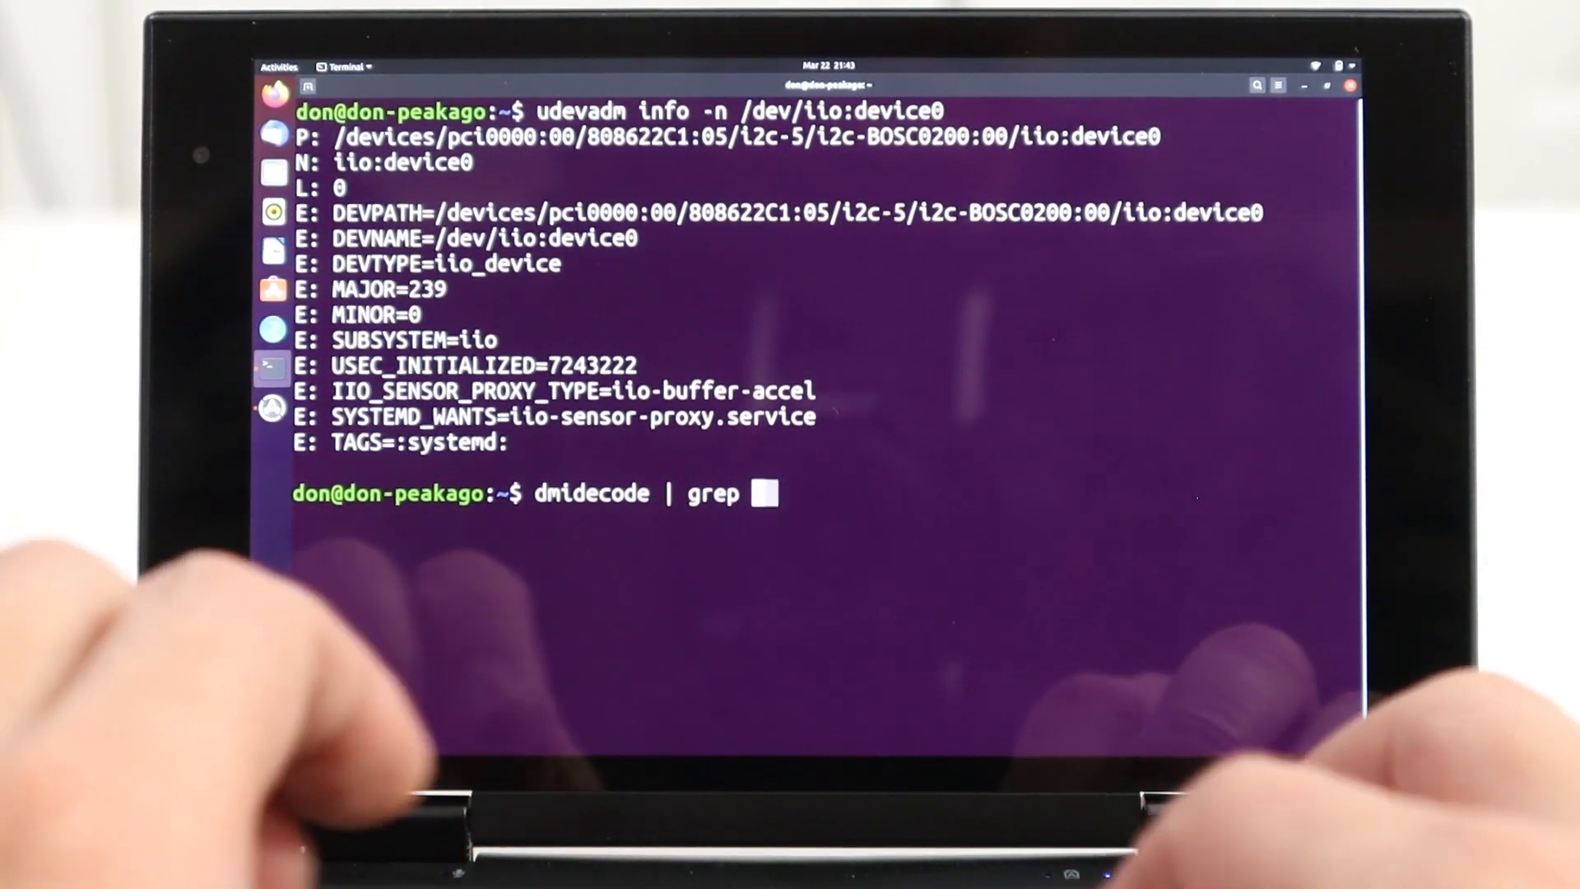
key("Return")
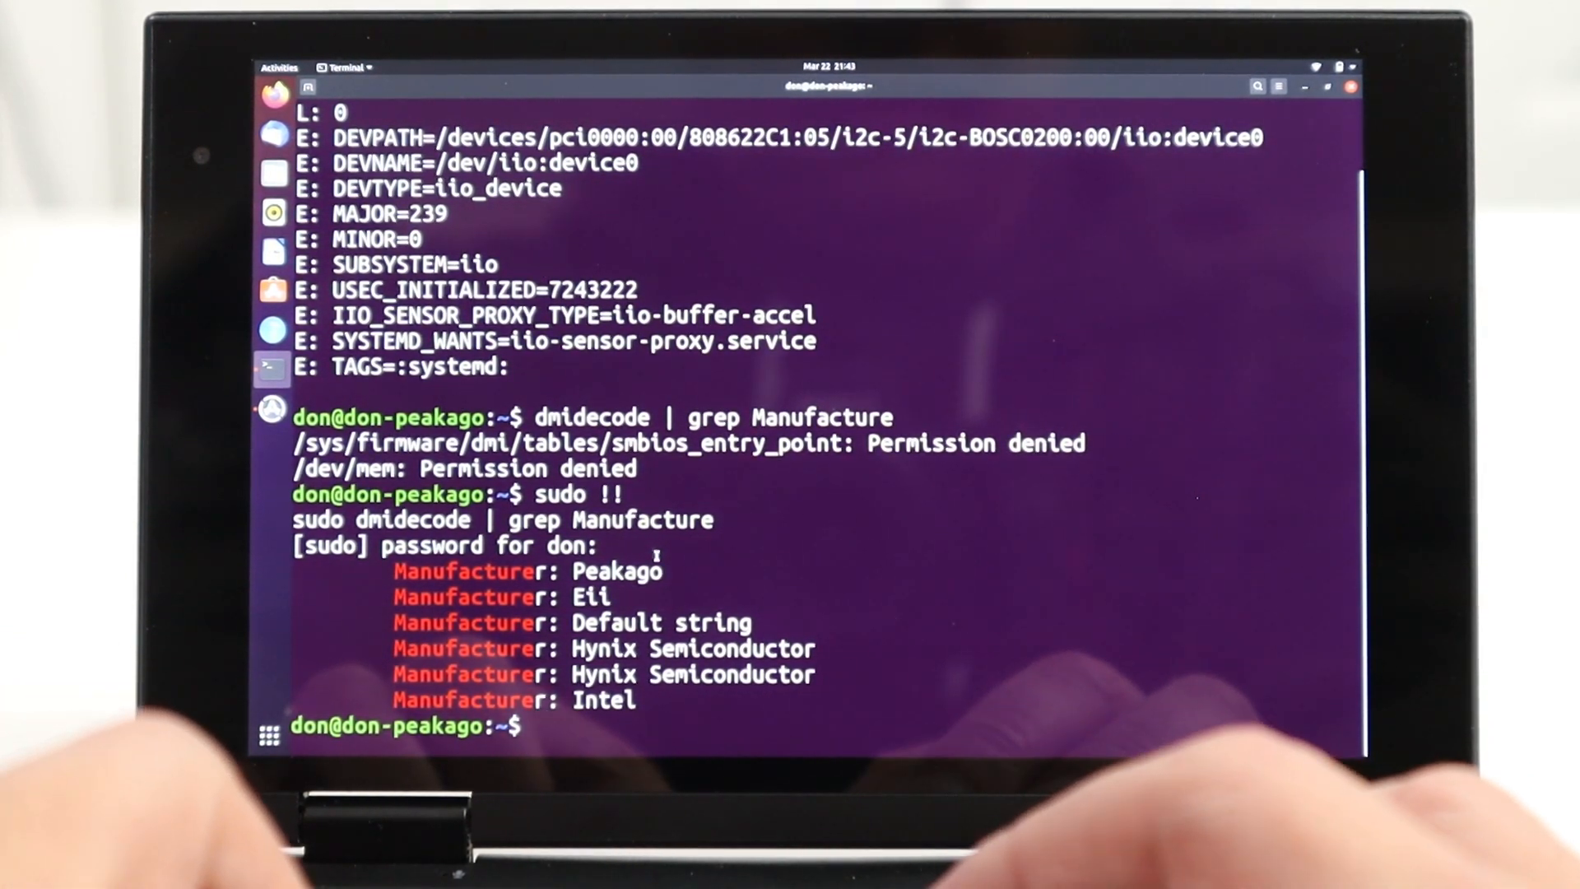
type("sudo dmidecode | grep Manufacture")
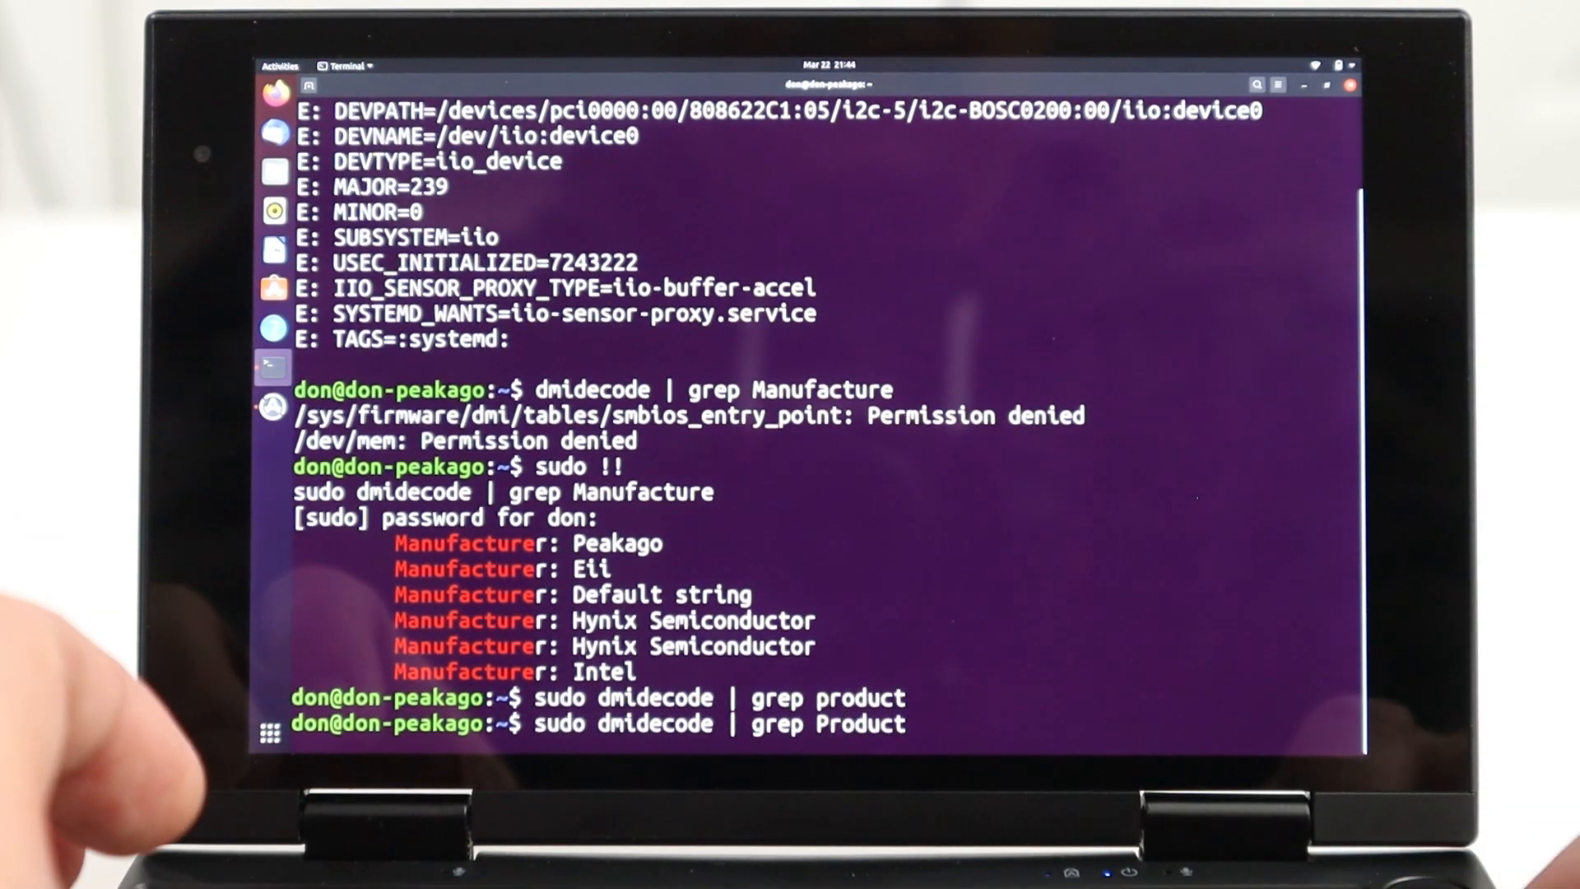
key("Return")
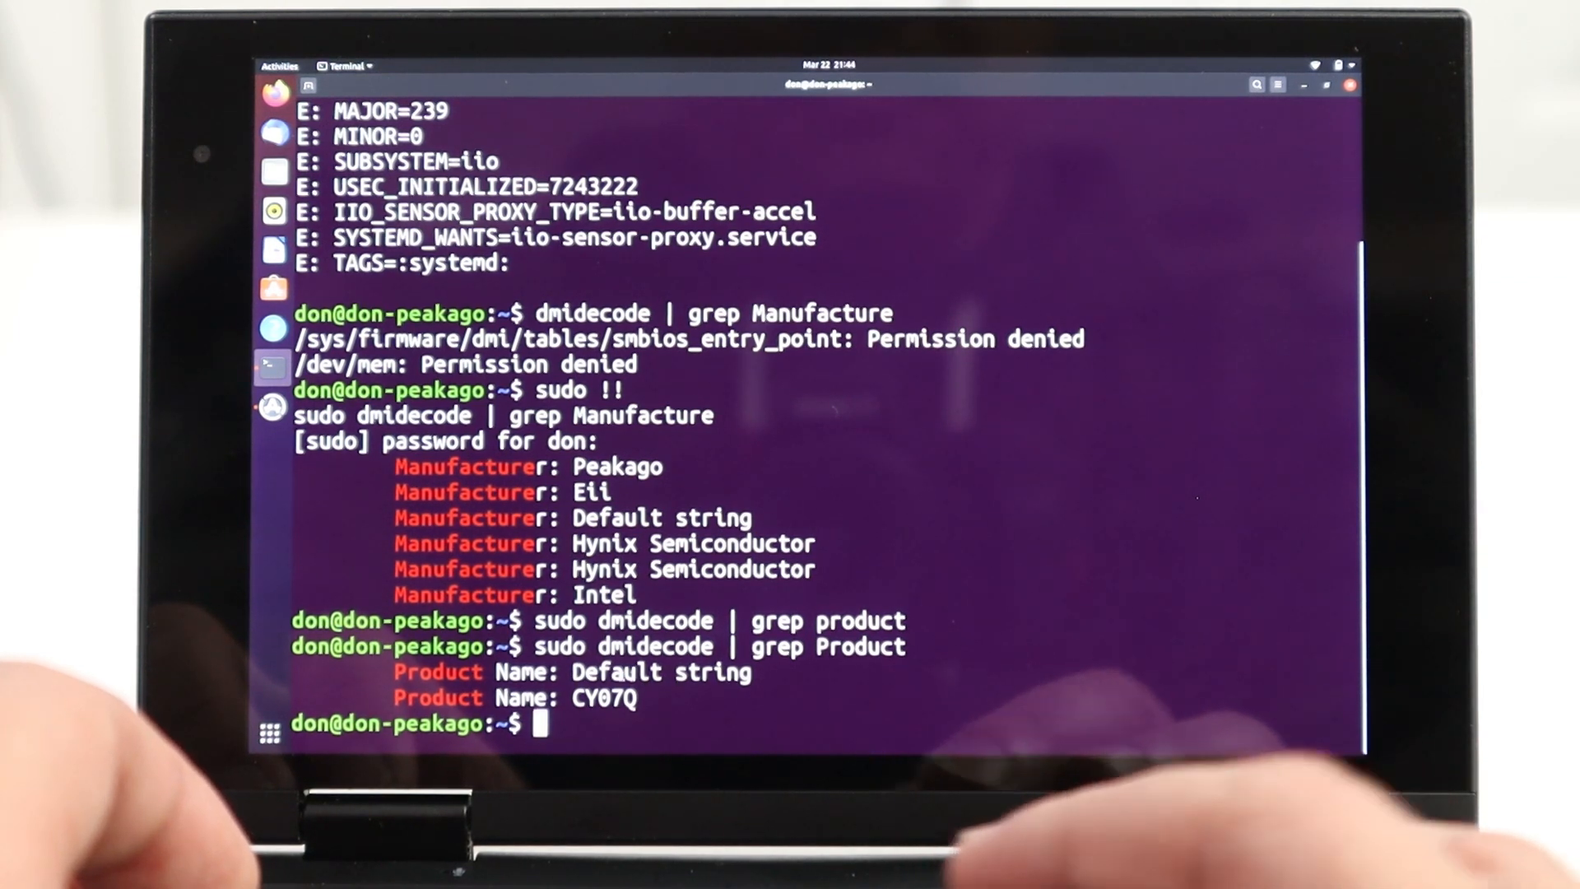
type("sudo nano /lib/ude")
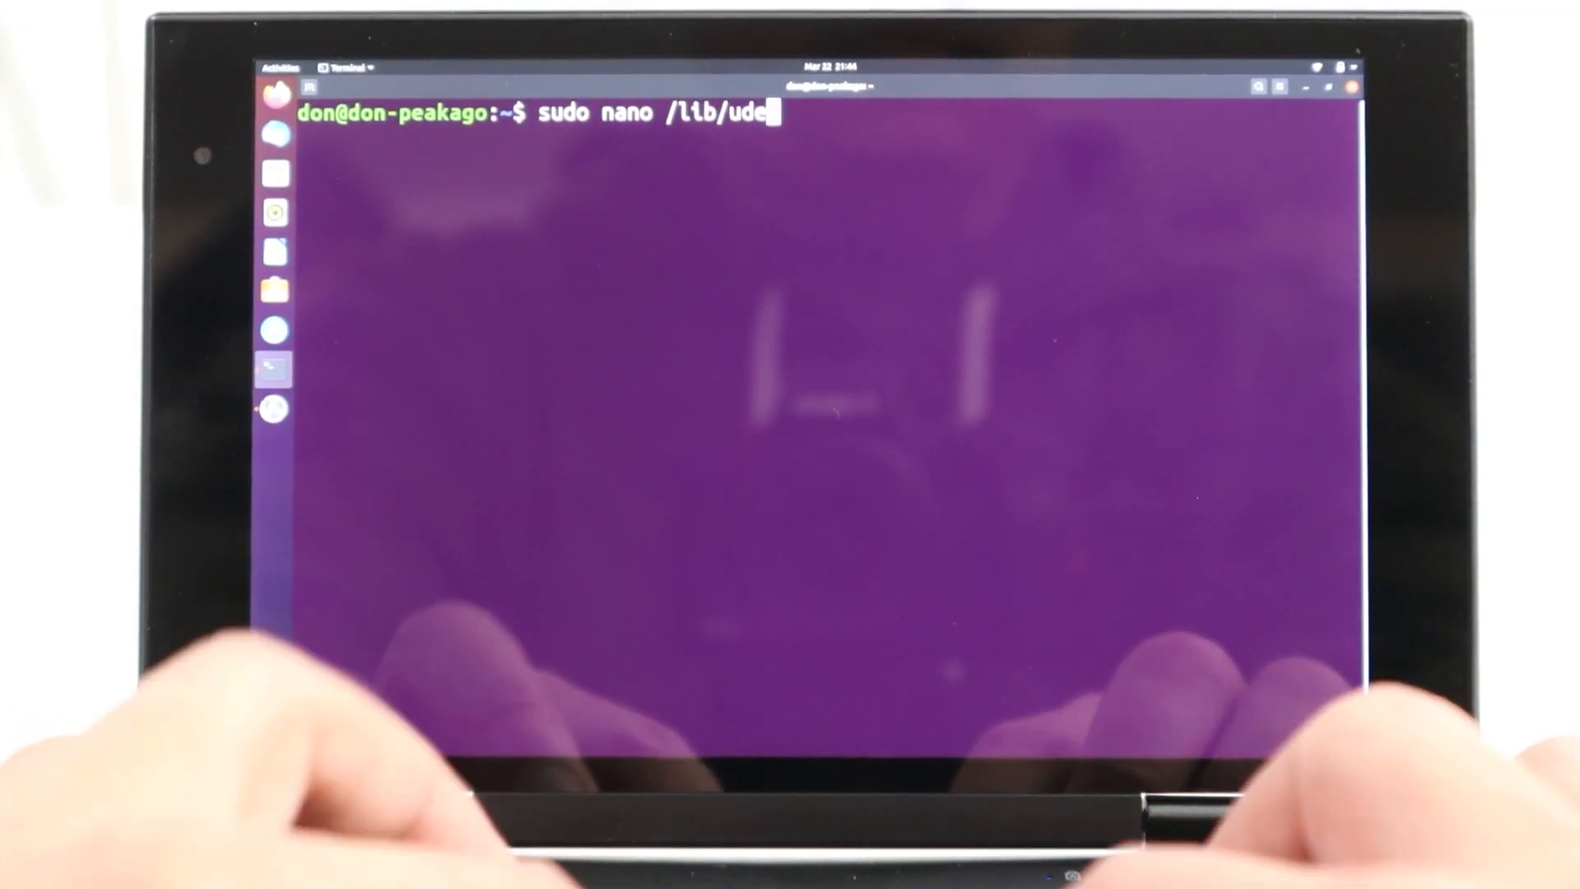
Open /lib/udev/hwdb.d/61-sensor-local.hwdb in nano with sudo.
type("v/hwd")
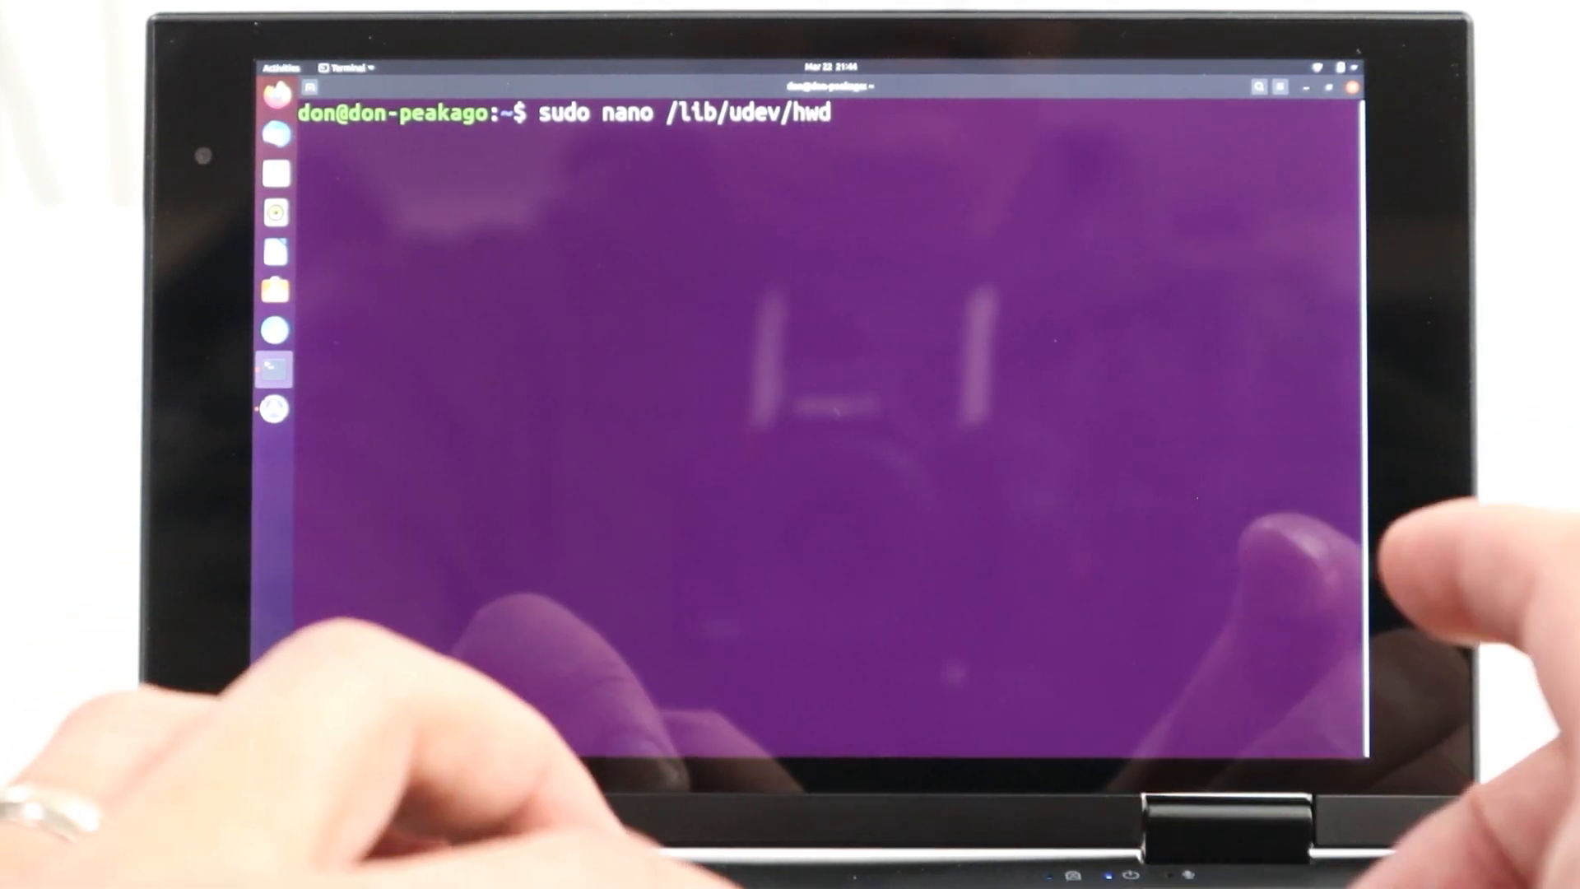
type("b.d/61")
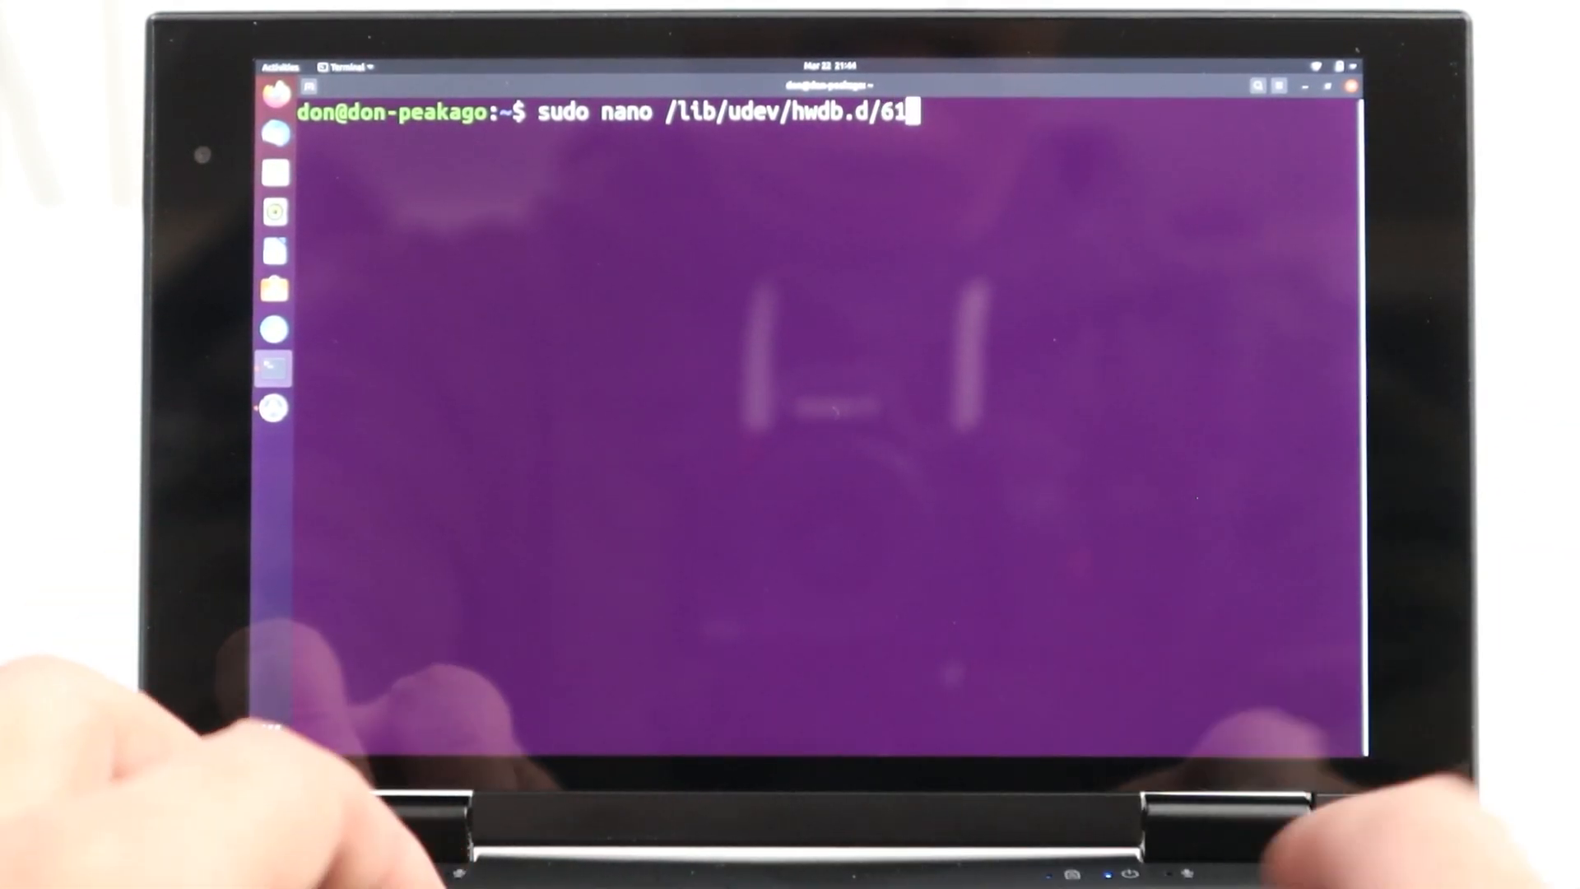
type("-sensor")
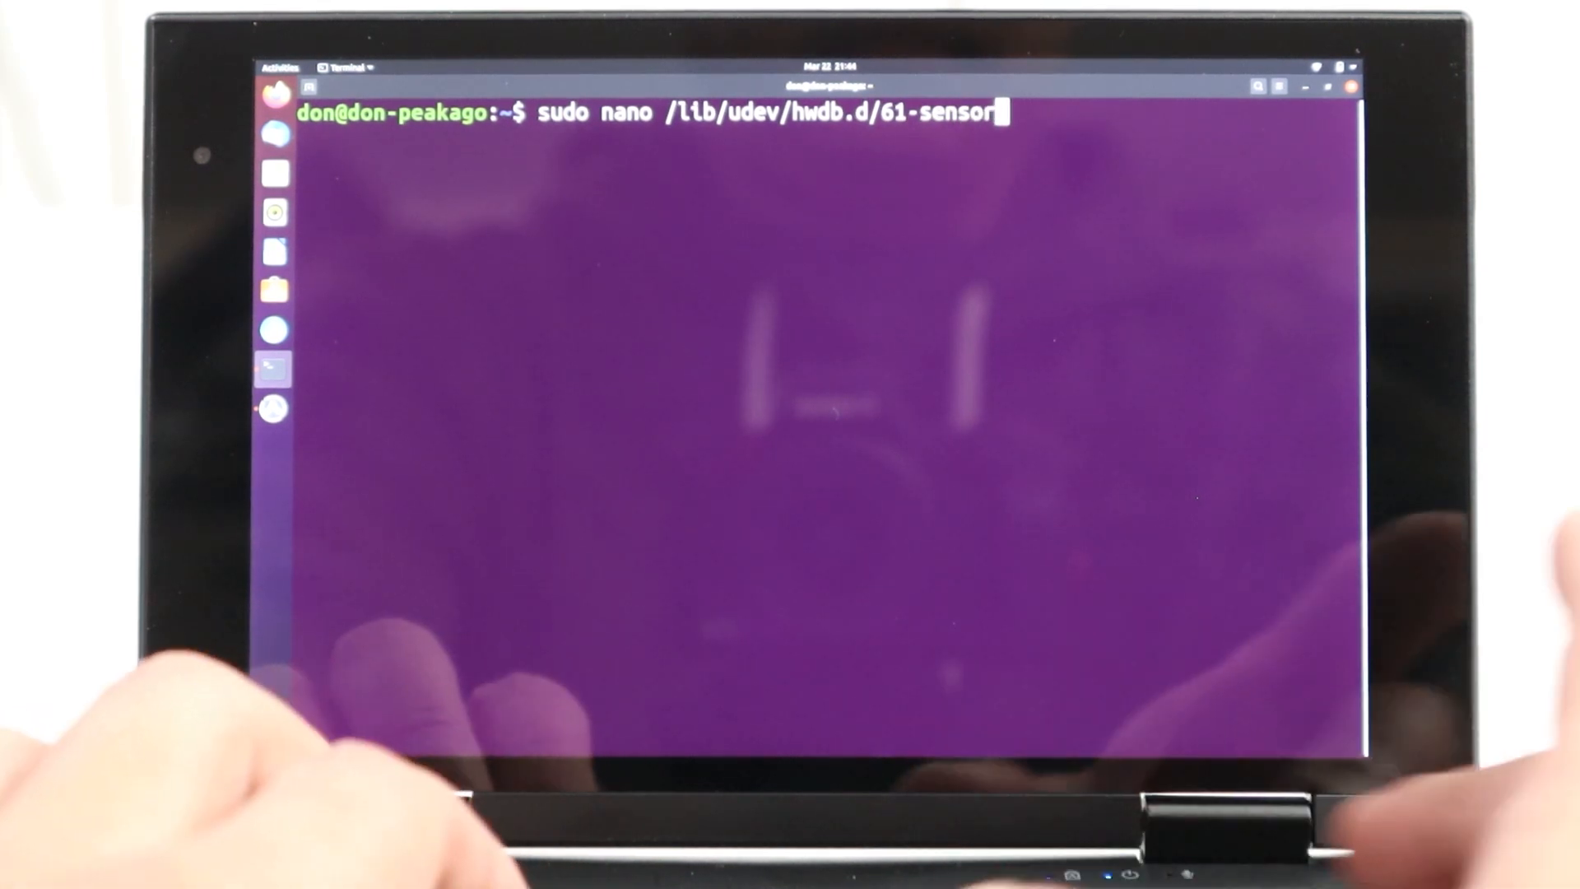
type("-local-")
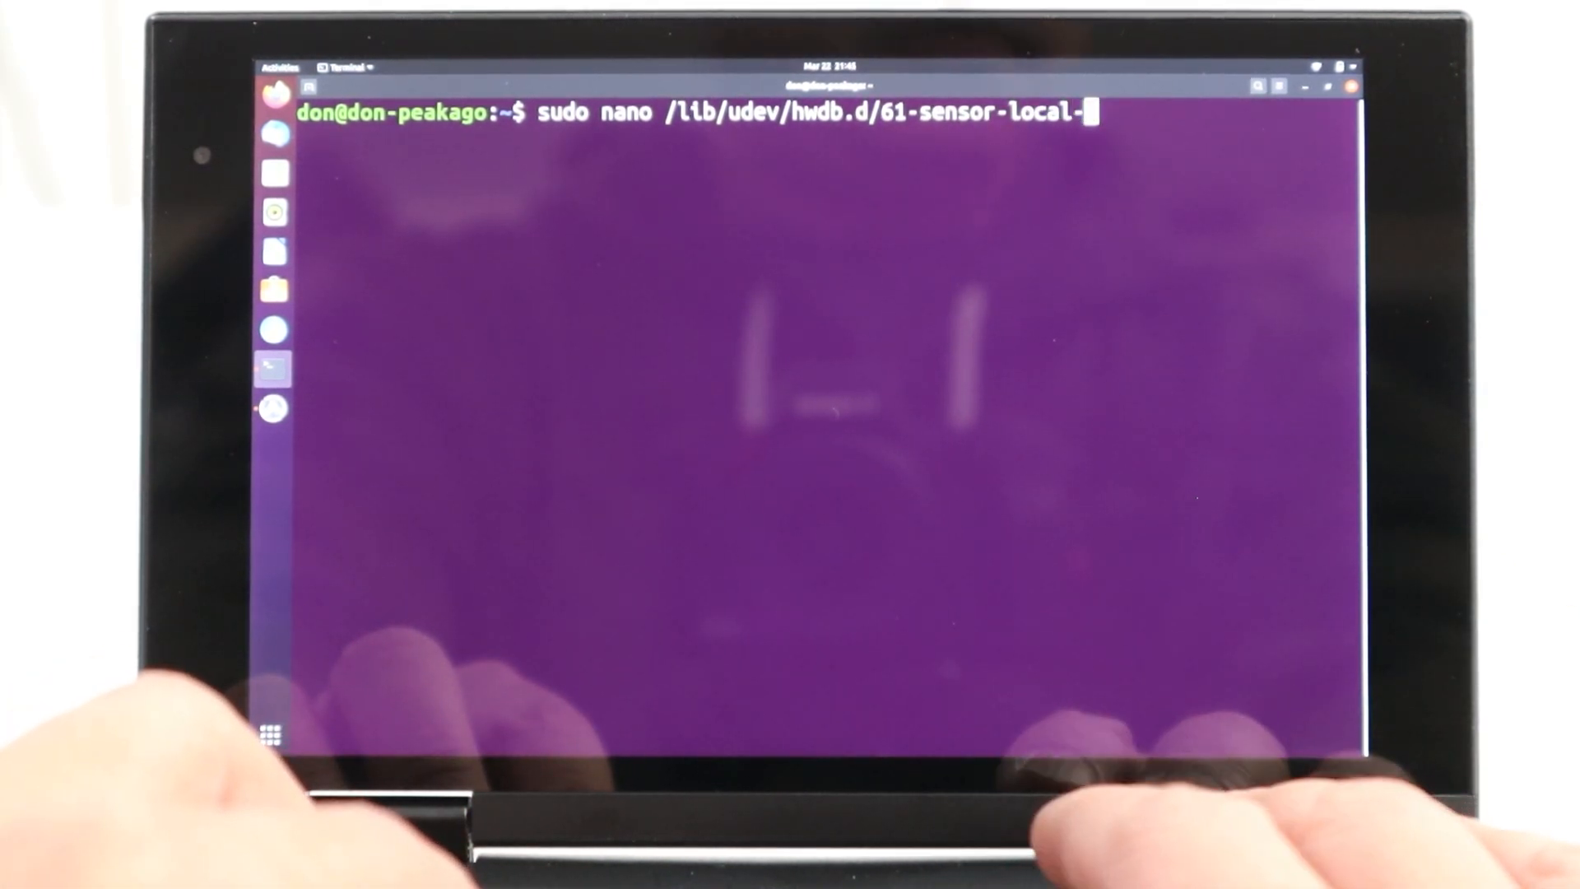
type(".h")
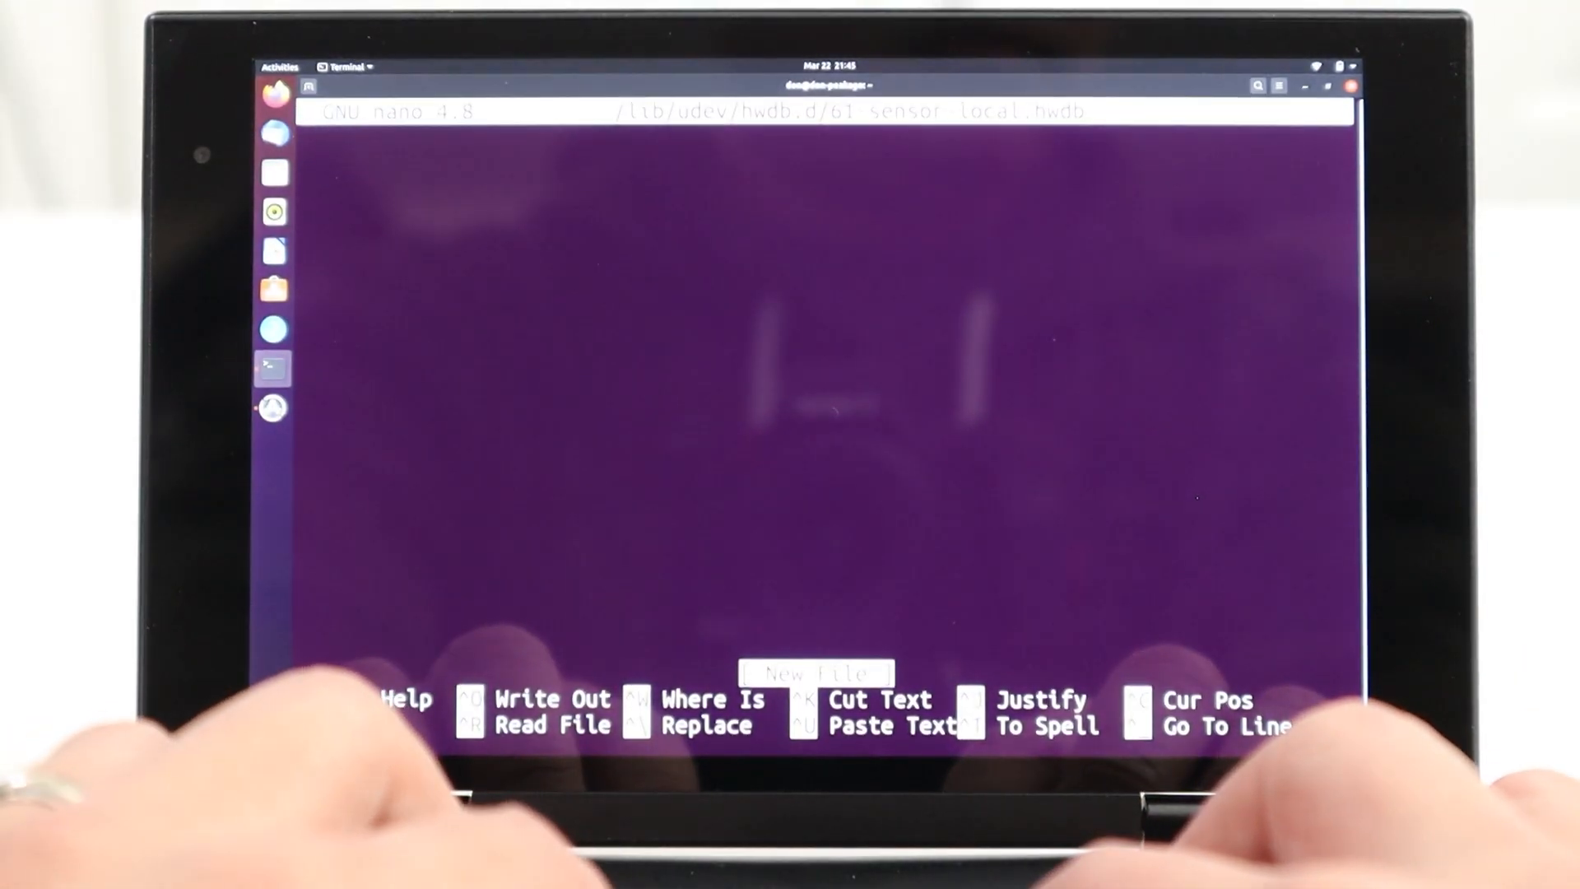
Type the match line sensor:modalias:acpi:BOSC0200*:dmi:*:svnPeakago*:pnDefaultstring.
type("senso")
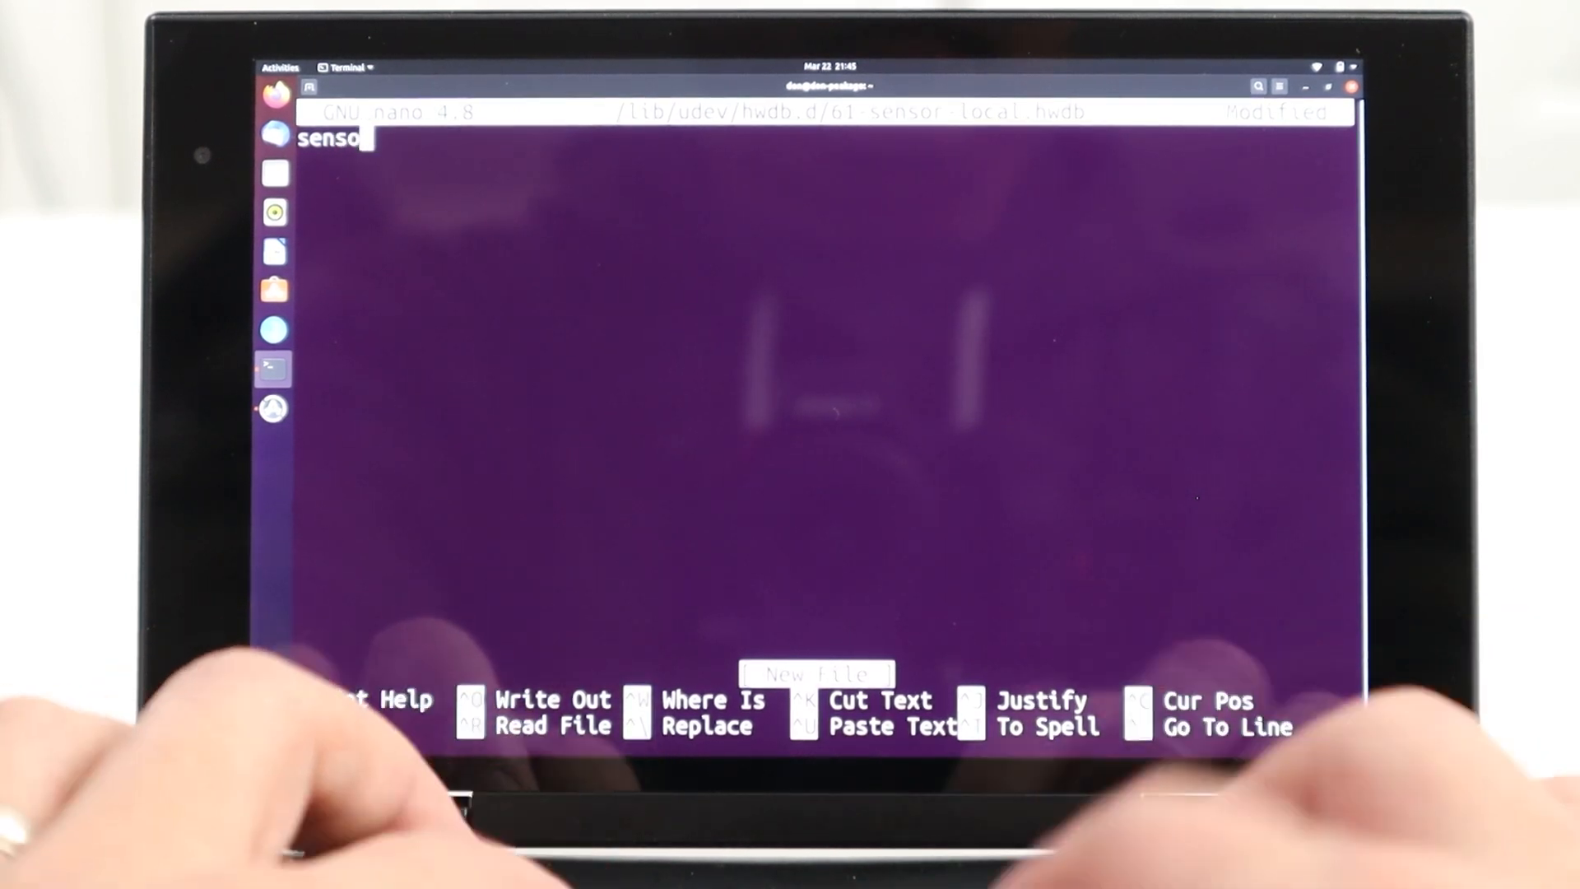
type("r:")
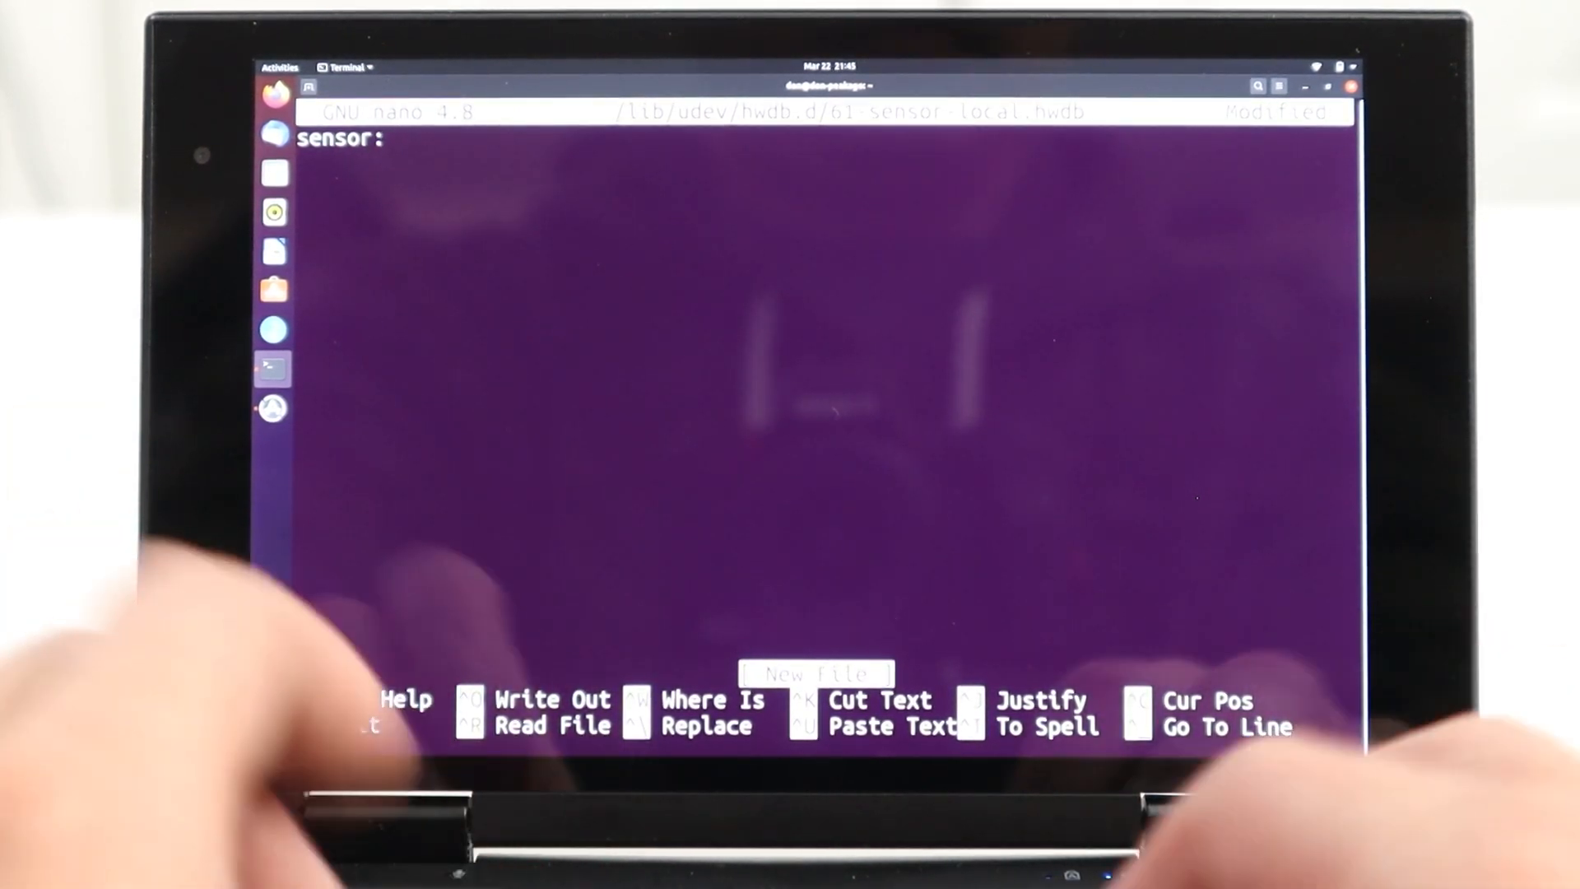
type("modalias")
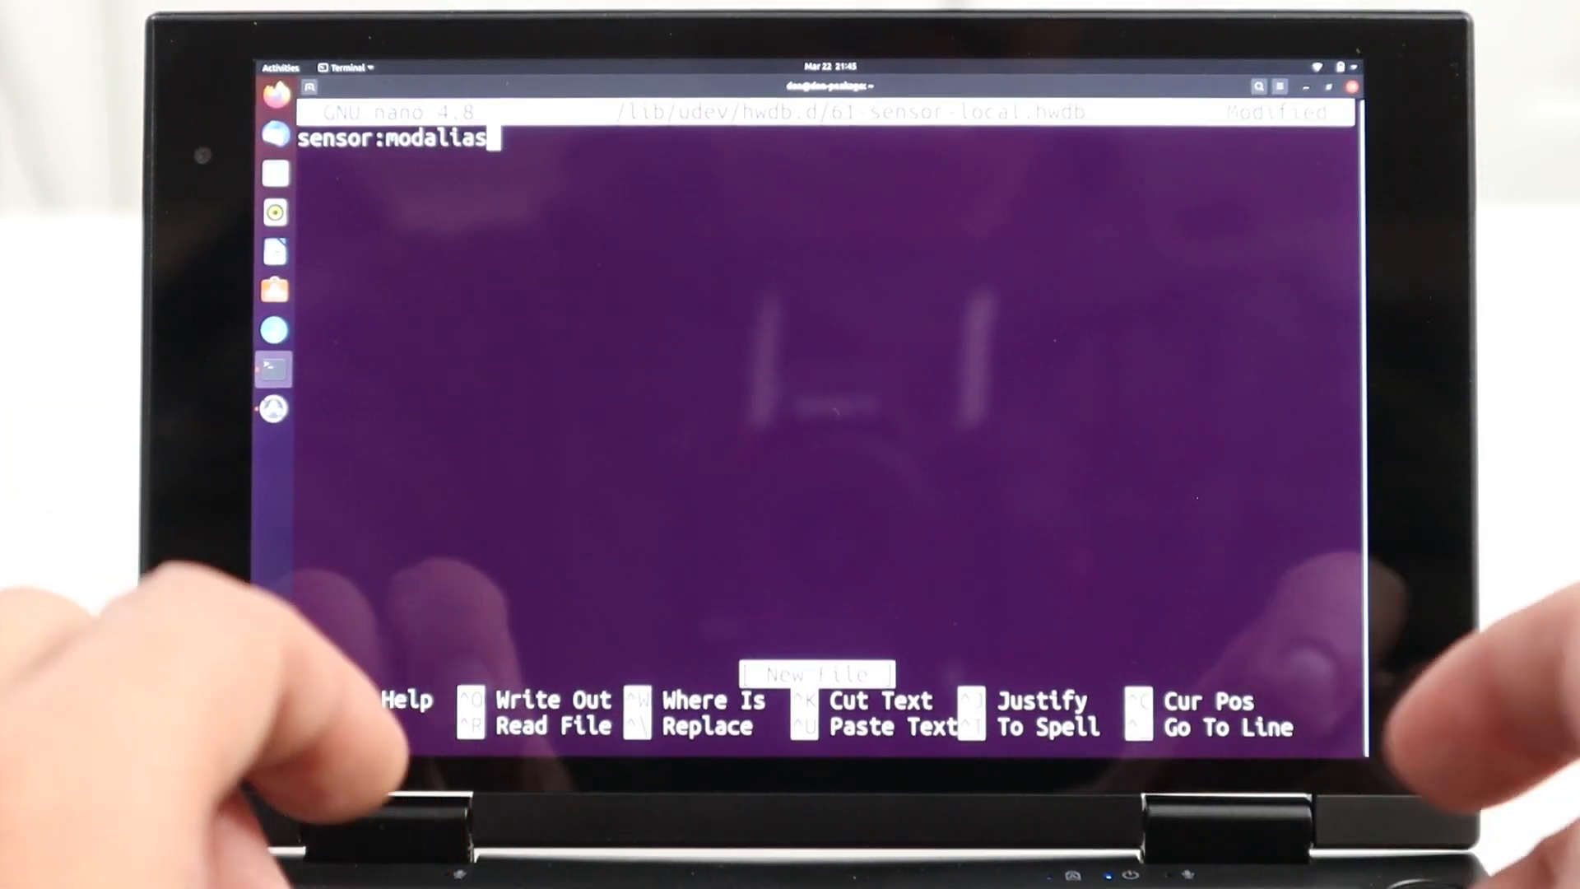
type(":acpi")
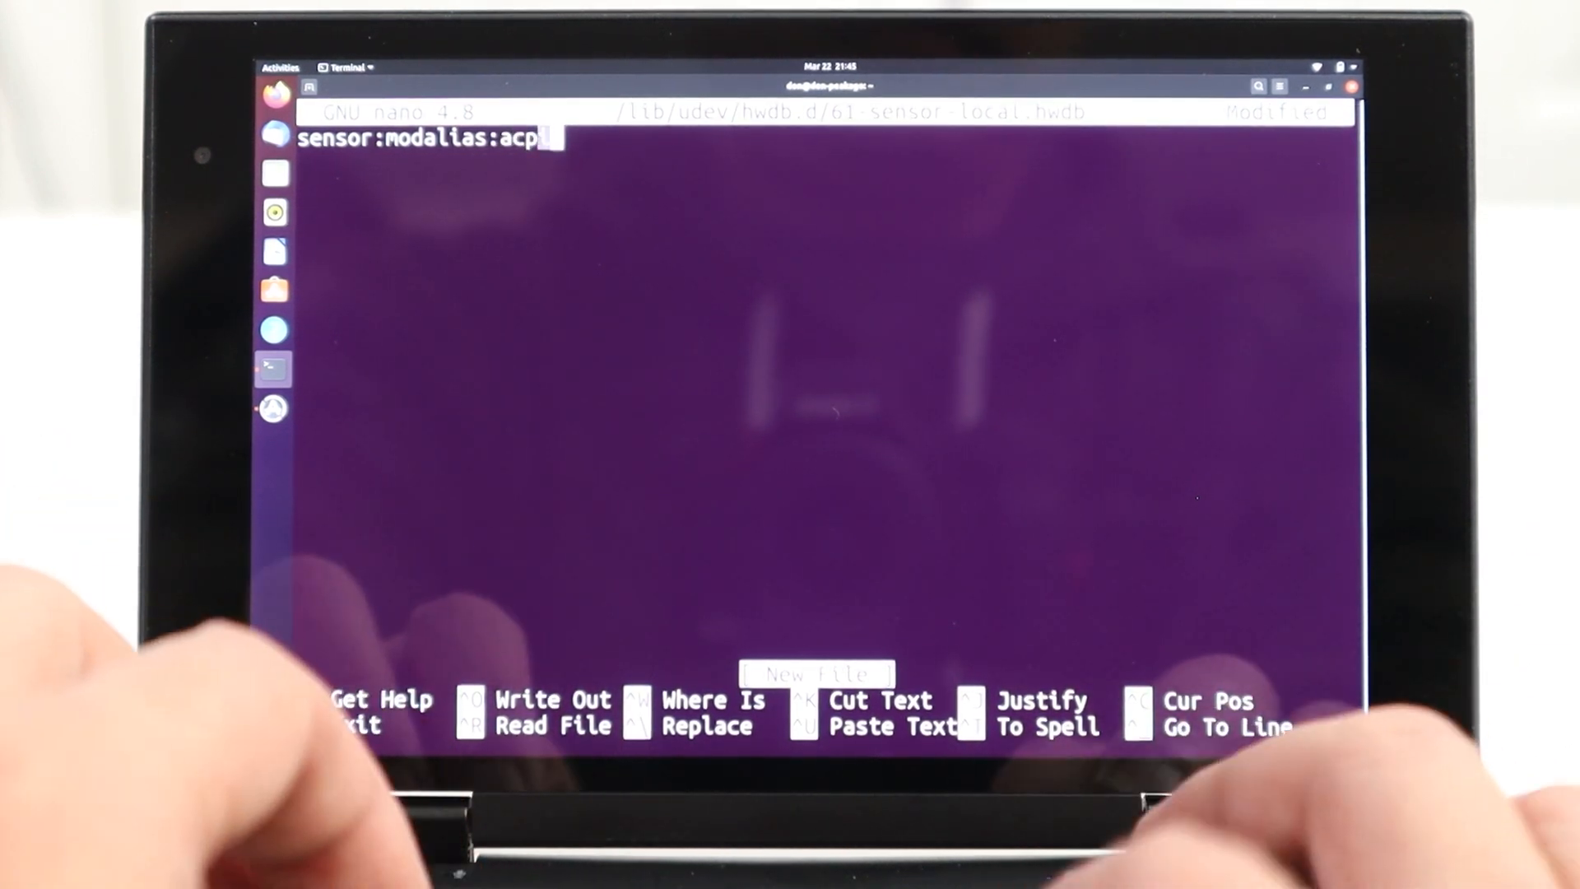
type(":")
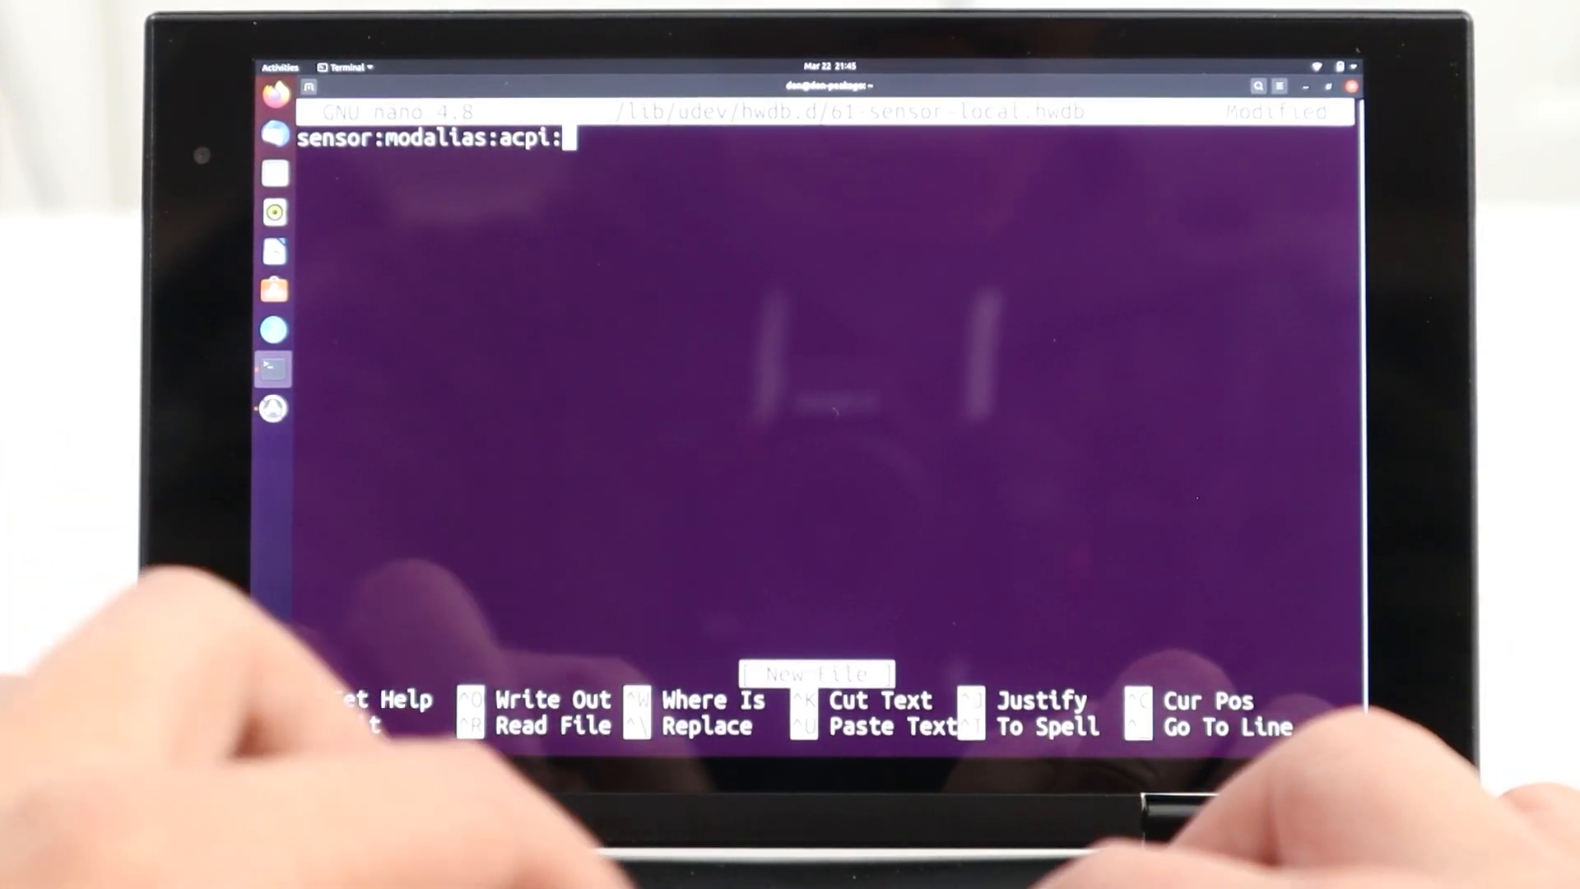
type("BOS")
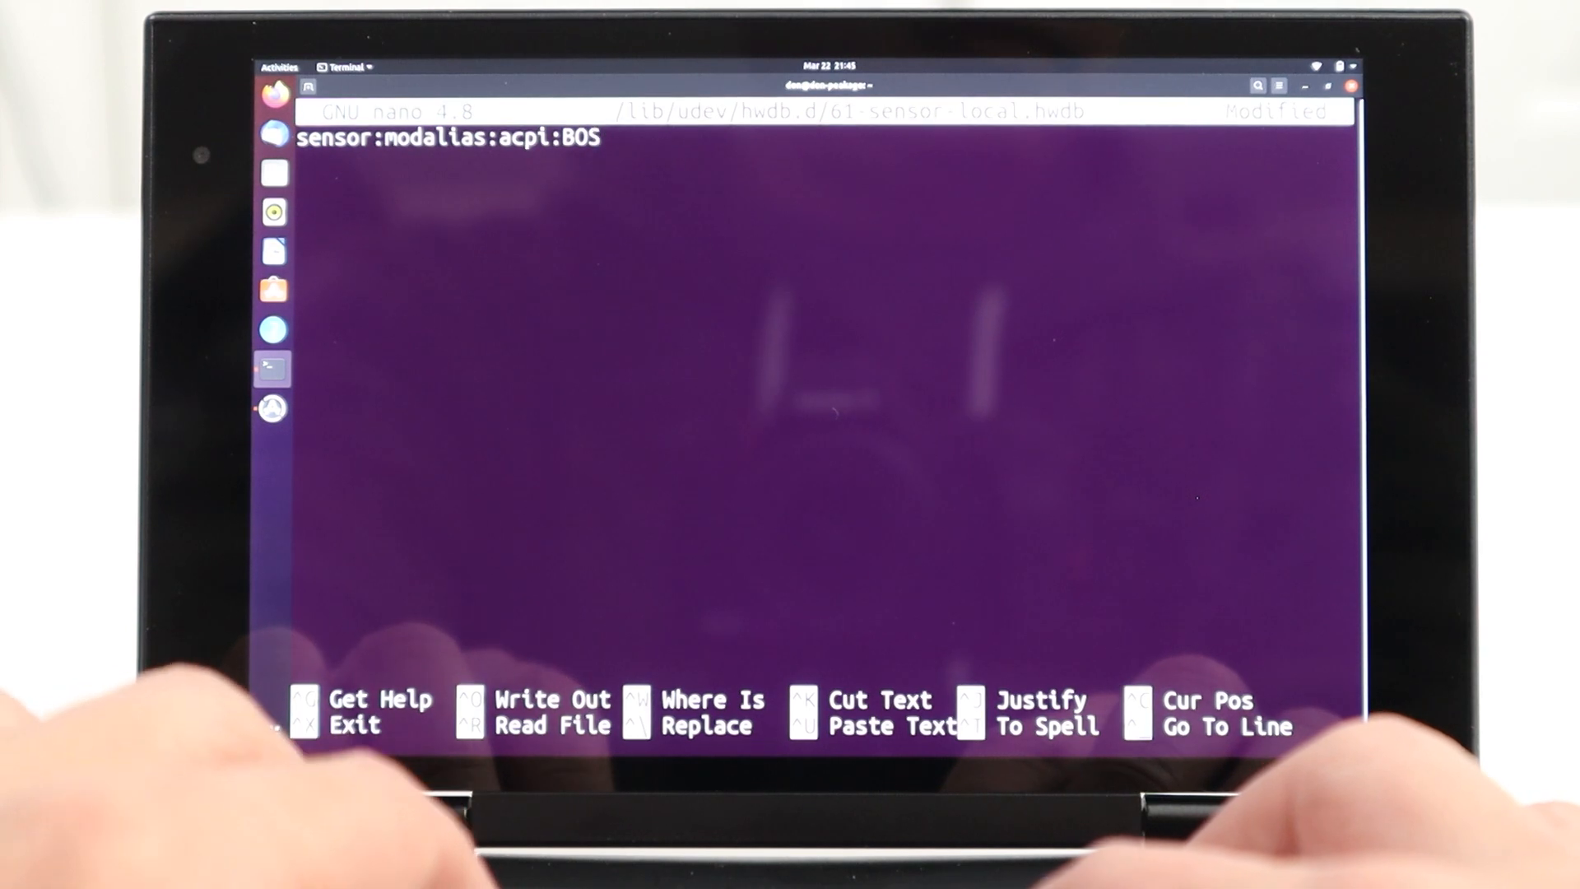
type("C02")
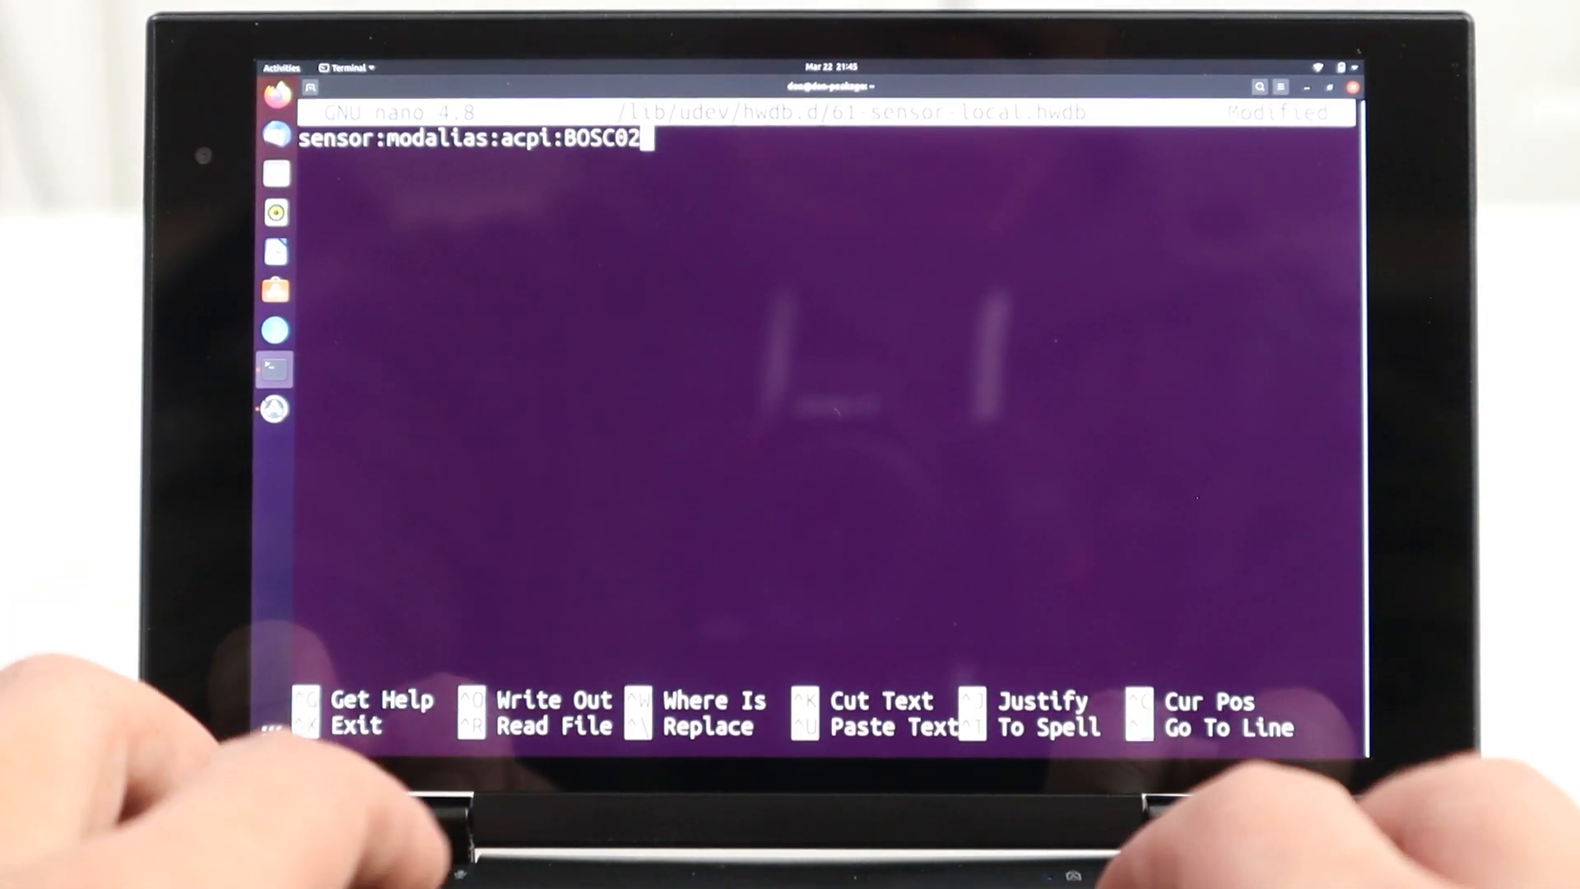
type("00")
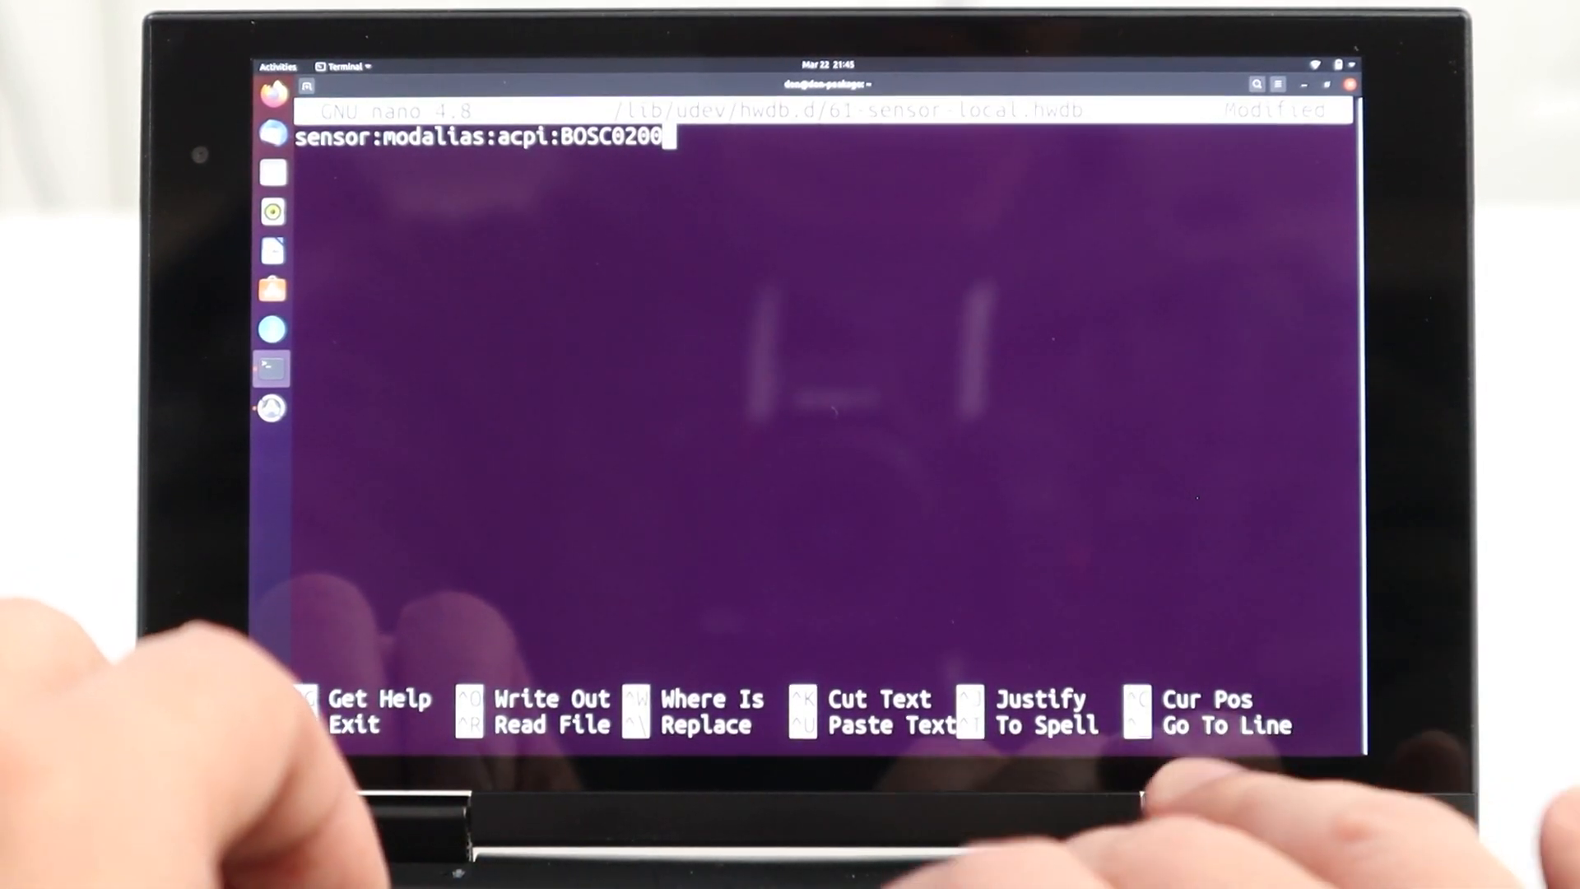
type("*:dmi:")
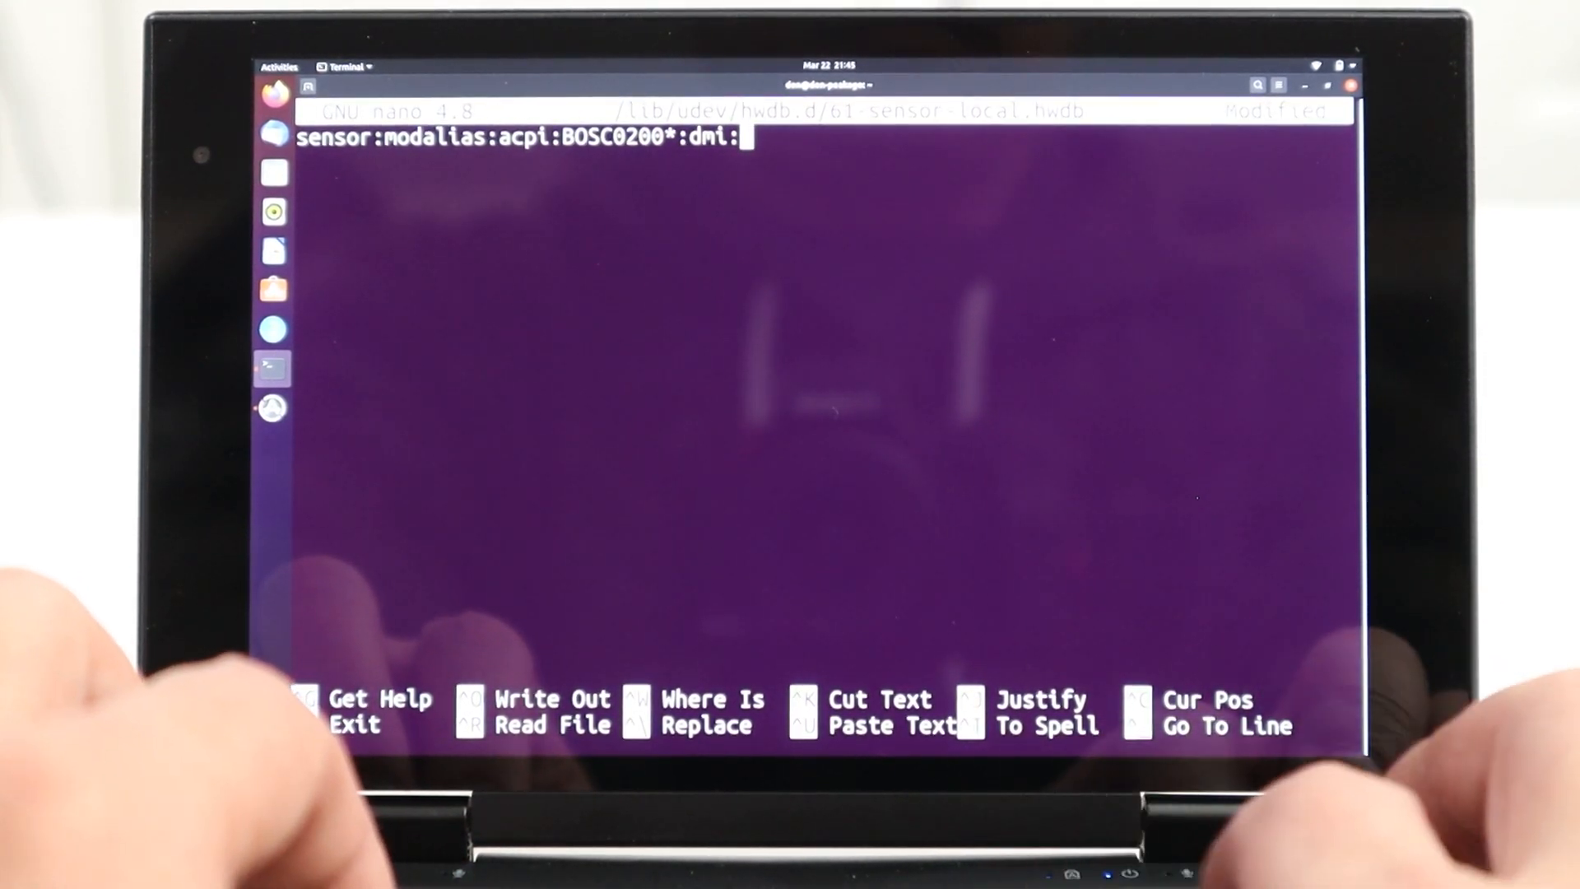
type("*:svnPeakago")
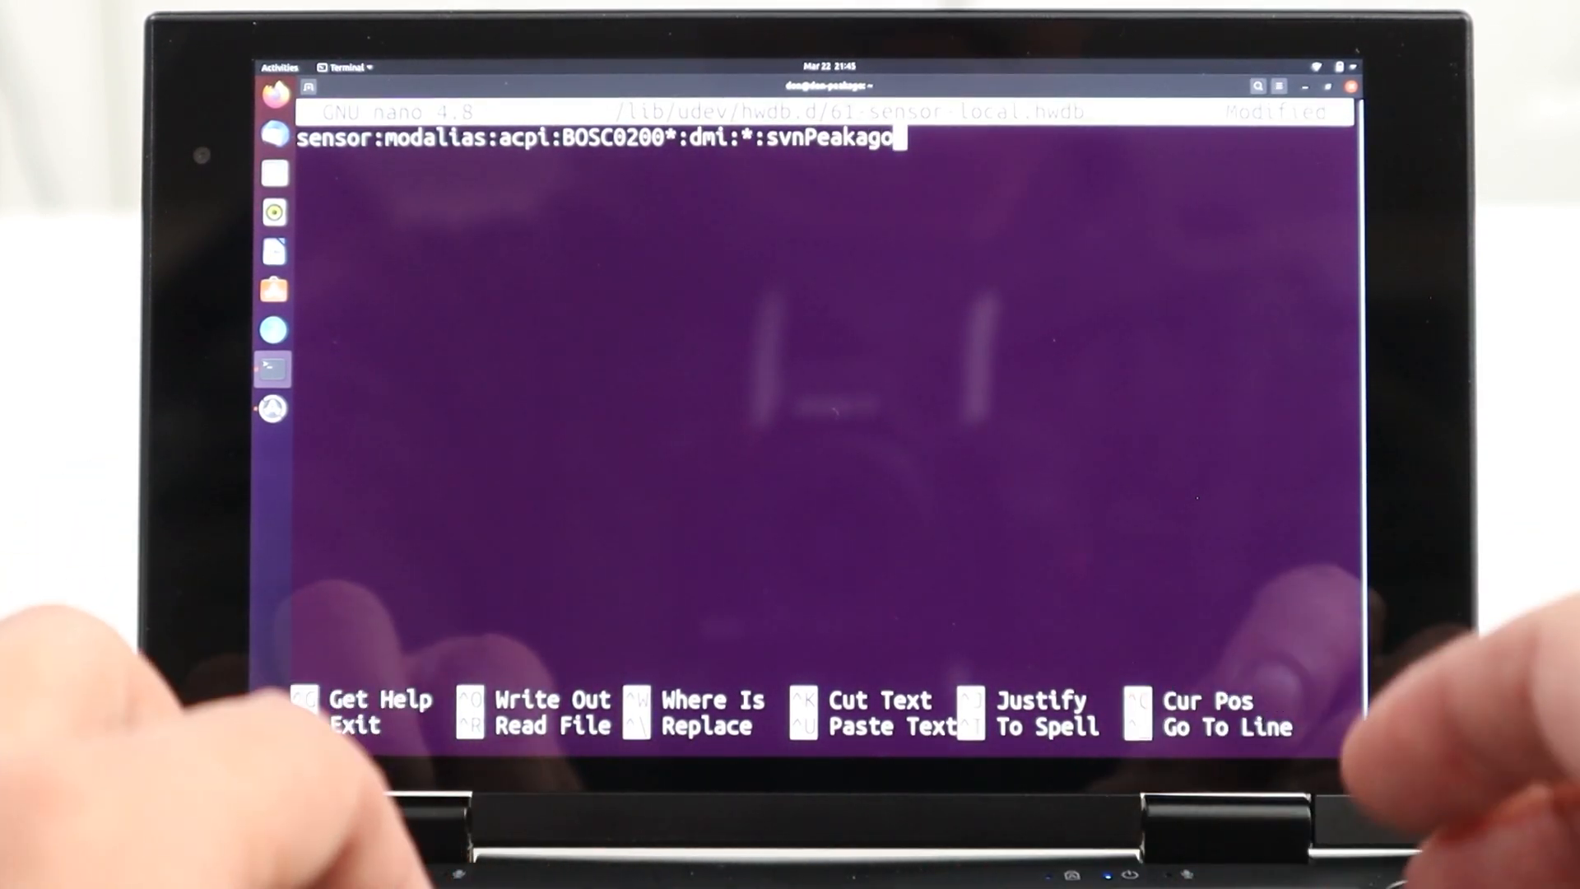
type("*")
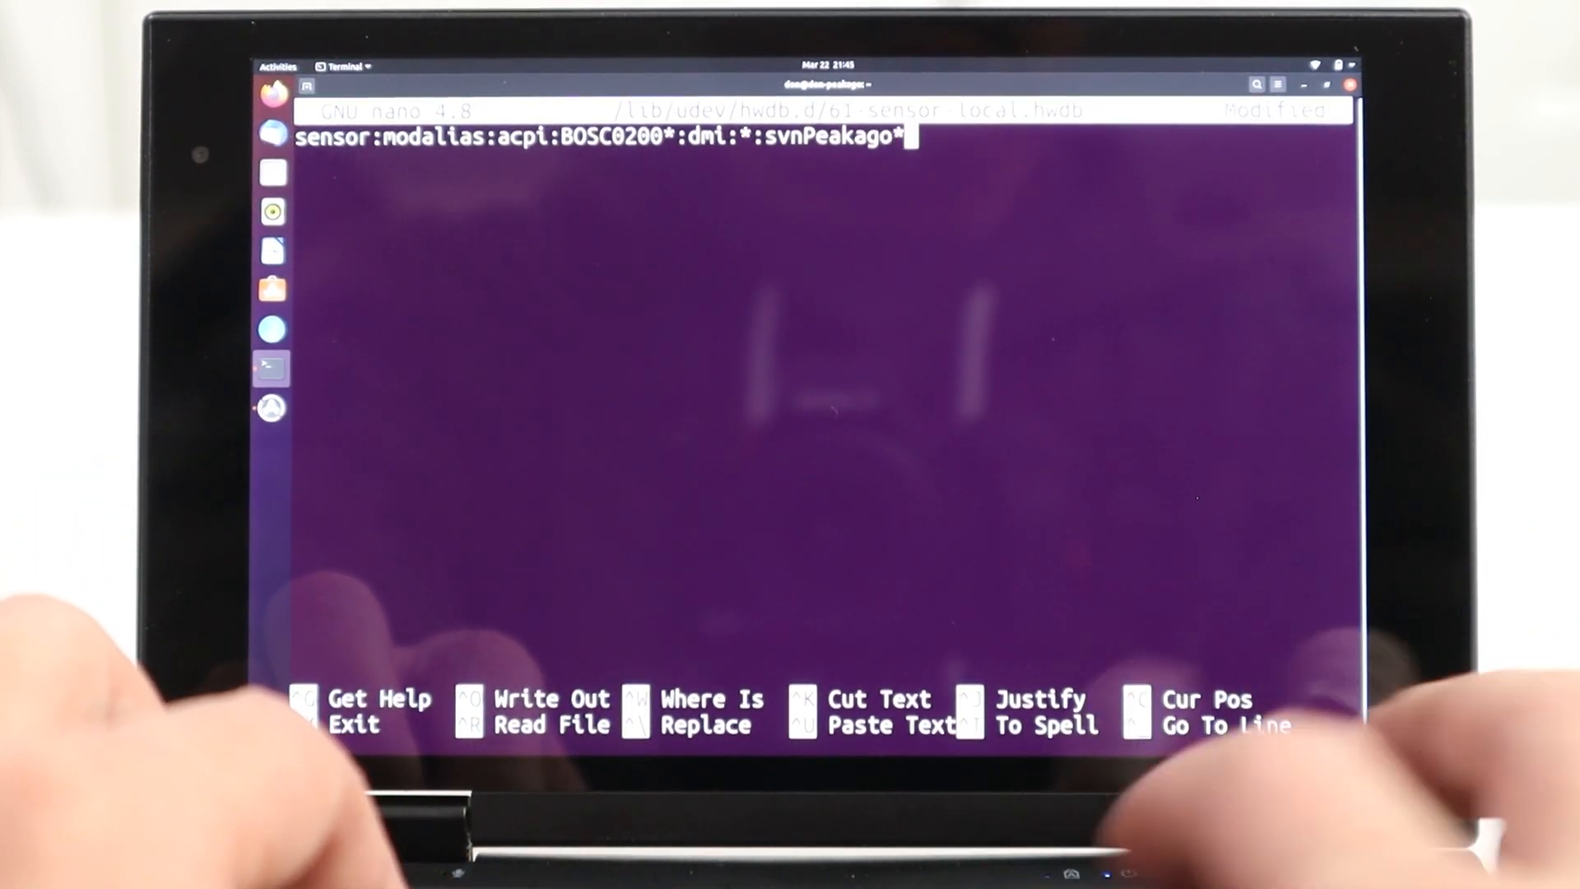
type(":pn")
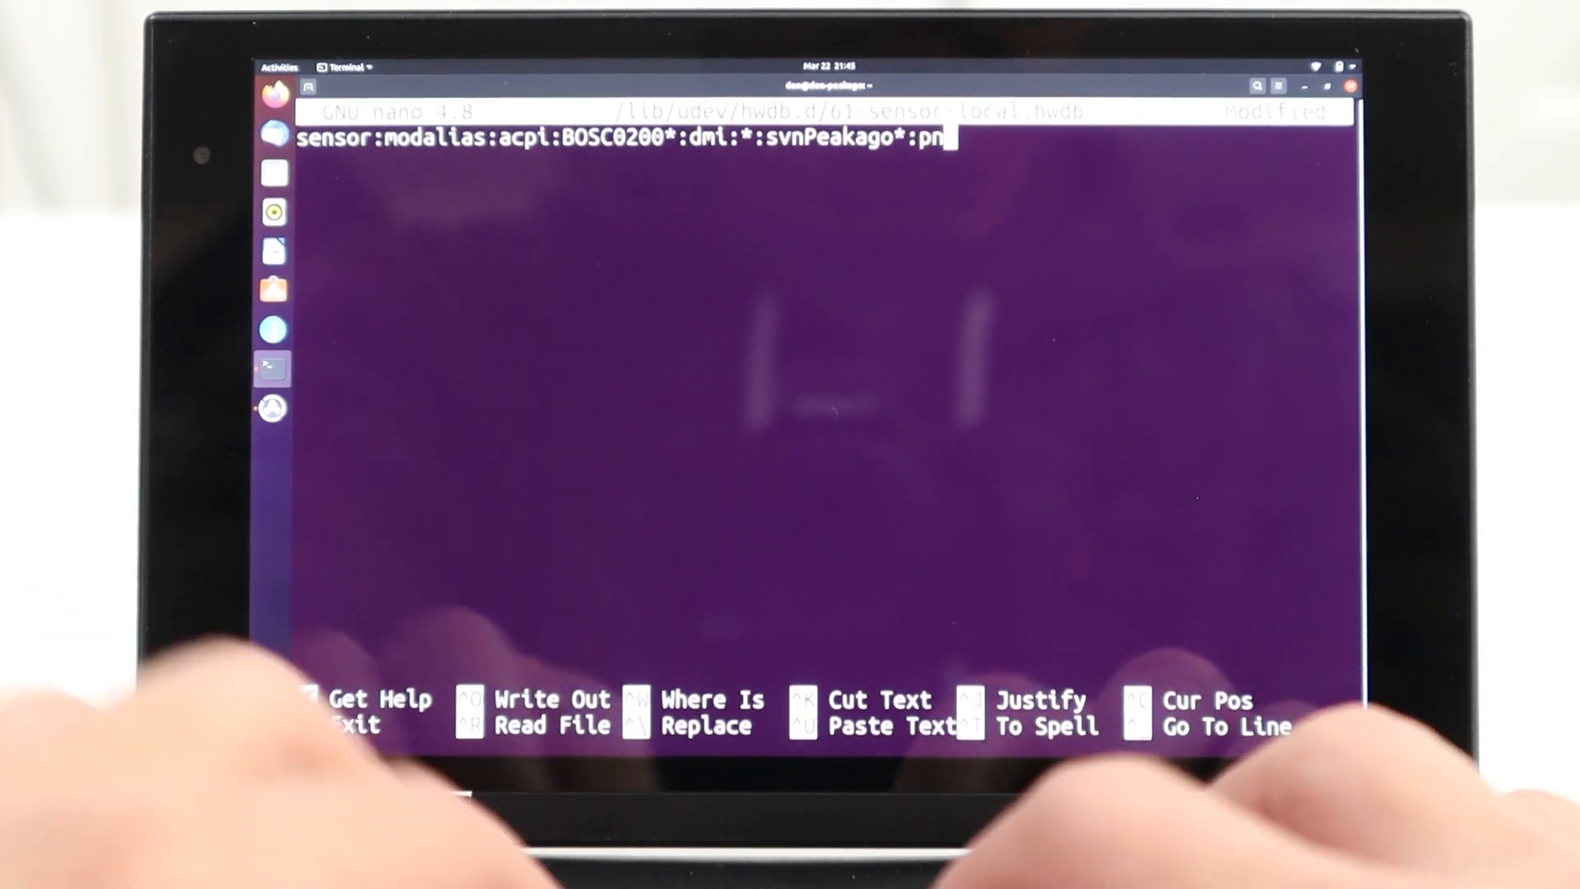
type("Default")
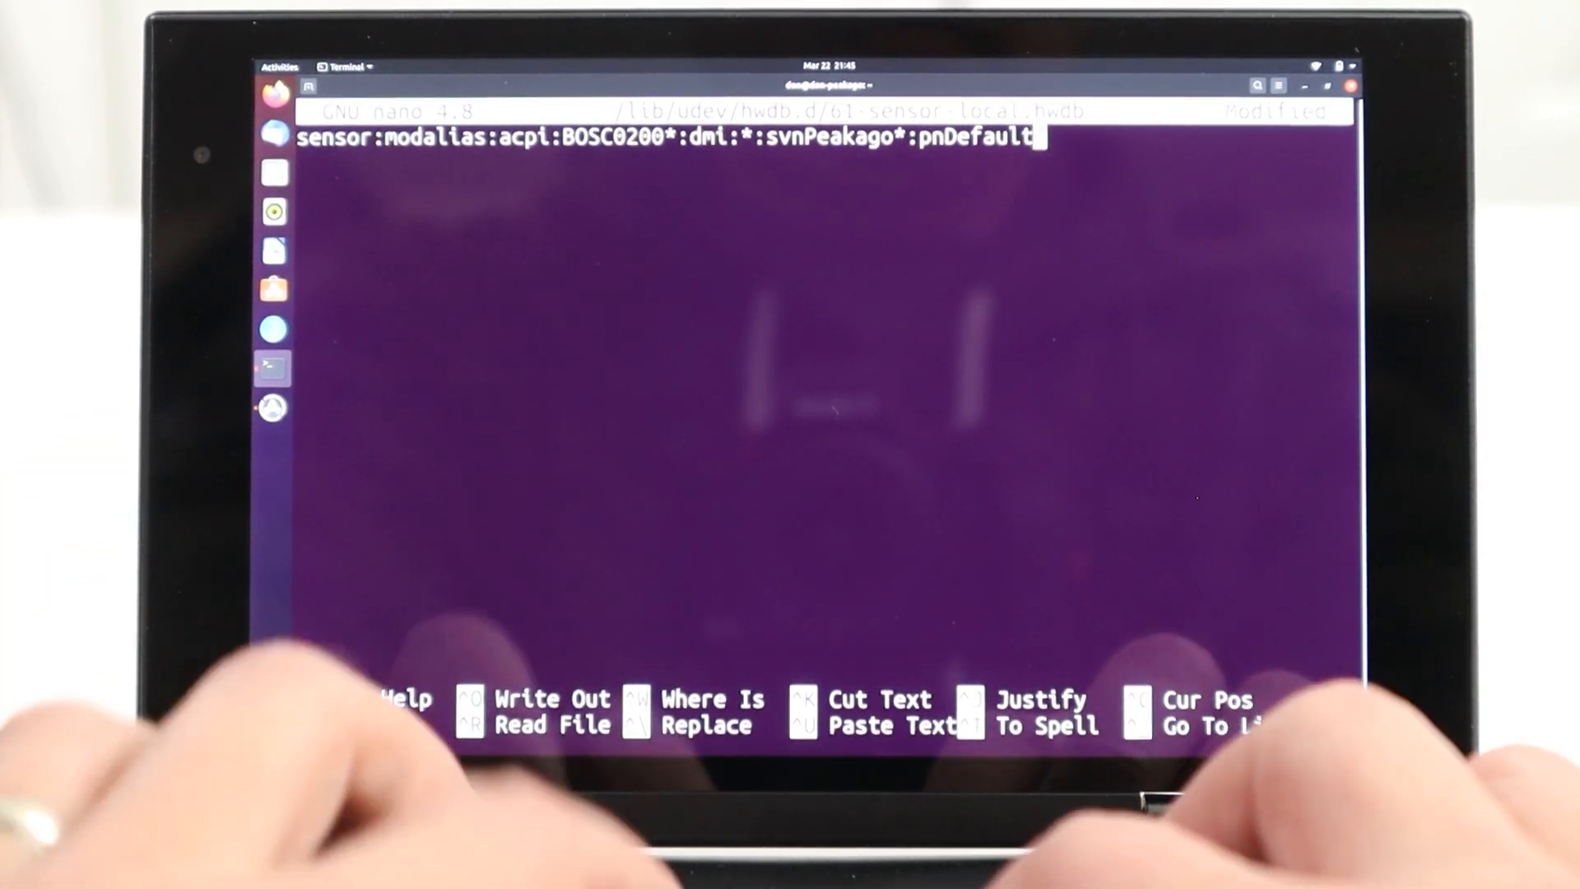
type("string:*")
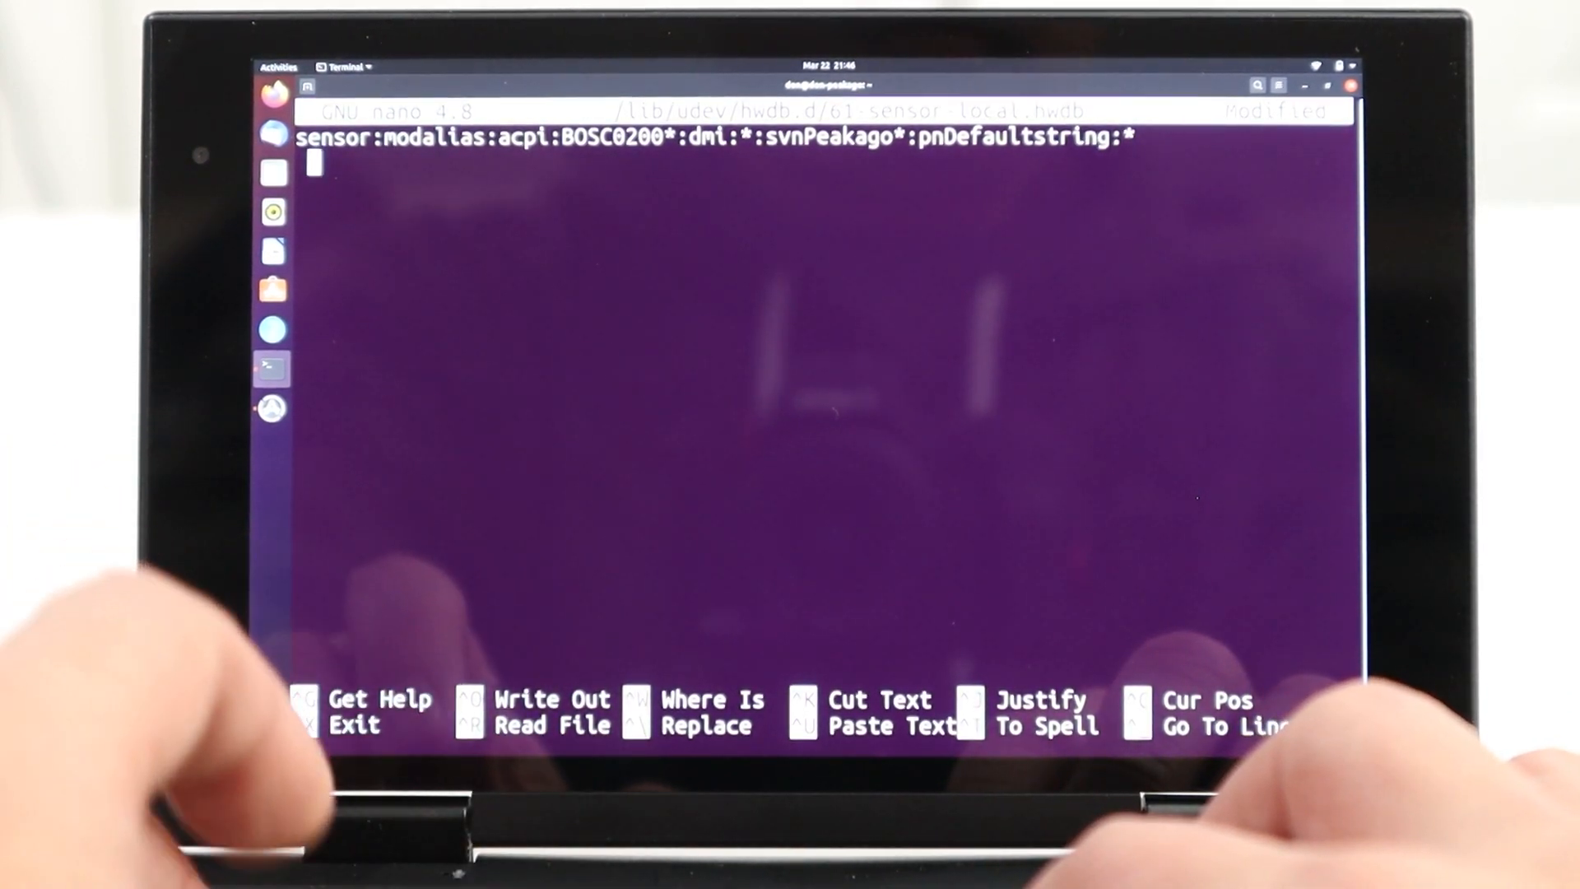
Add ACCEL_MOUNT_MATRIX=-1,0,0;0,1,0;0,0,1 and save the hwdb file.
type("ACCEL_")
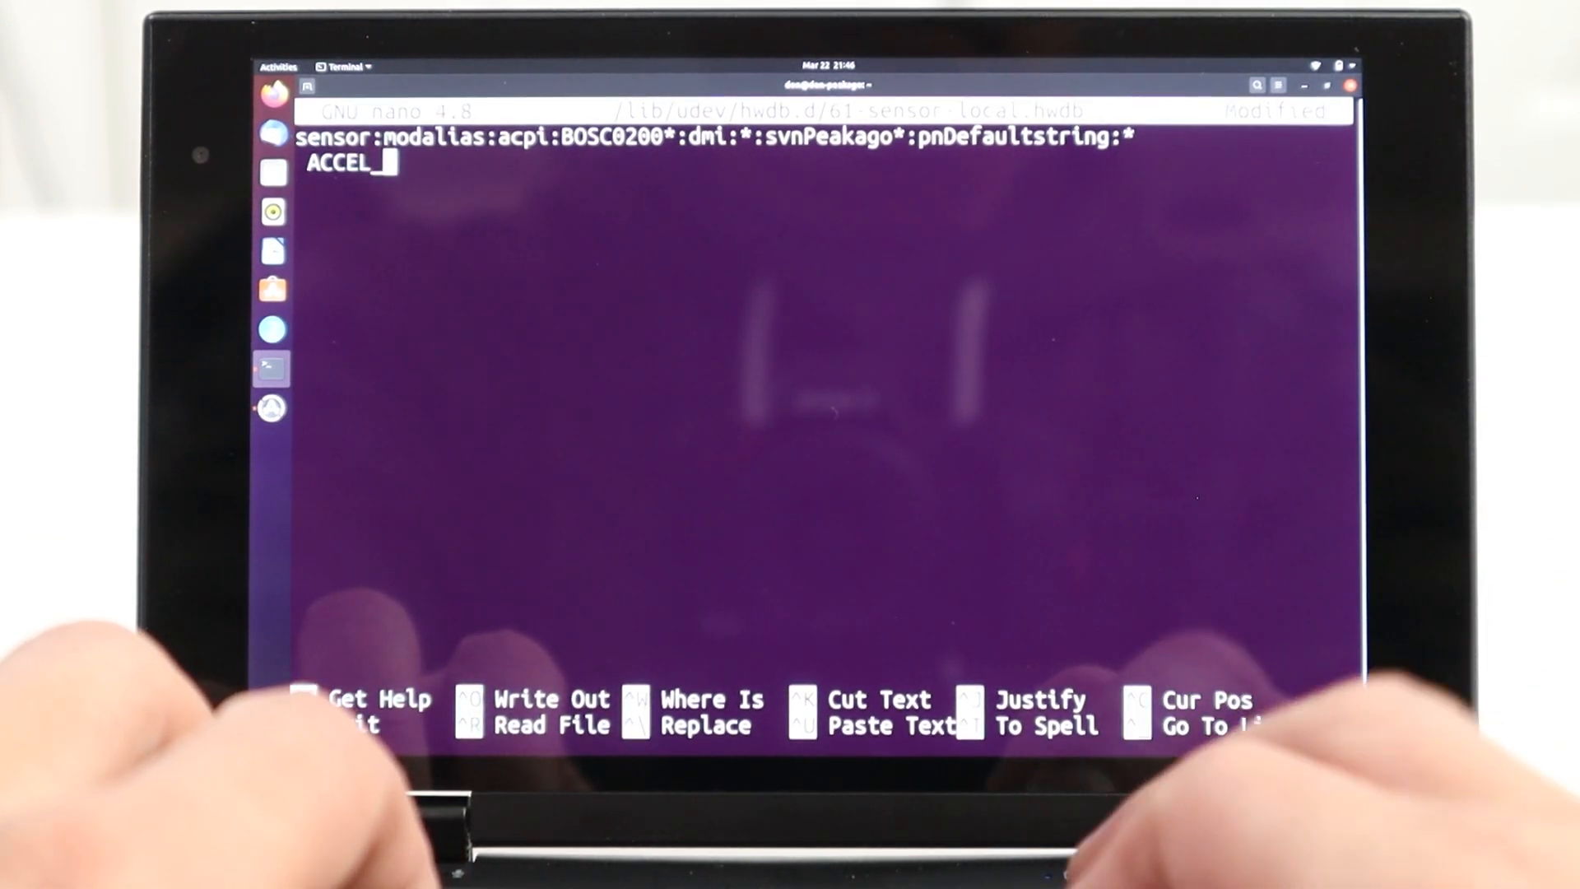
type("MOUNT_")
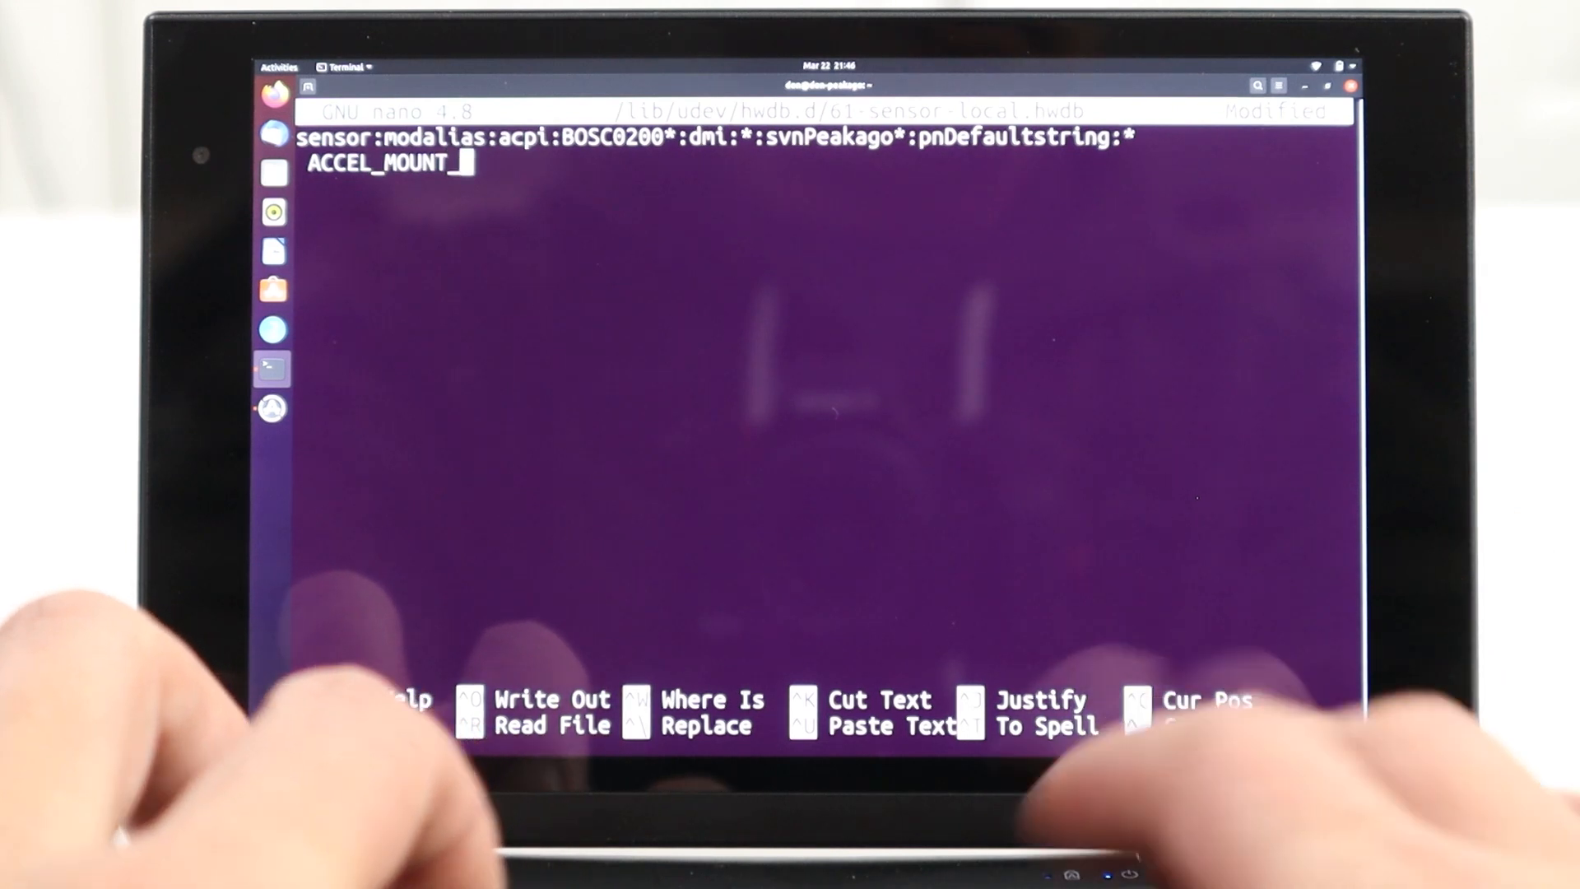
type("MATR")
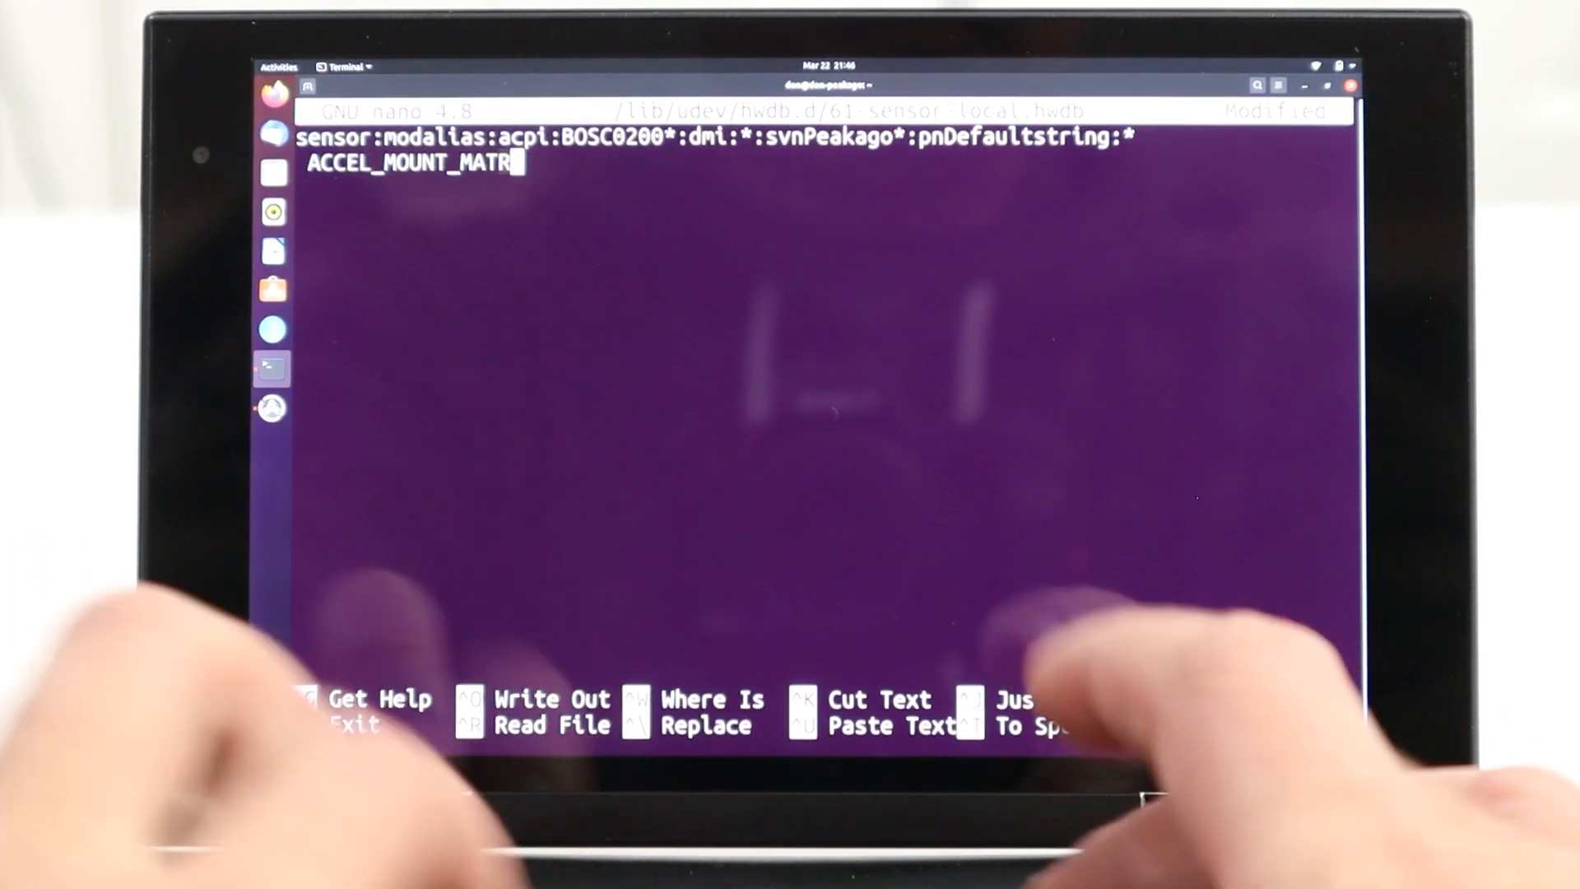
type("IX=")
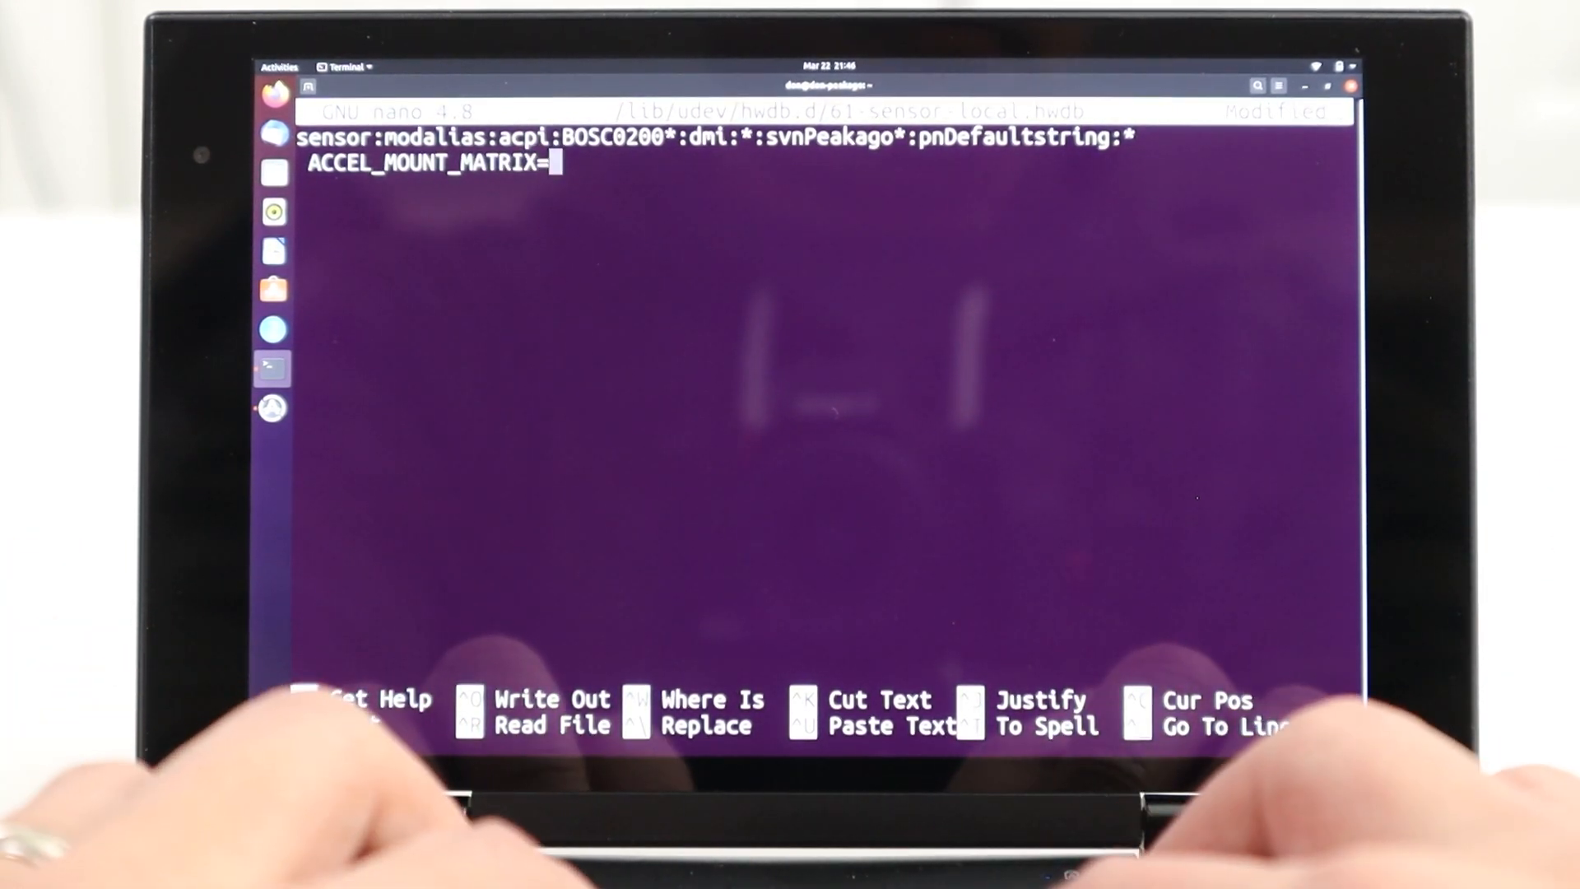
type("-")
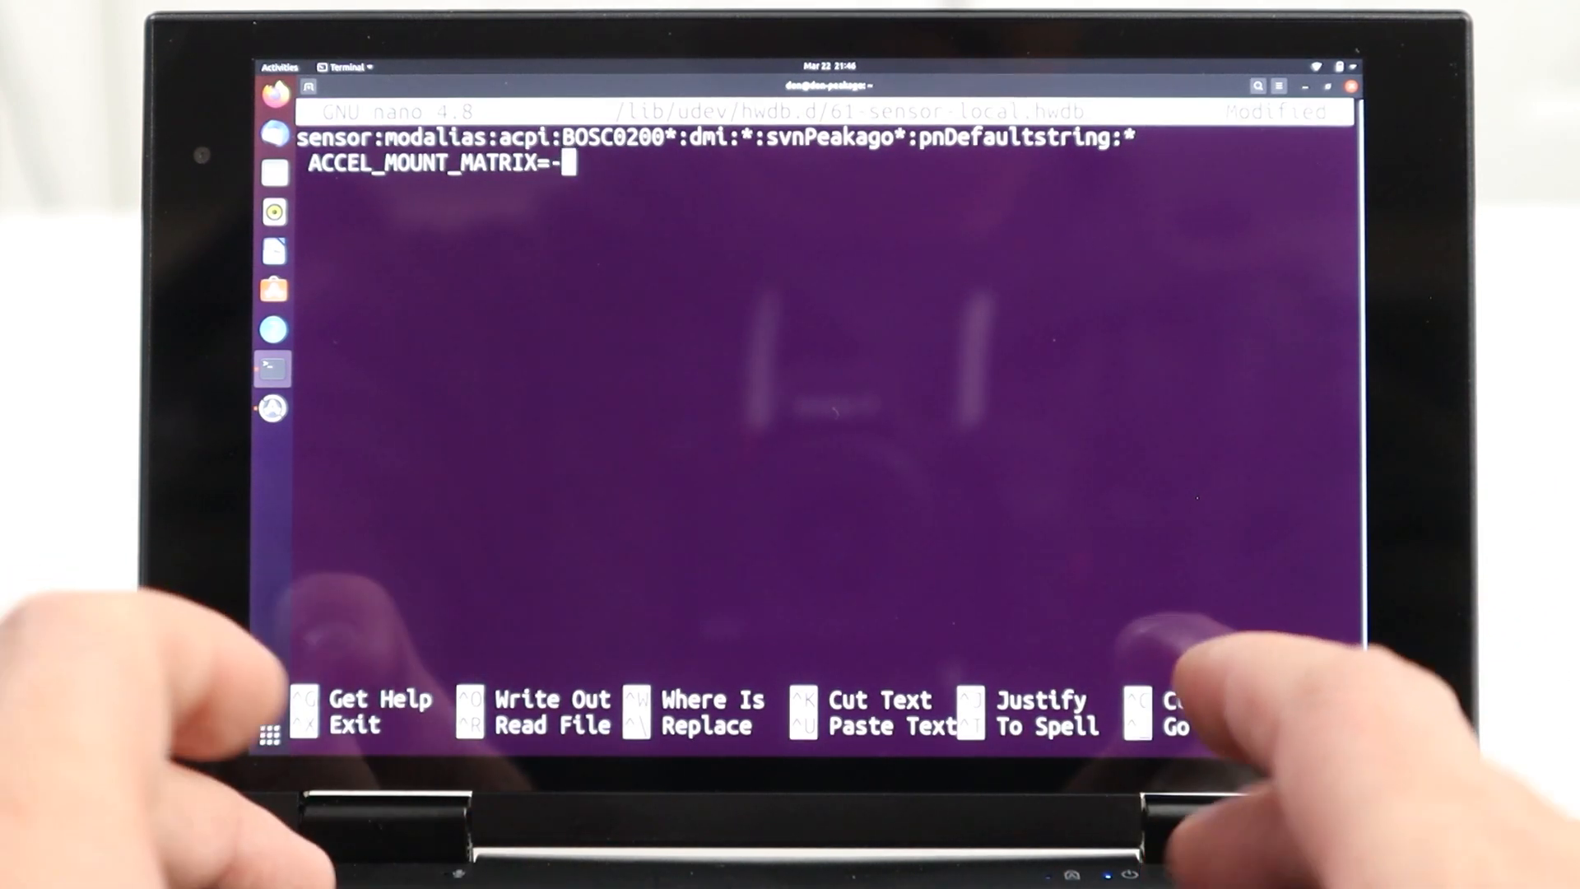
type("1,")
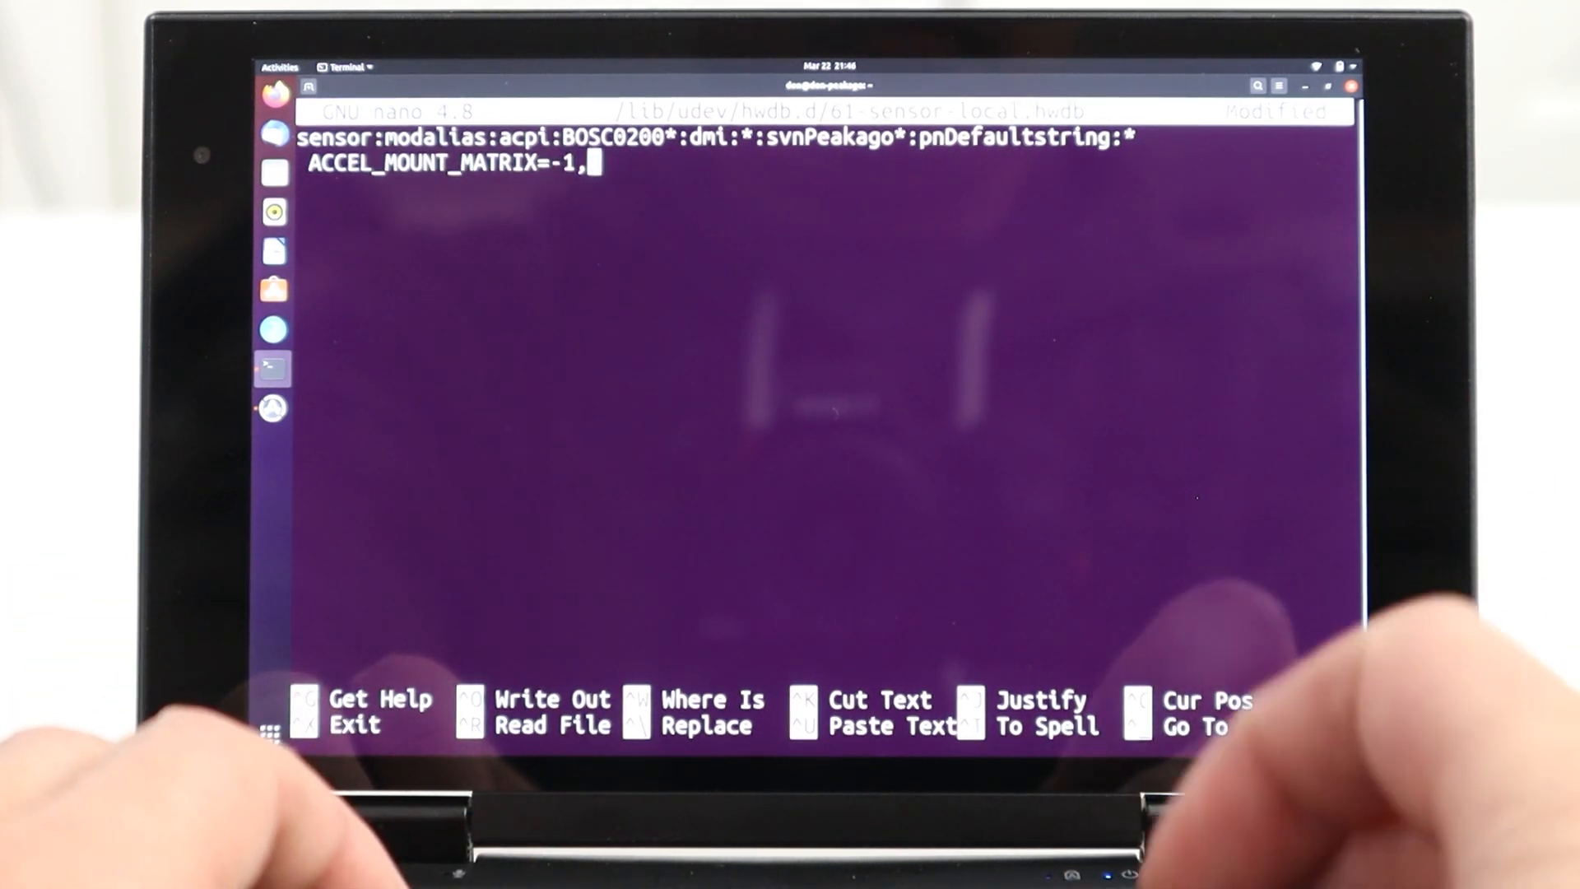
type("0,0")
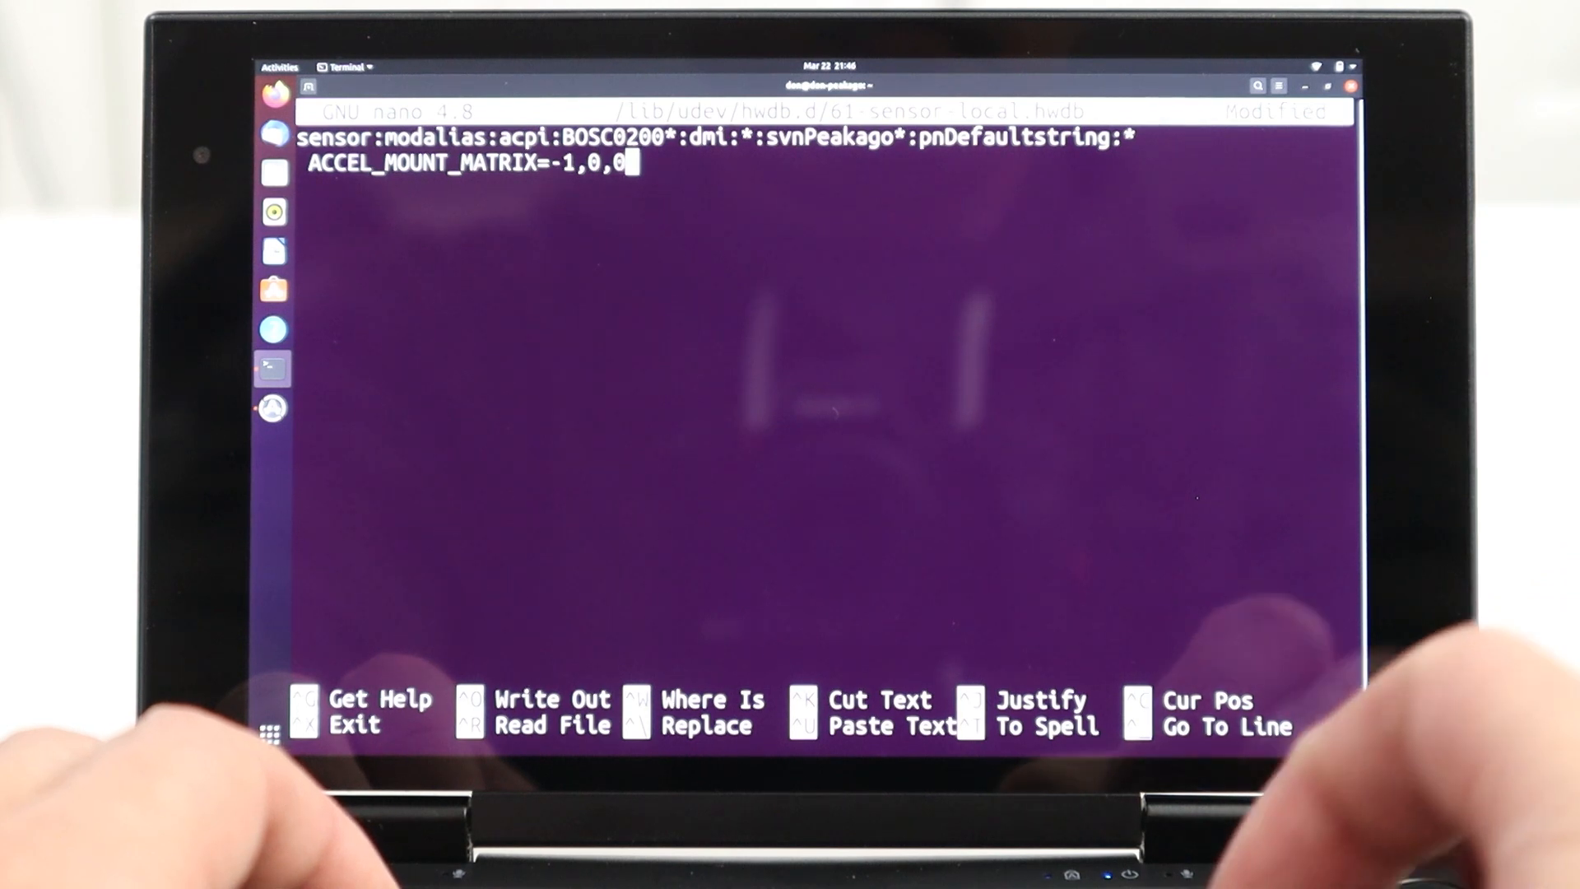
type(";")
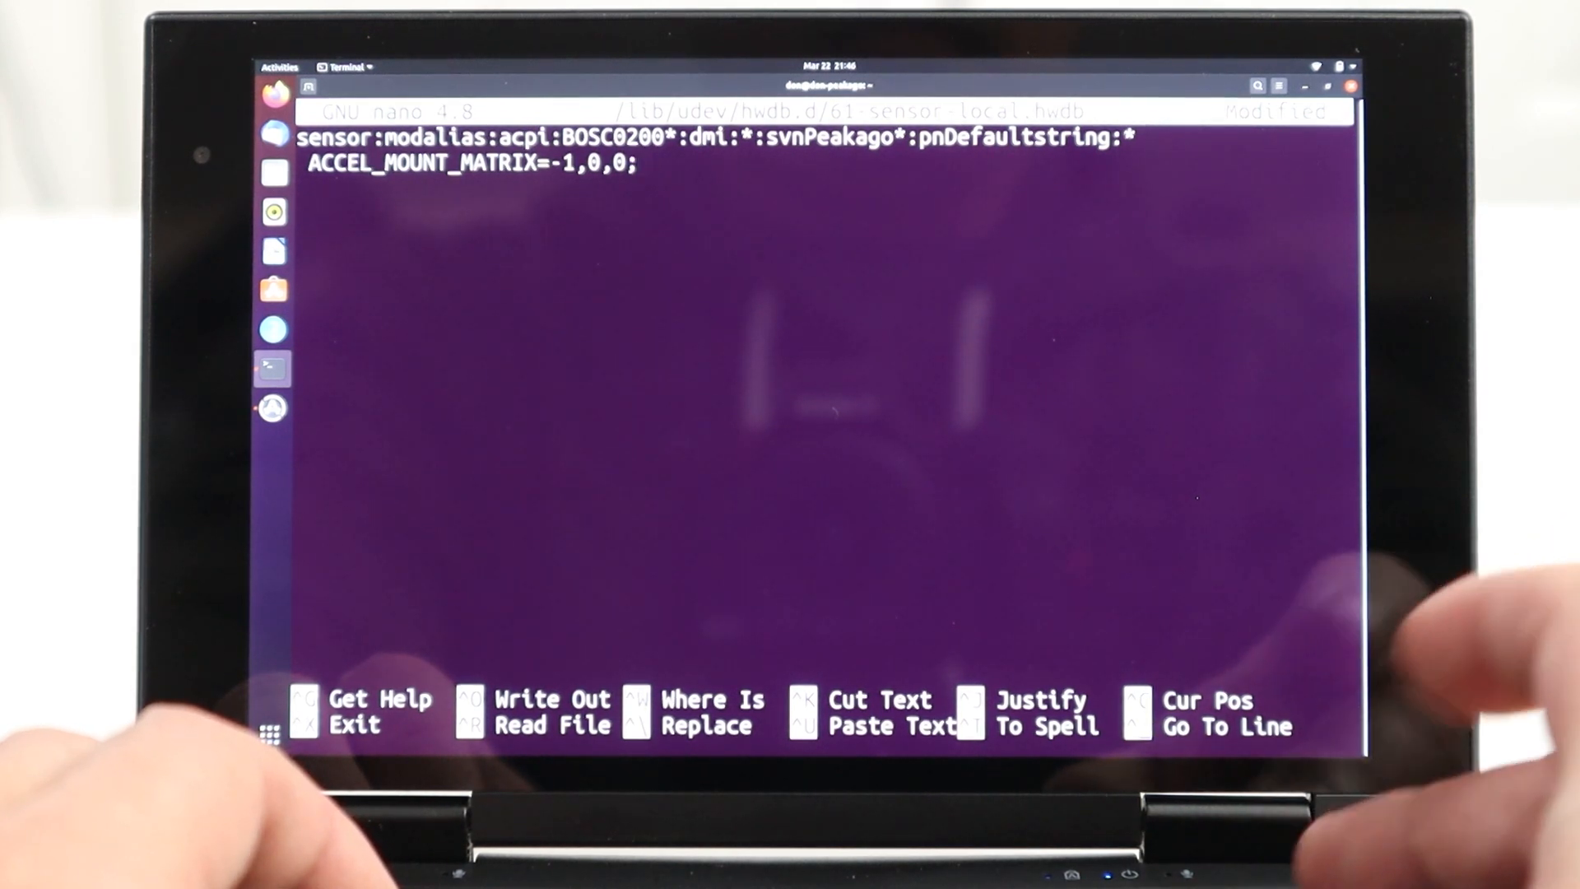
type(";0,1,")
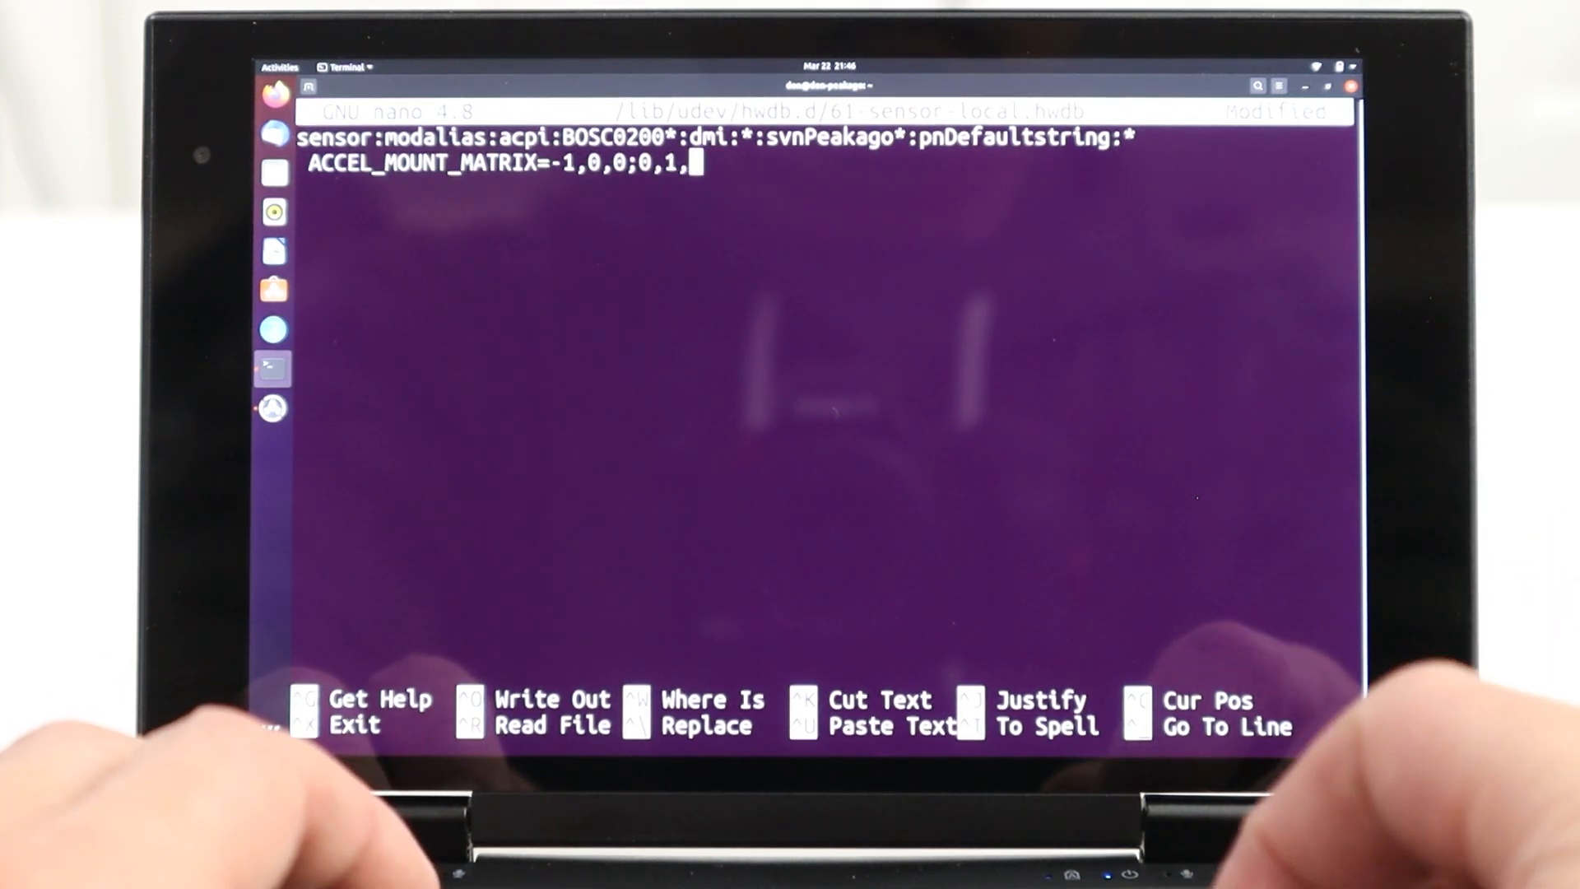
type("0;")
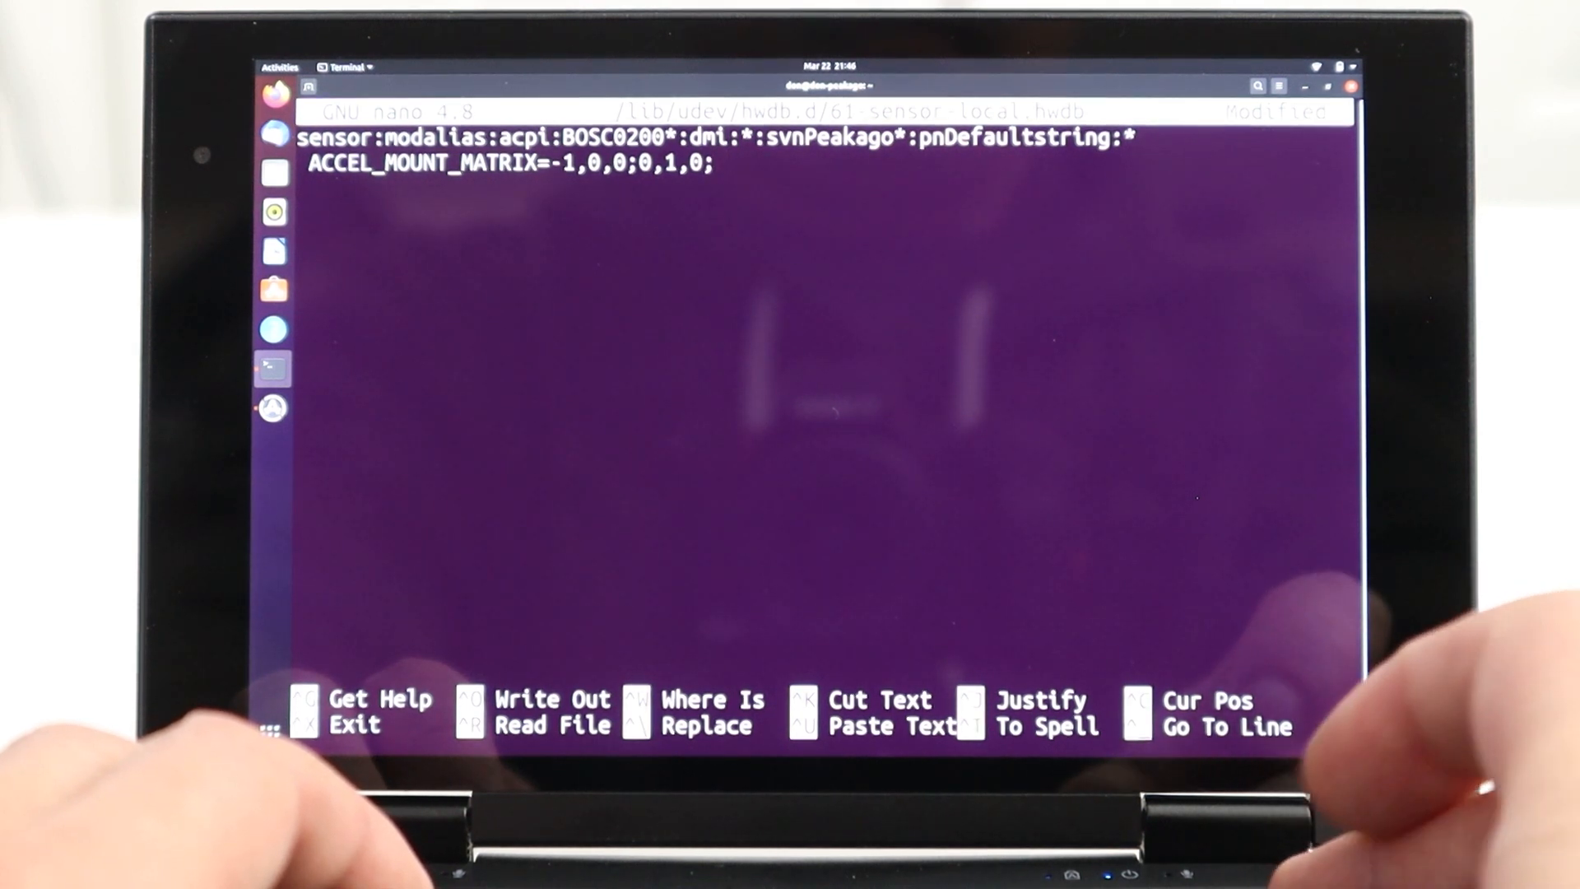
type(";0,00")
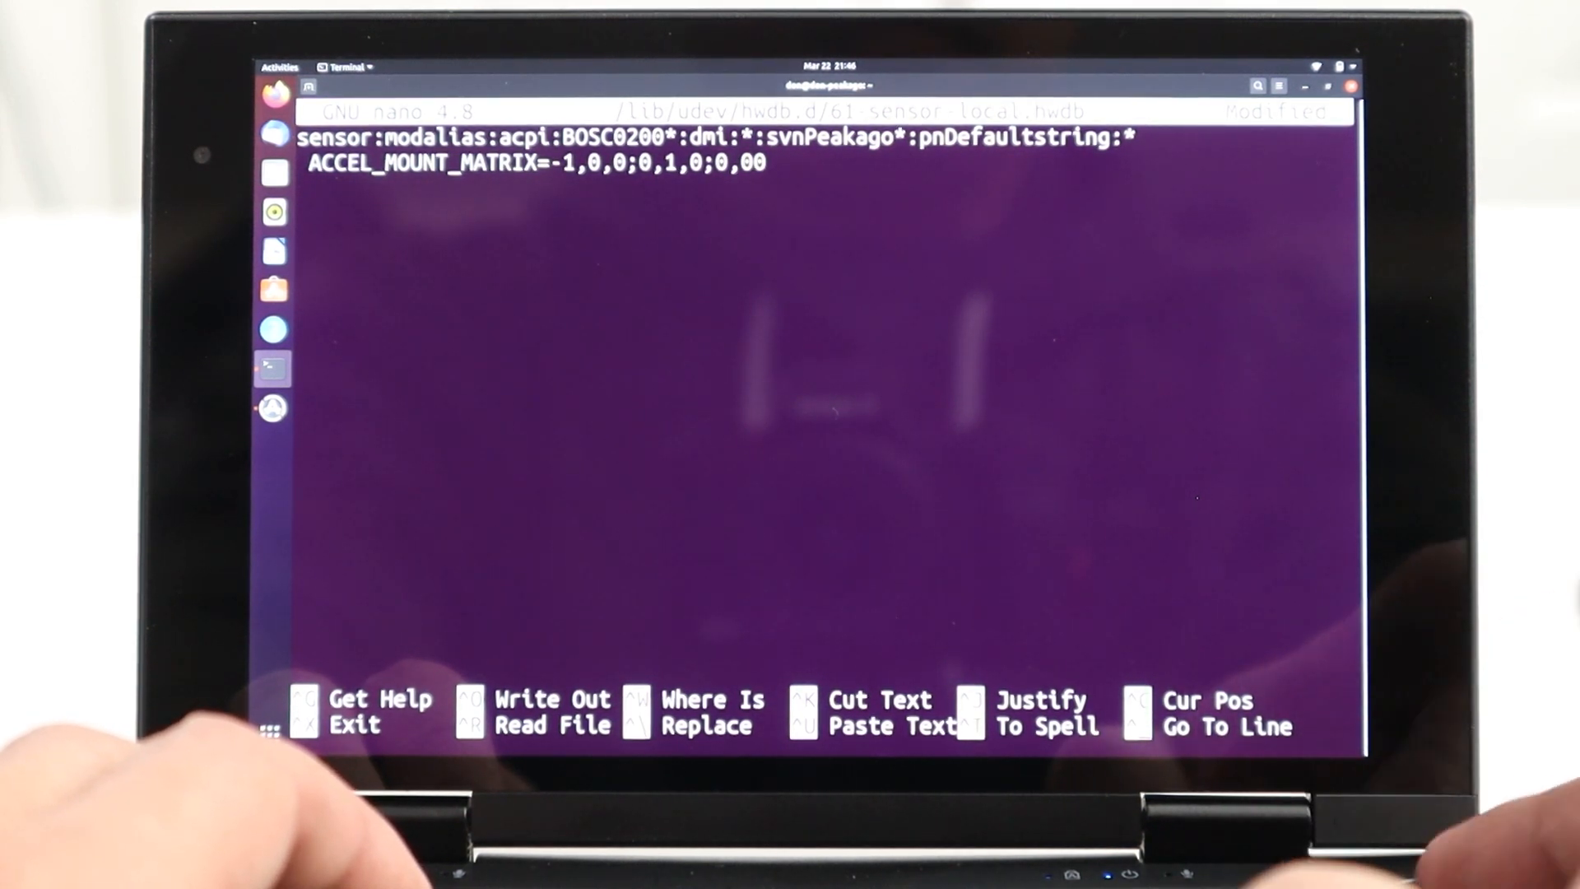
type(",1")
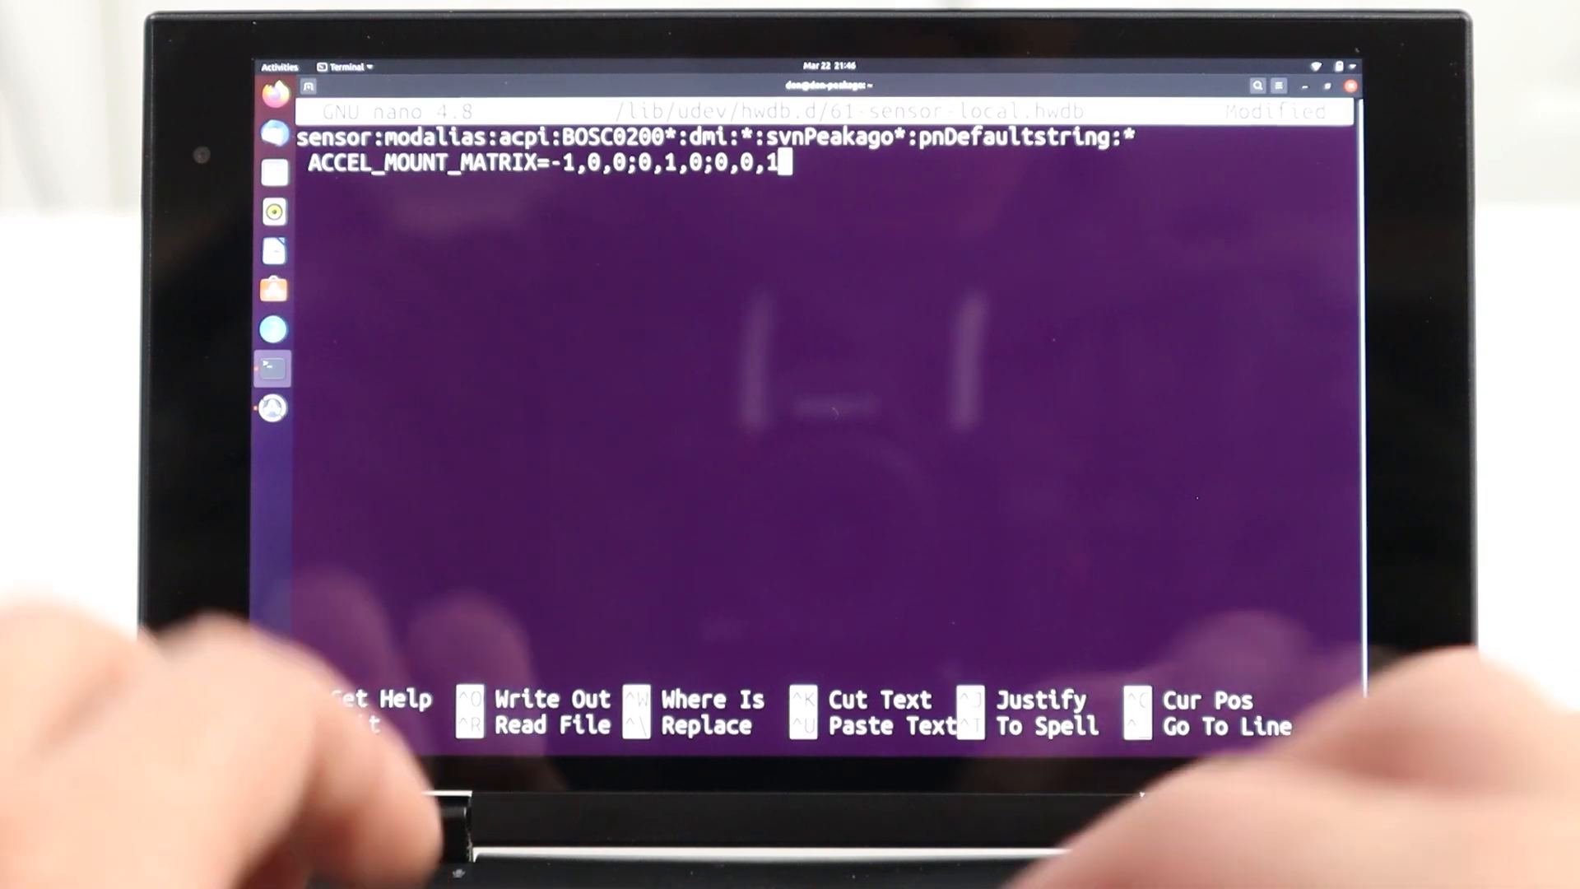
key("ctrl+o")
type("sudo udev")
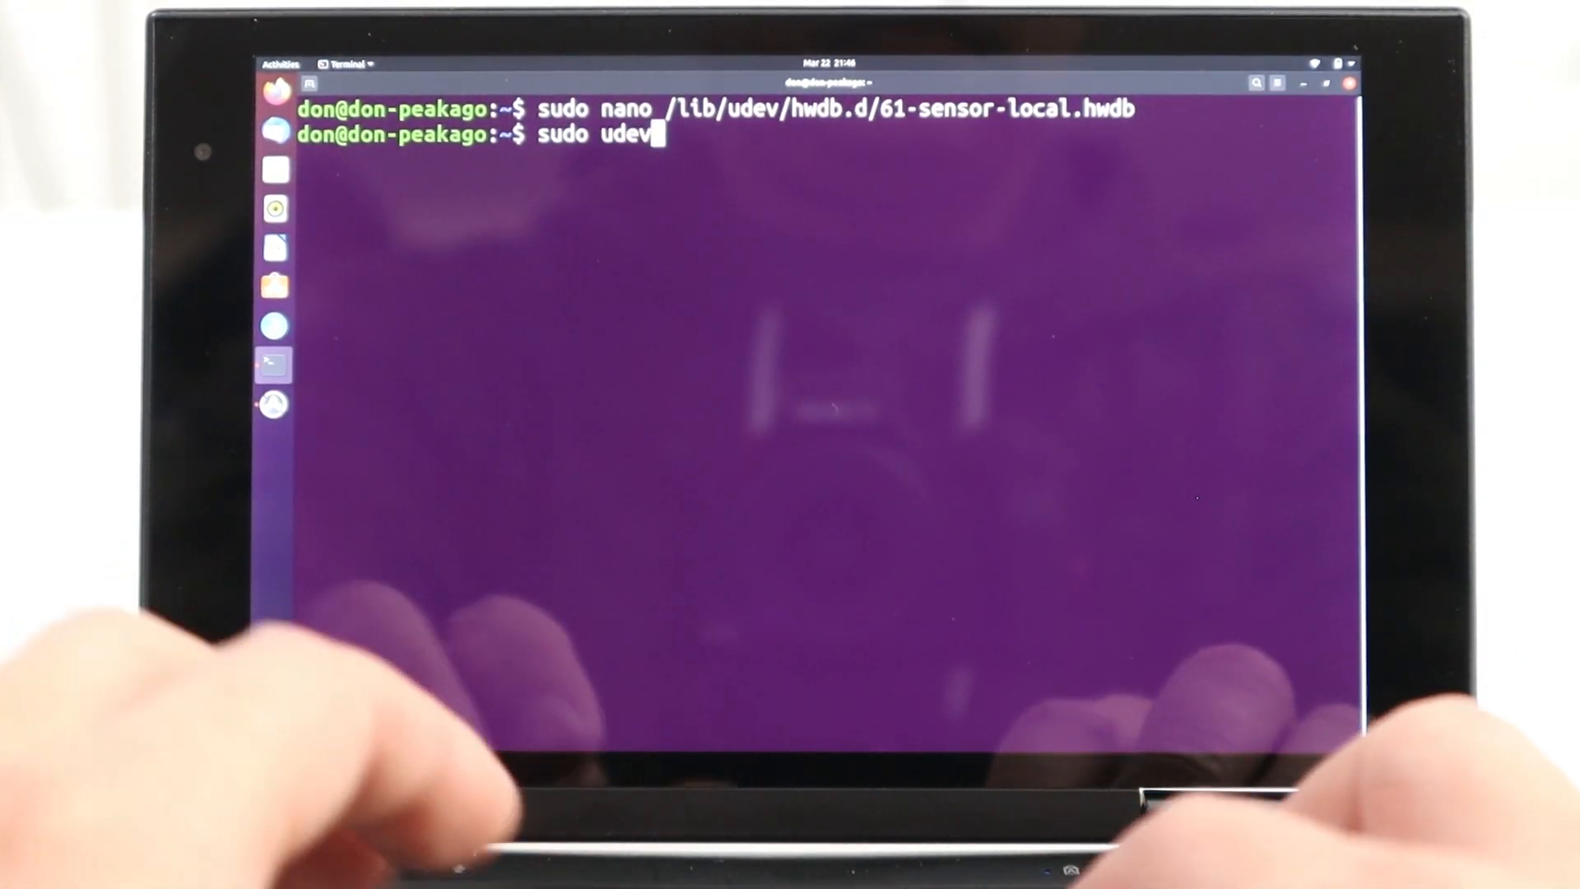
Run 'sudo udevadm hwdb --update' and enter the sudo password.
type("adm")
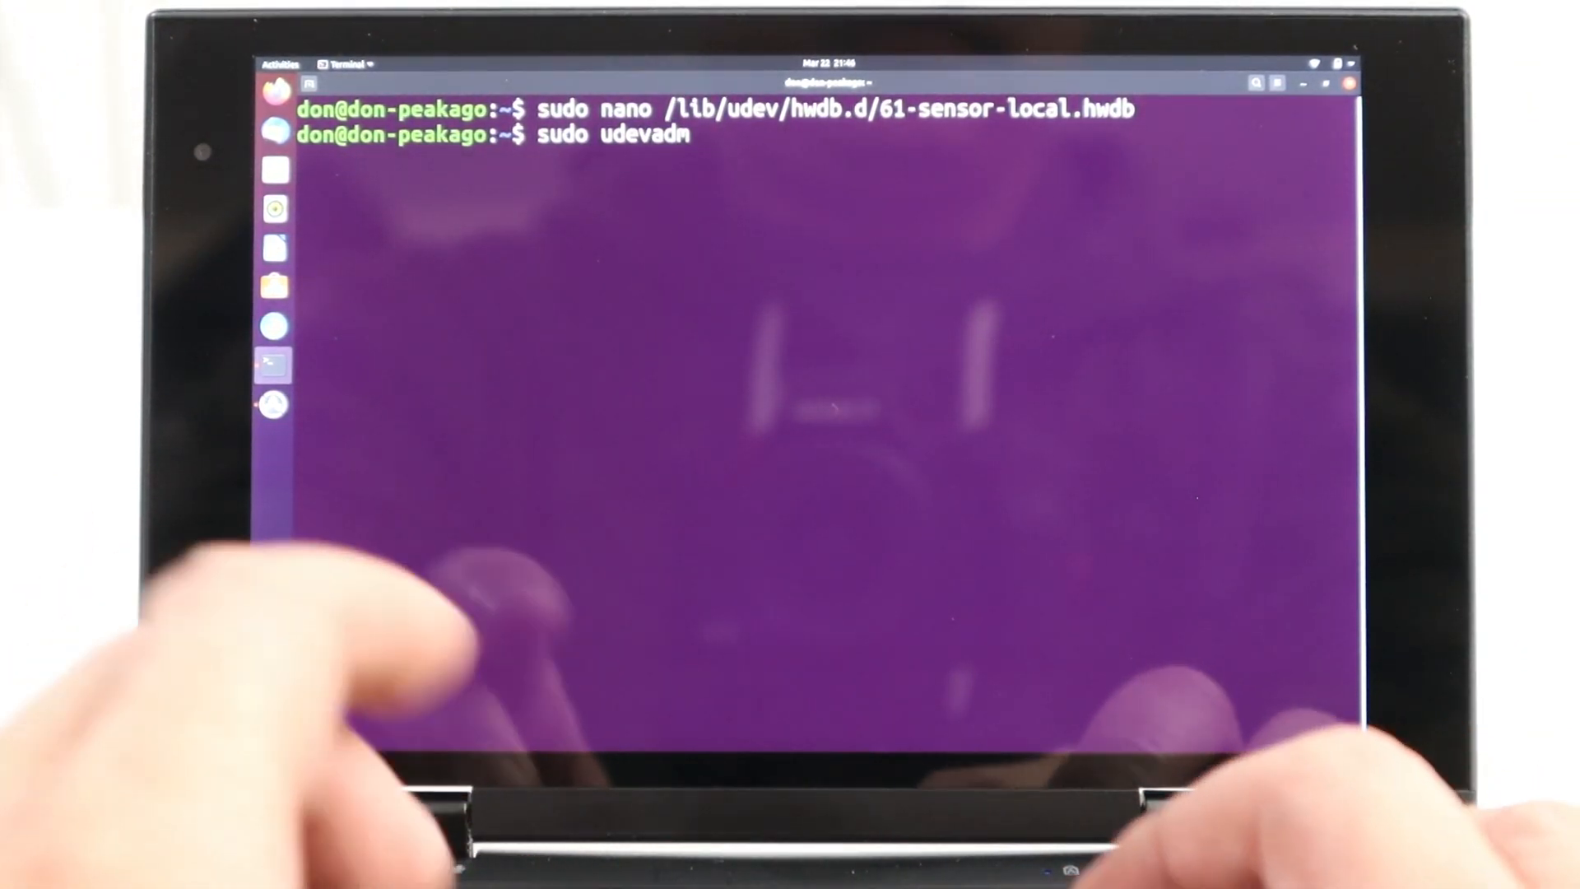
type("hwdb -")
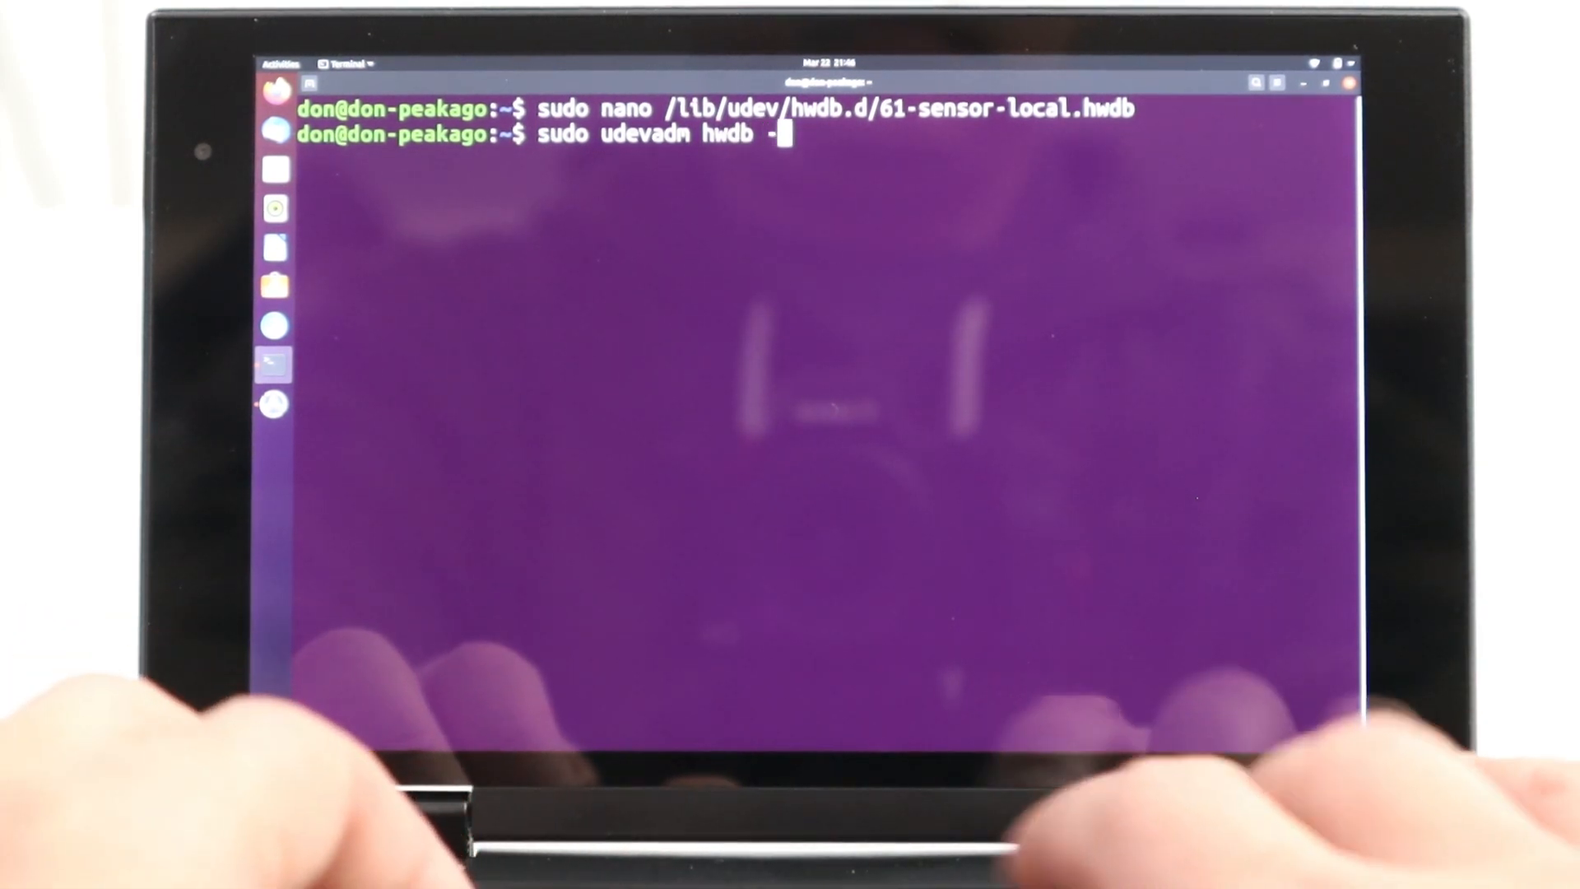
type("-update")
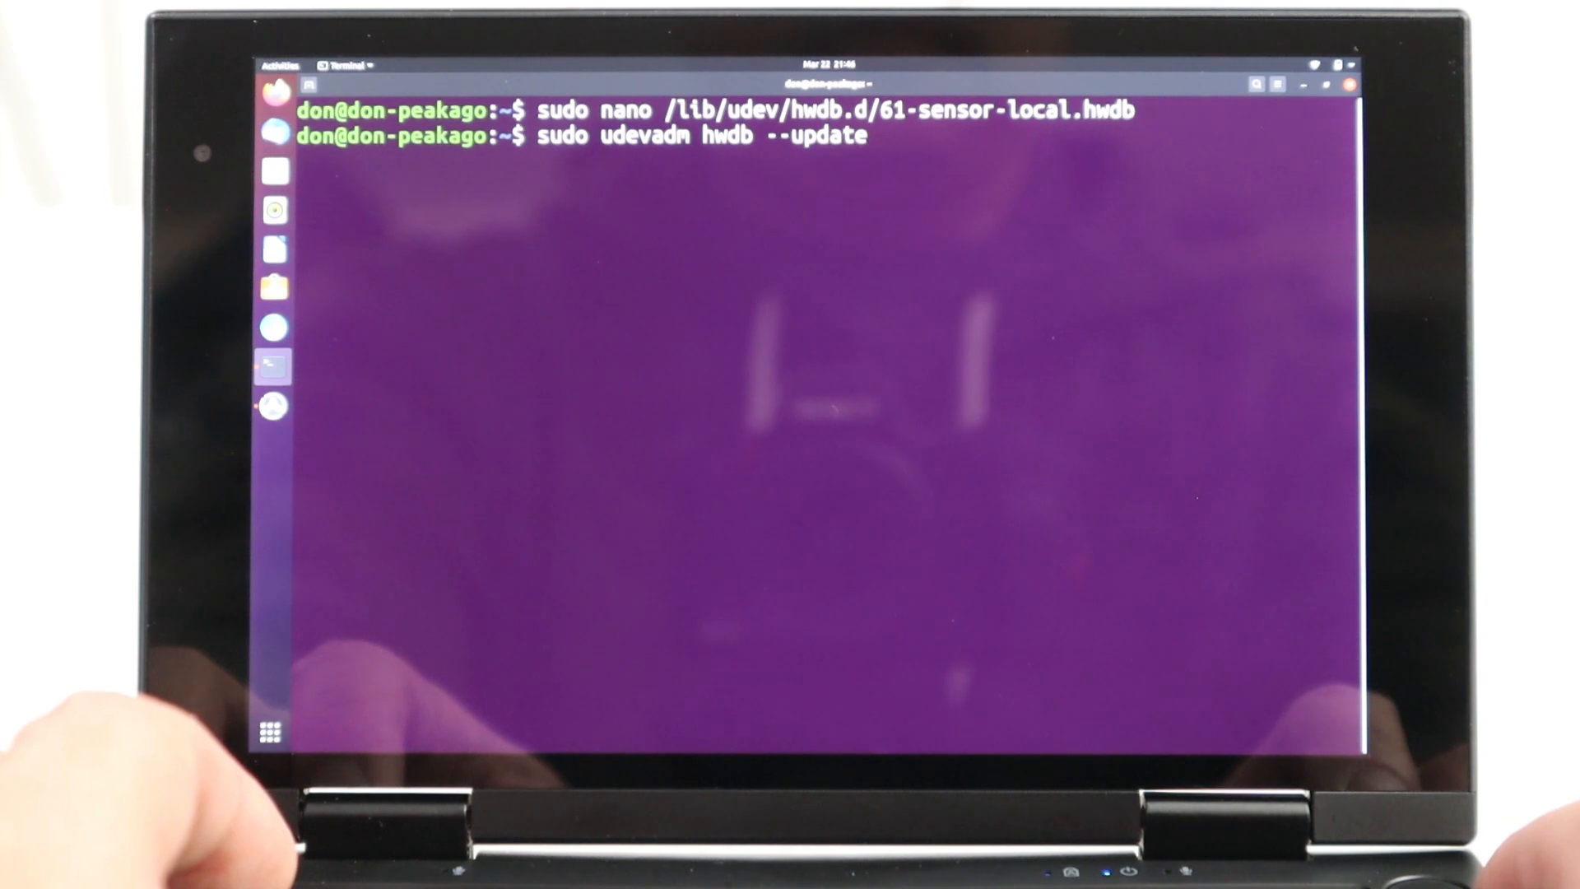
type("sudo")
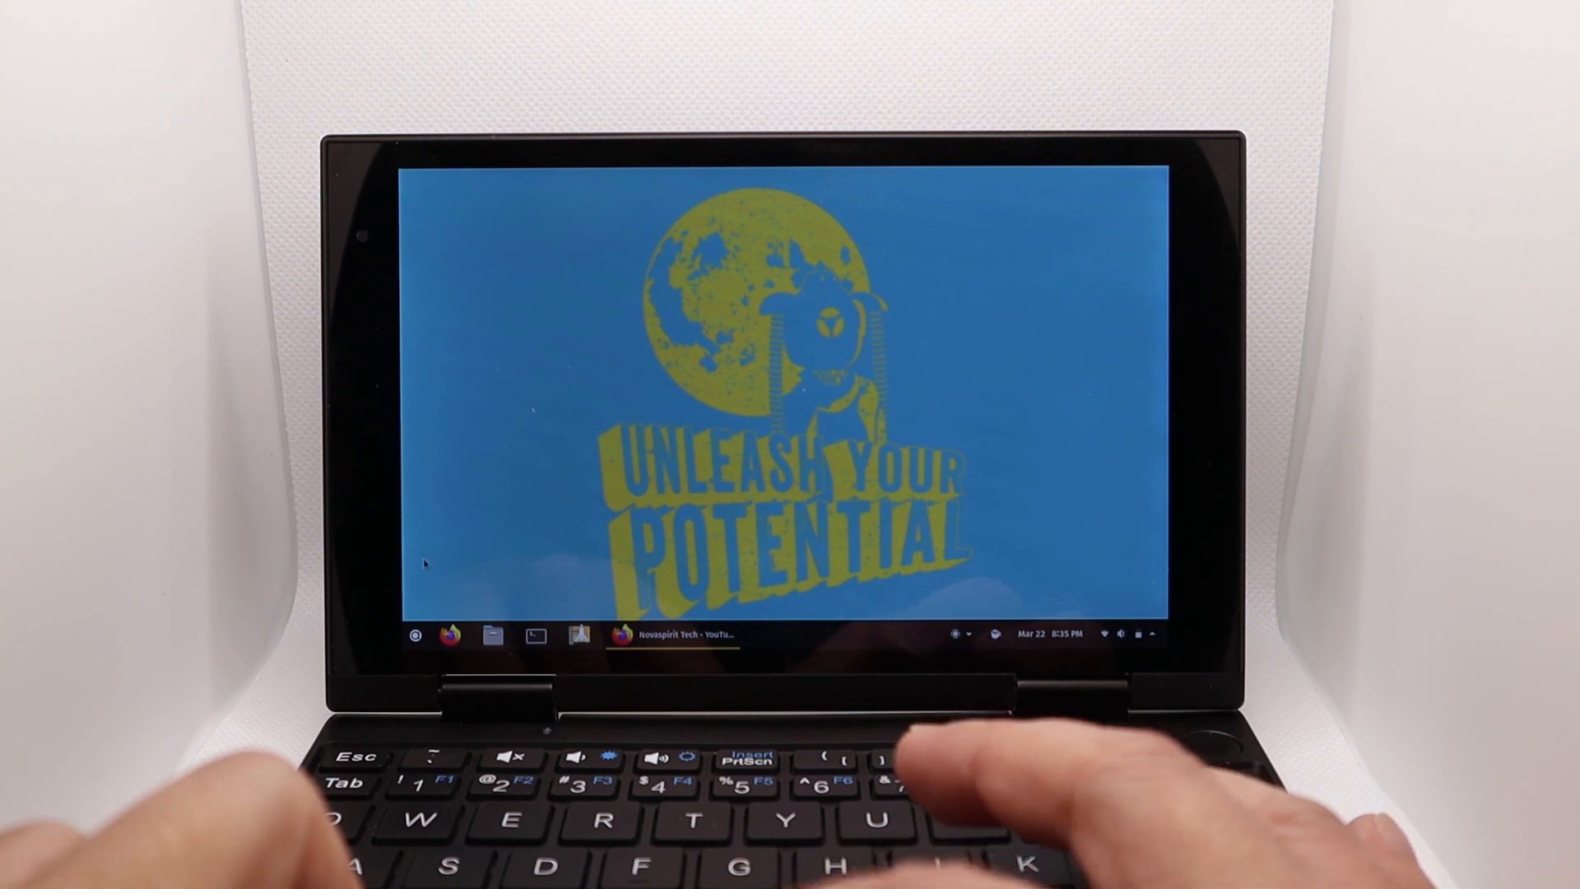
Close the Firefox window and hover the Firefox icon in the dock.
left_click(414, 634)
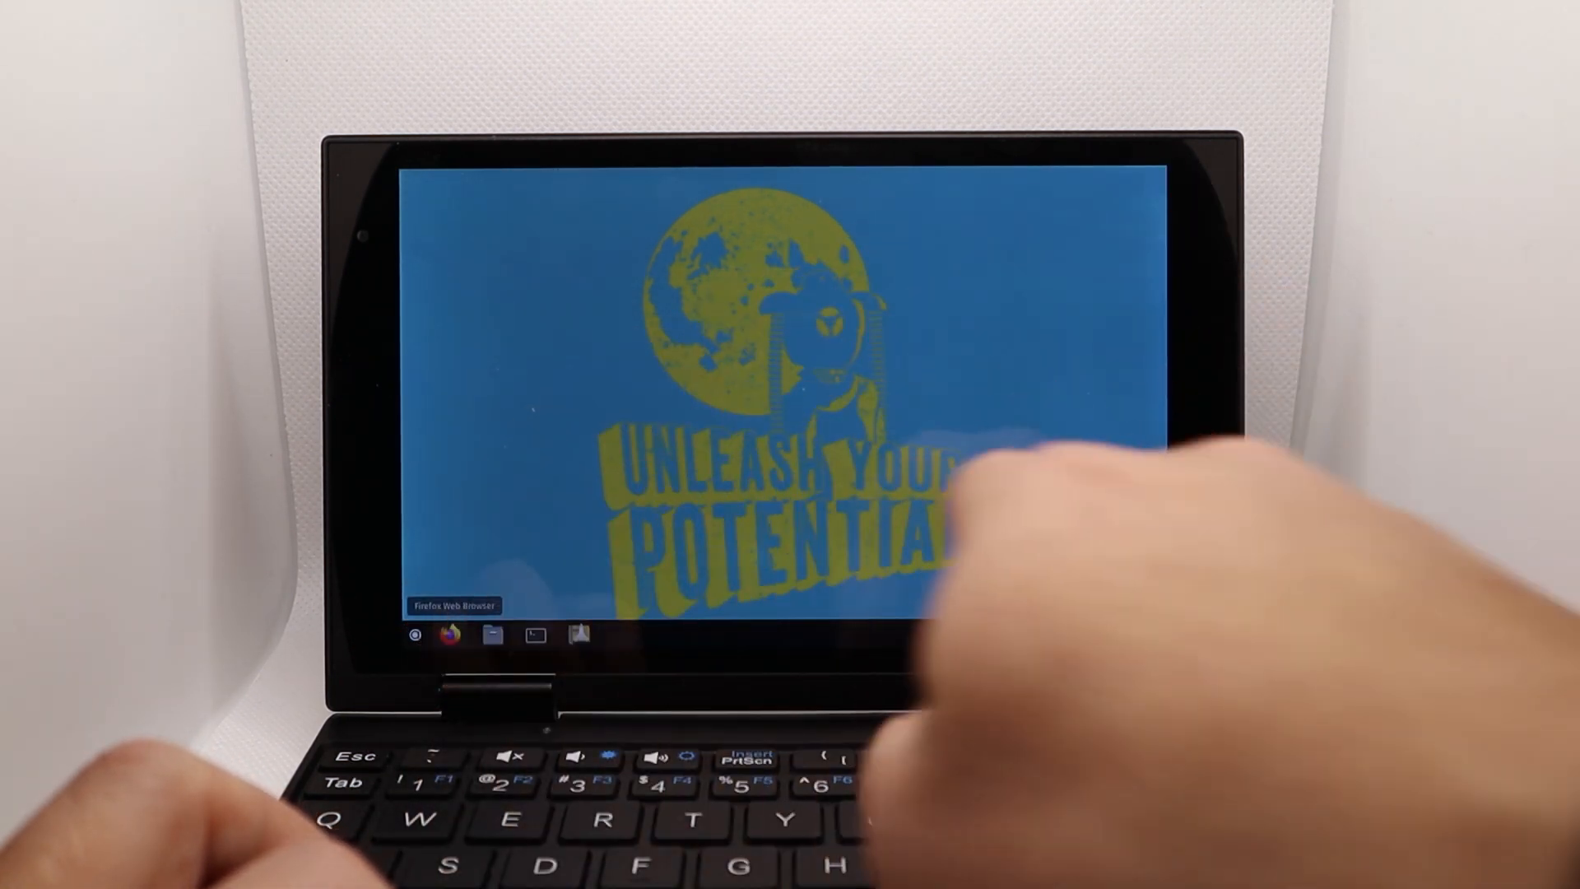
left_click(449, 634)
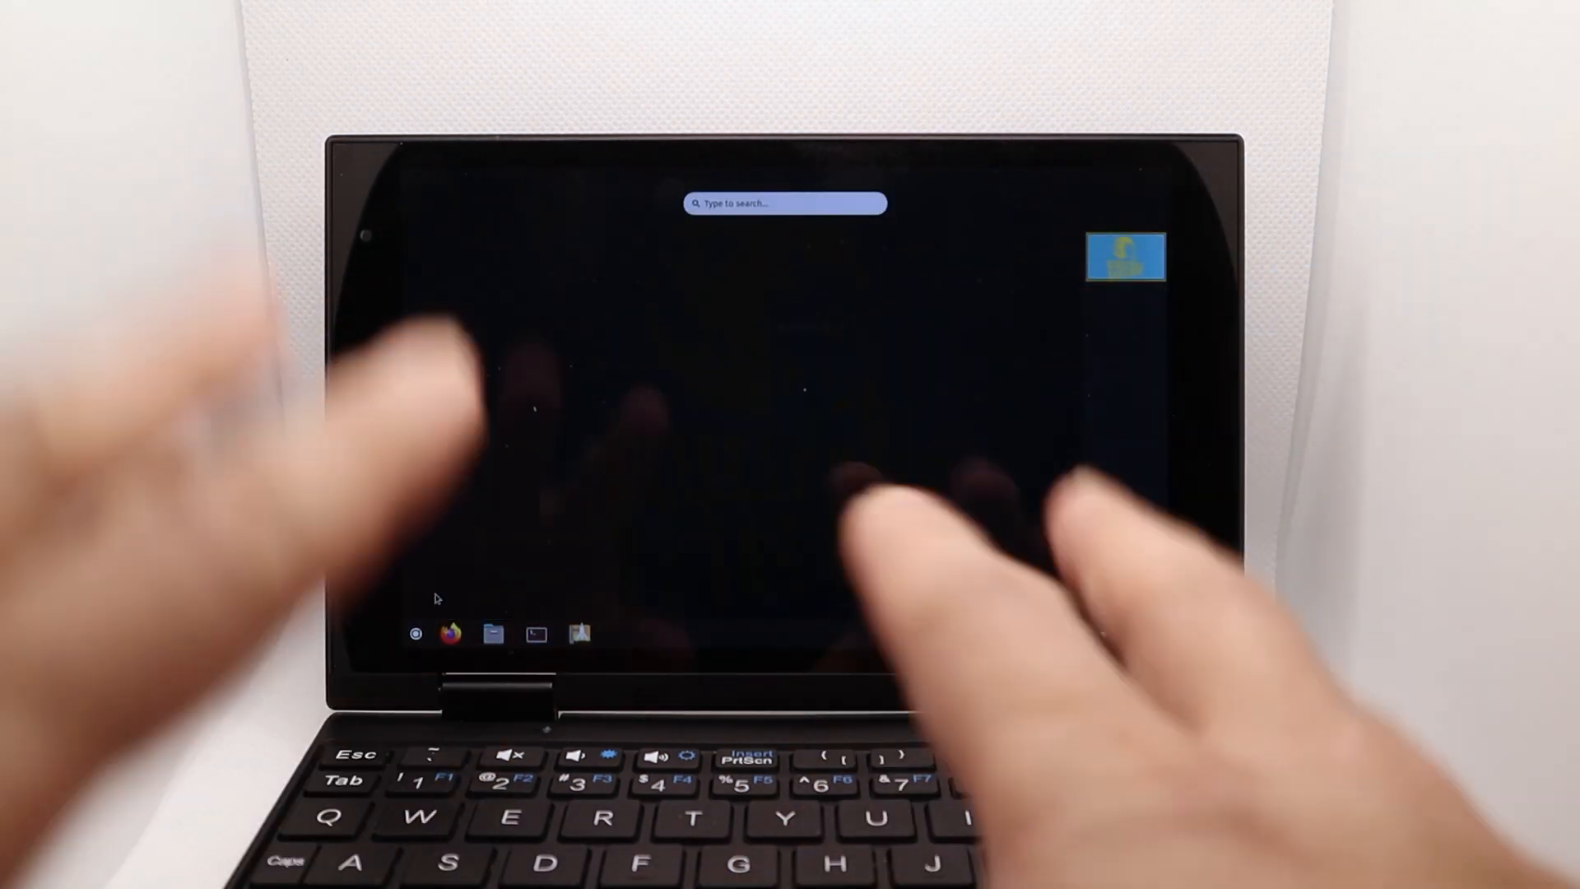
Search the Activities overview for Settings.
type("s")
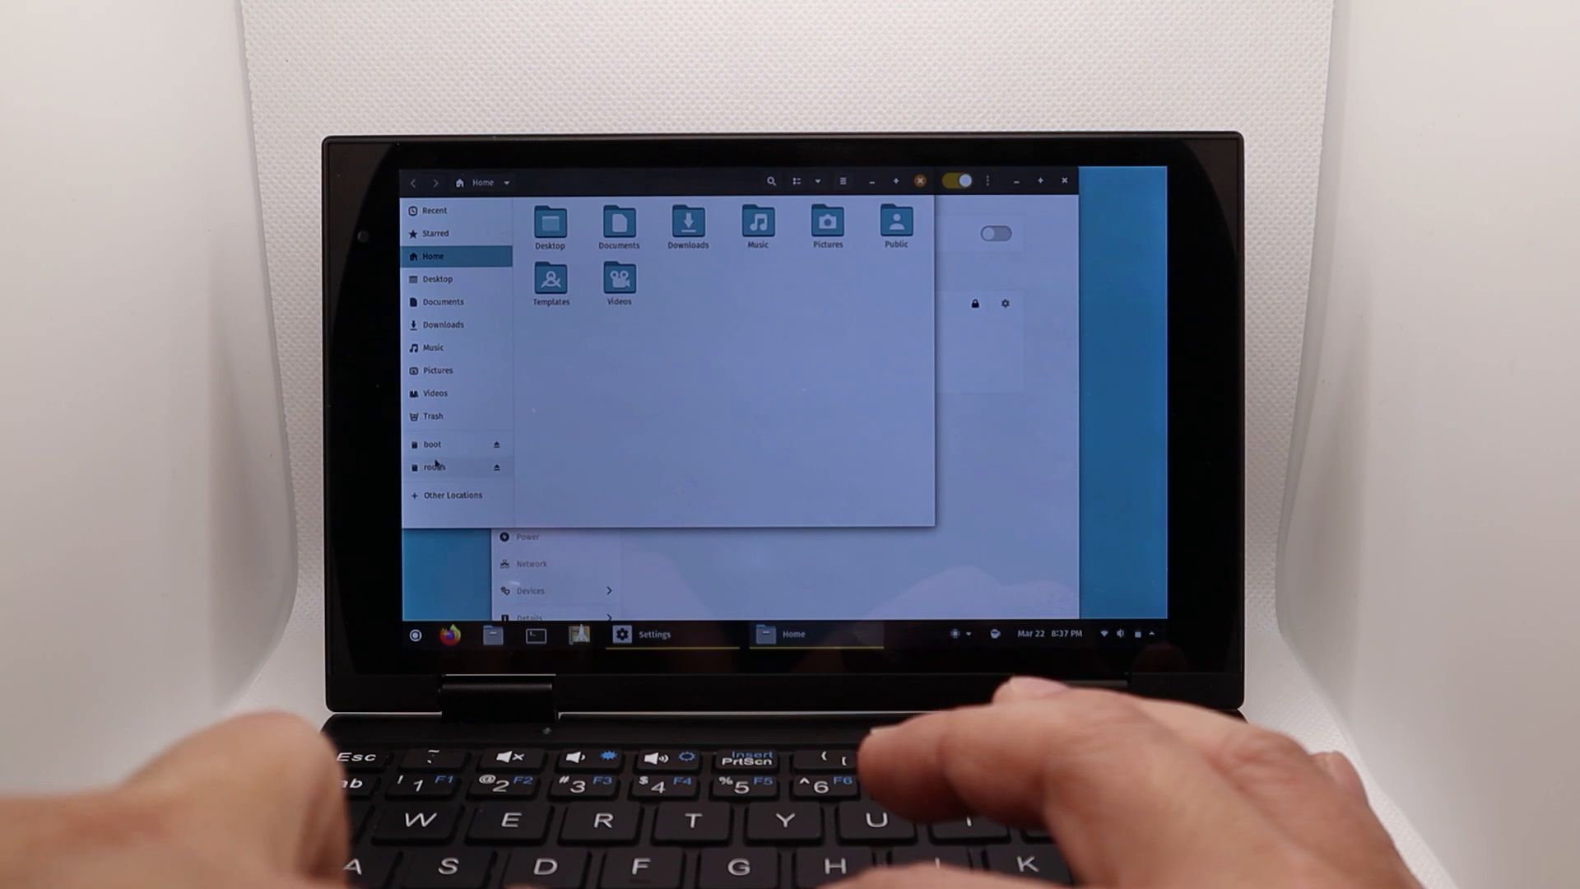
Close the Files home folder window and the Wi-Fi Settings window.
left_click(432, 444)
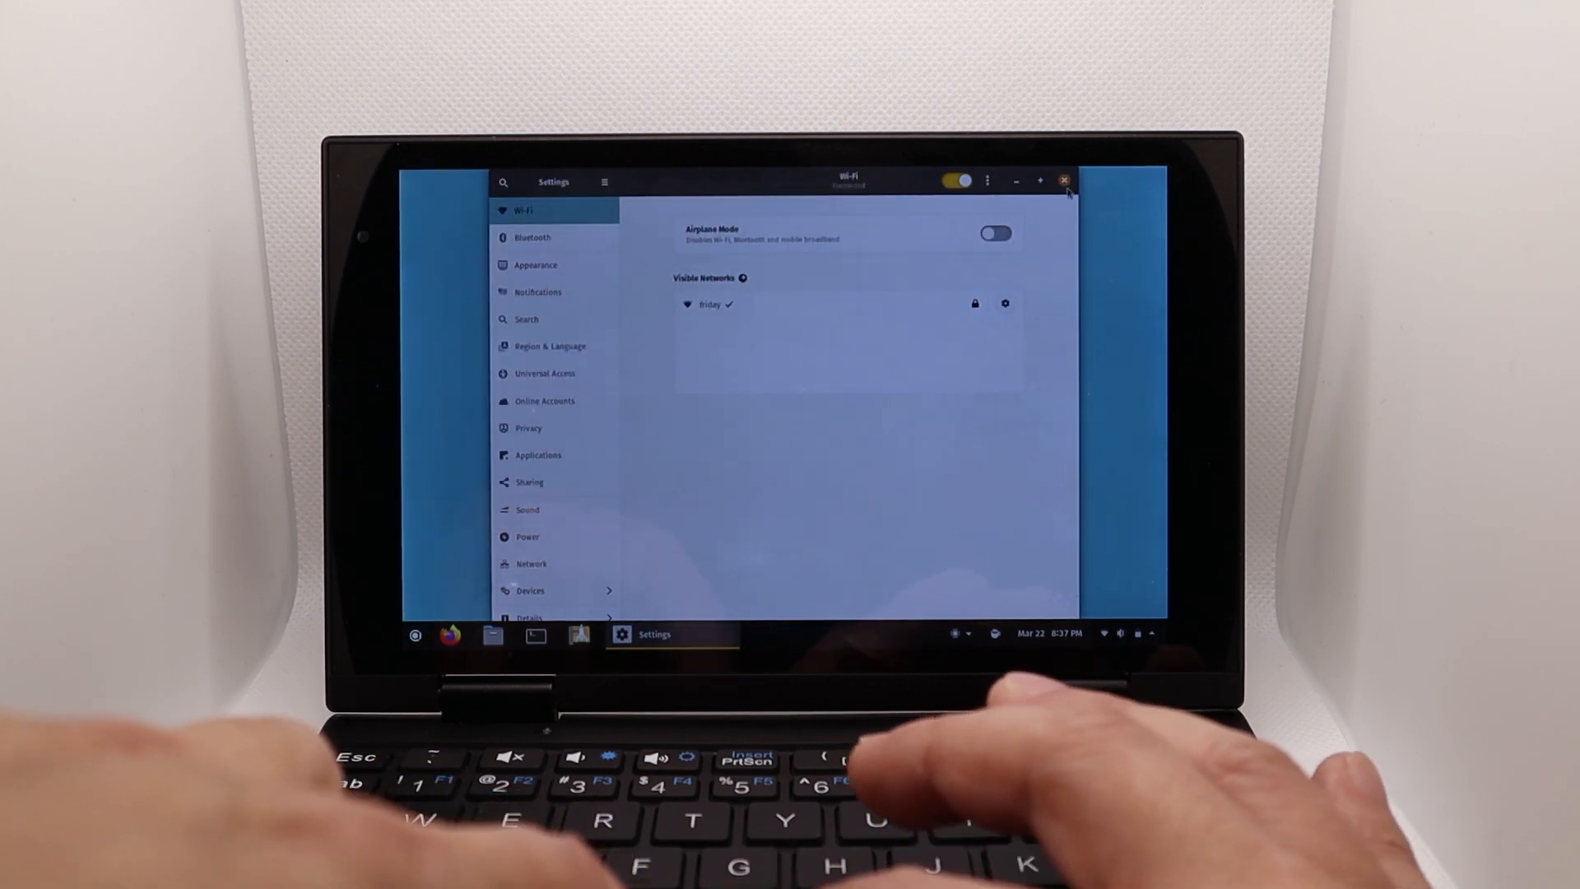
left_click(1064, 181)
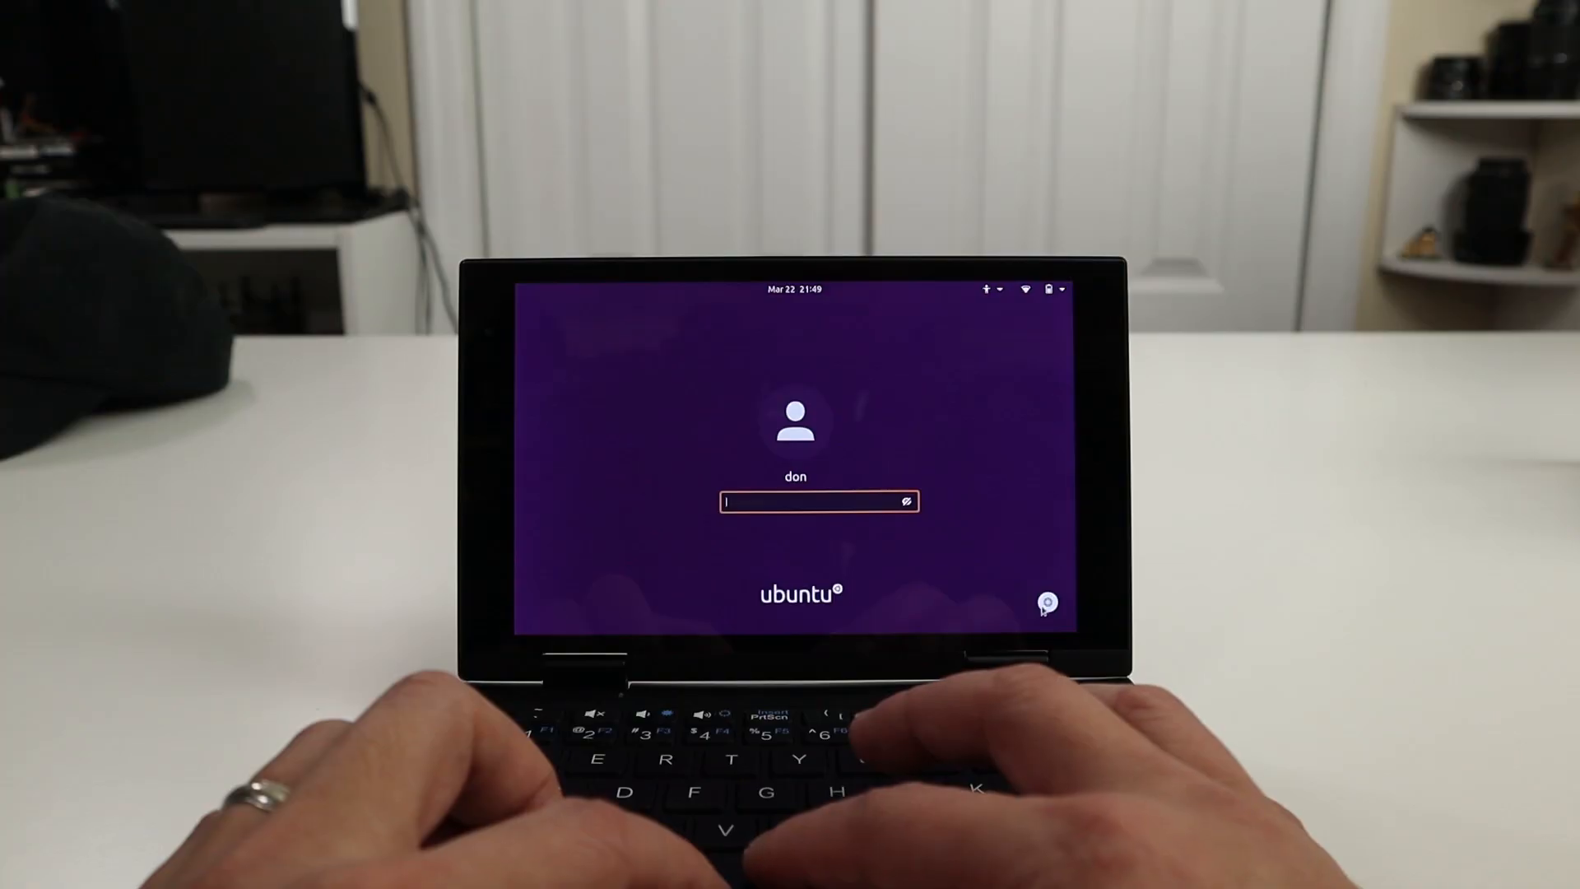
Open the login screen's session chooser listing GNOME, Ubuntu and Ubuntu on Wayland.
left_click(1046, 602)
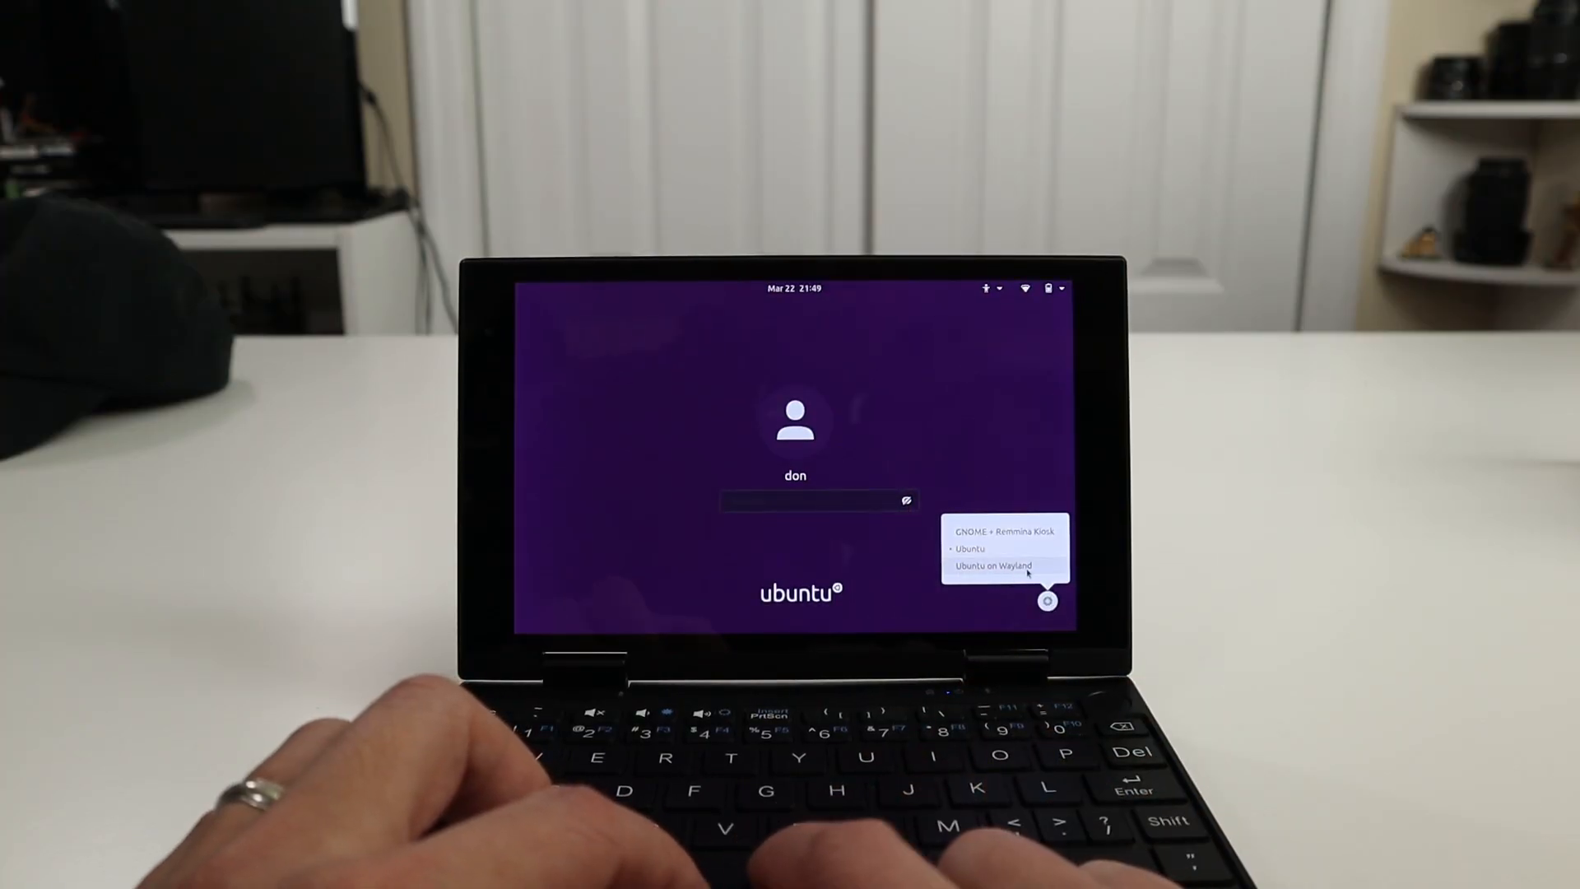